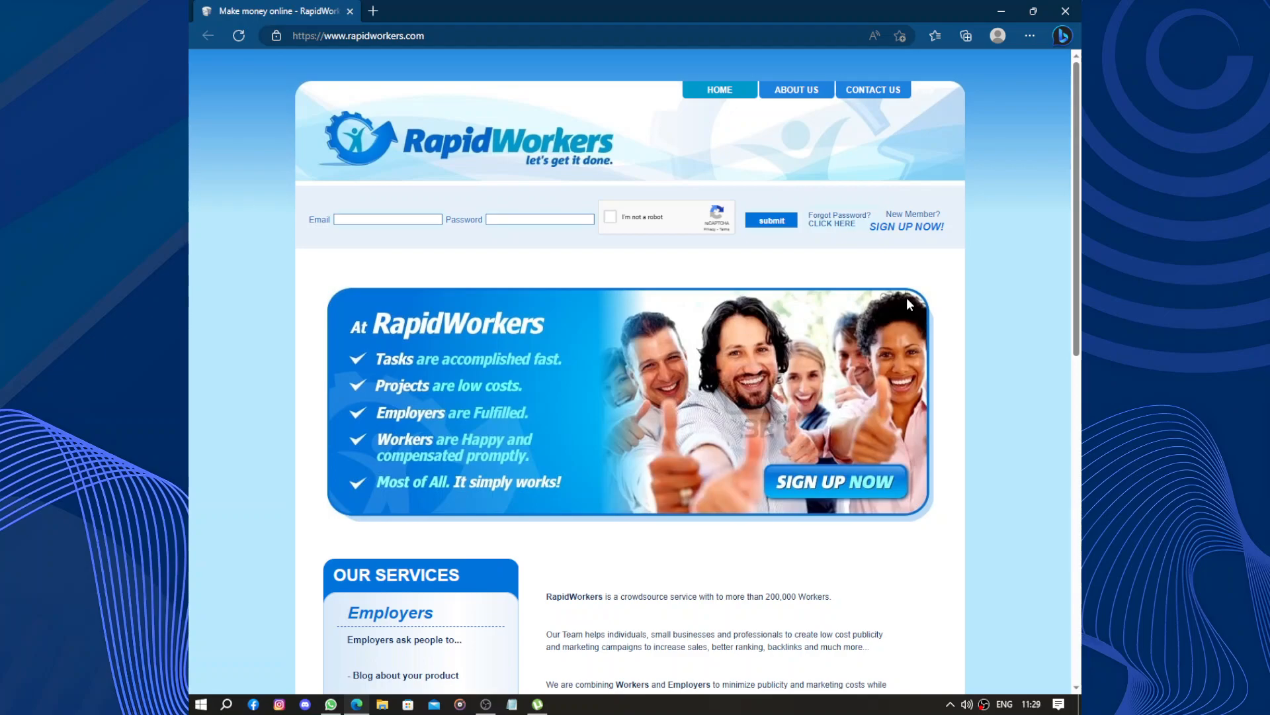
# Start new-member sign-up and fill name and email from the saved autofill profile
pyautogui.scroll(-3)
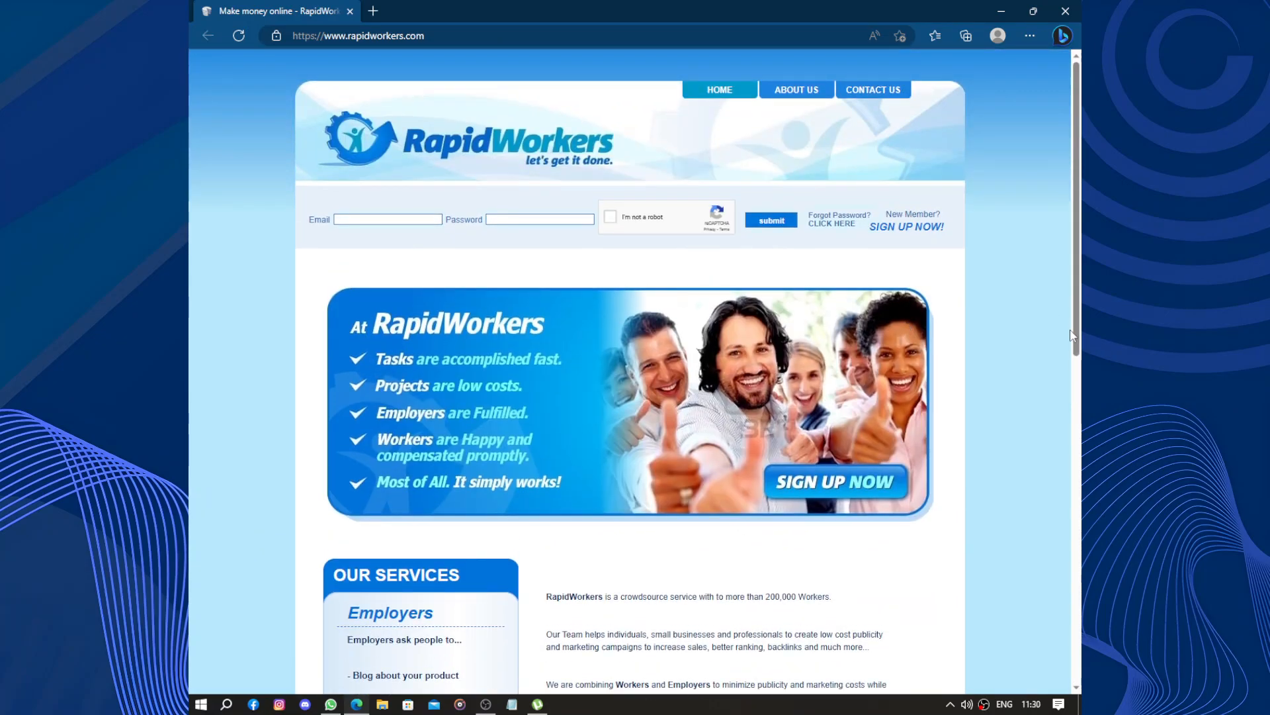
pyautogui.scroll(-3)
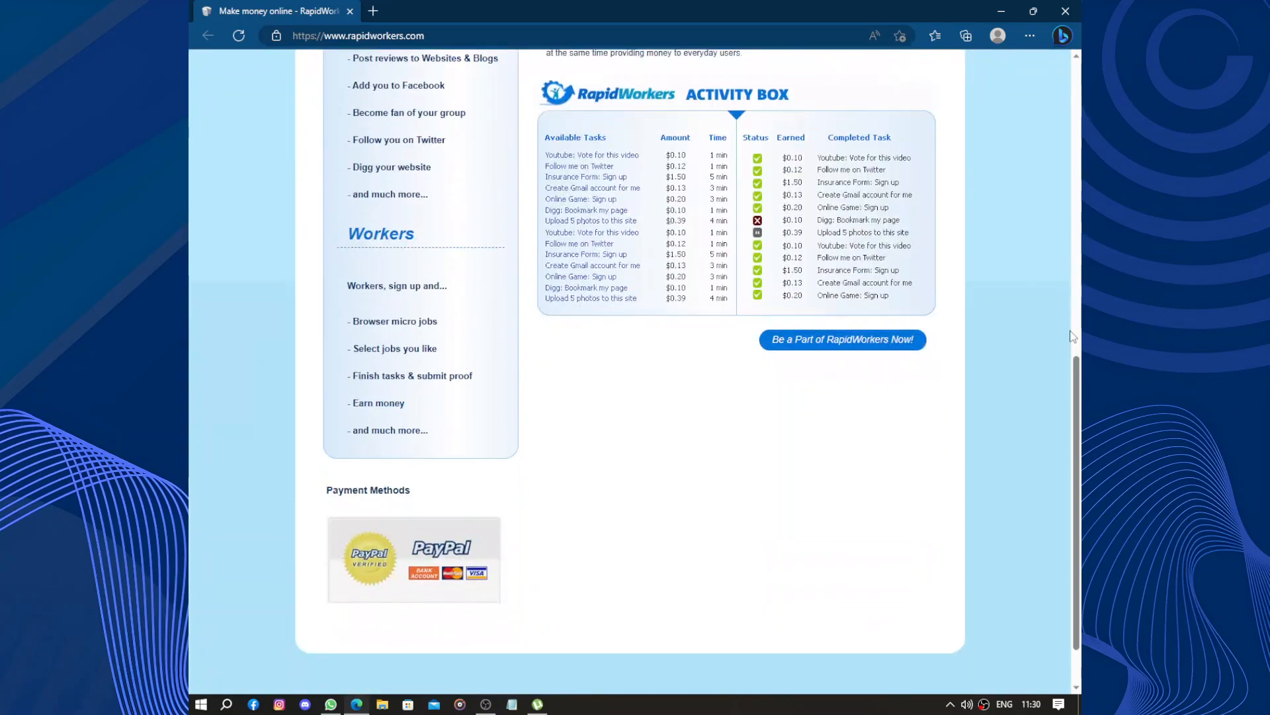
pyautogui.scroll(-3)
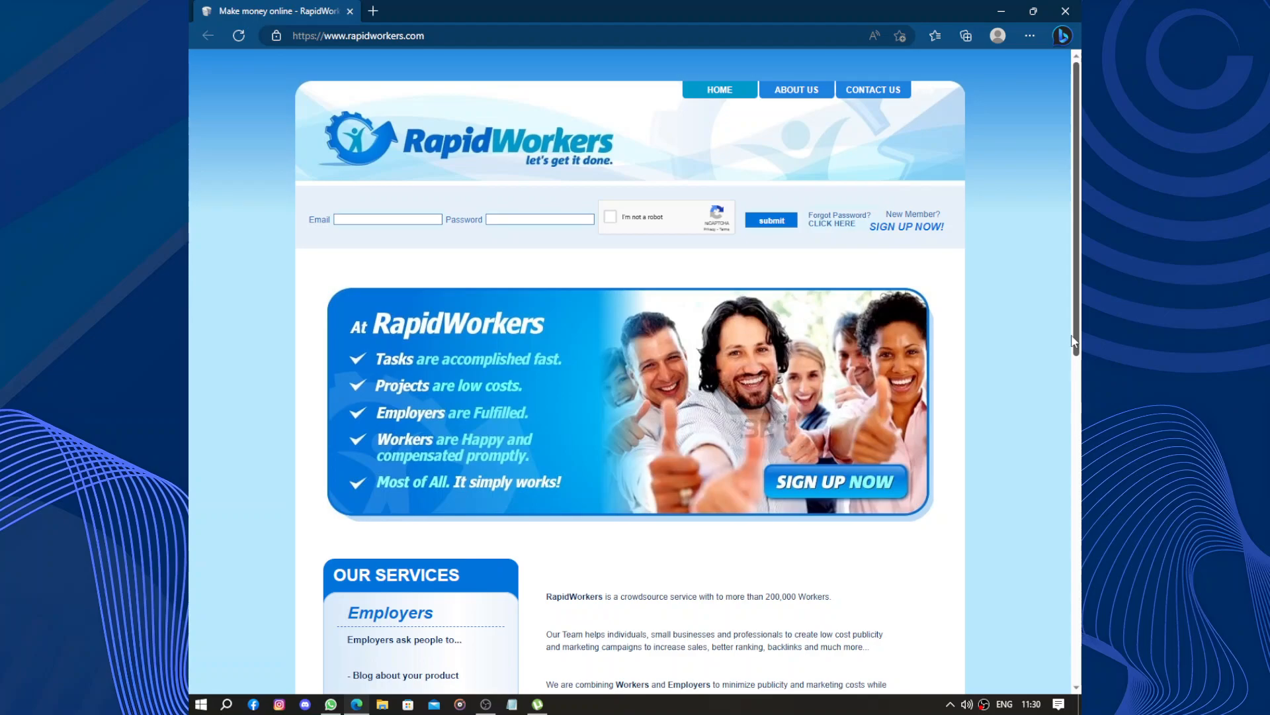
pyautogui.scroll(-3)
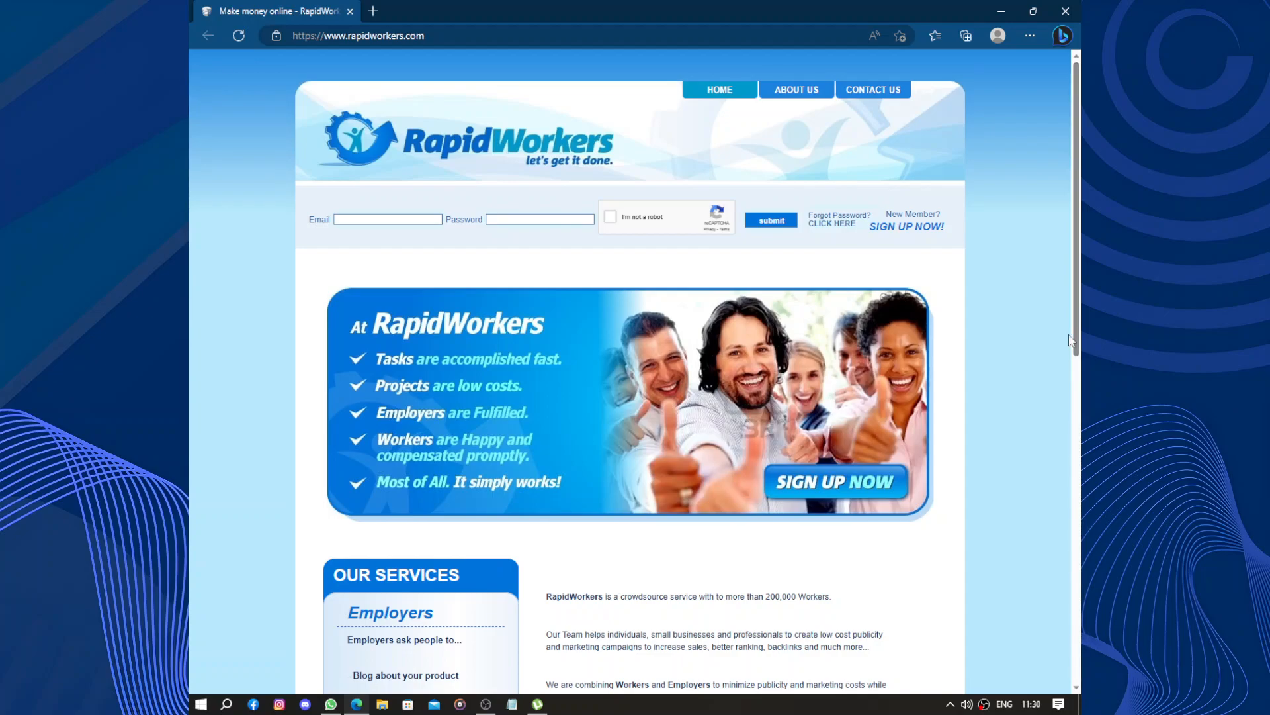
pyautogui.moveTo(1051, 371)
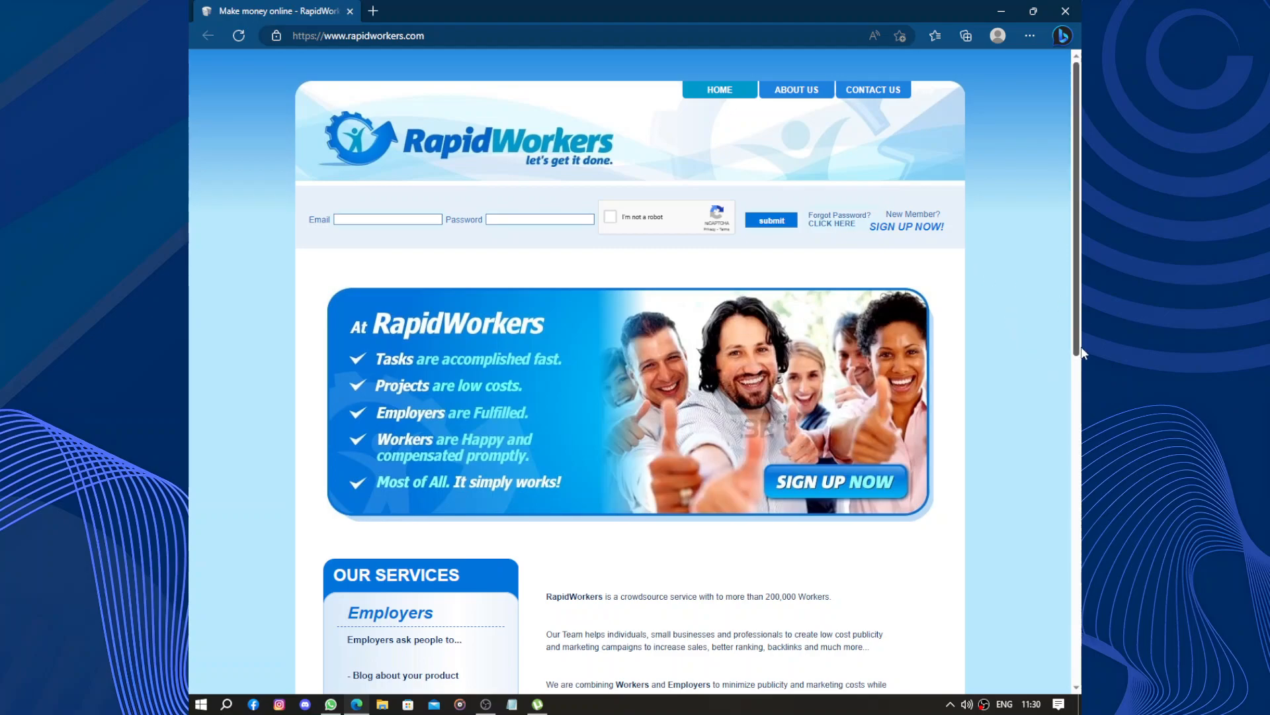
pyautogui.click(906, 226)
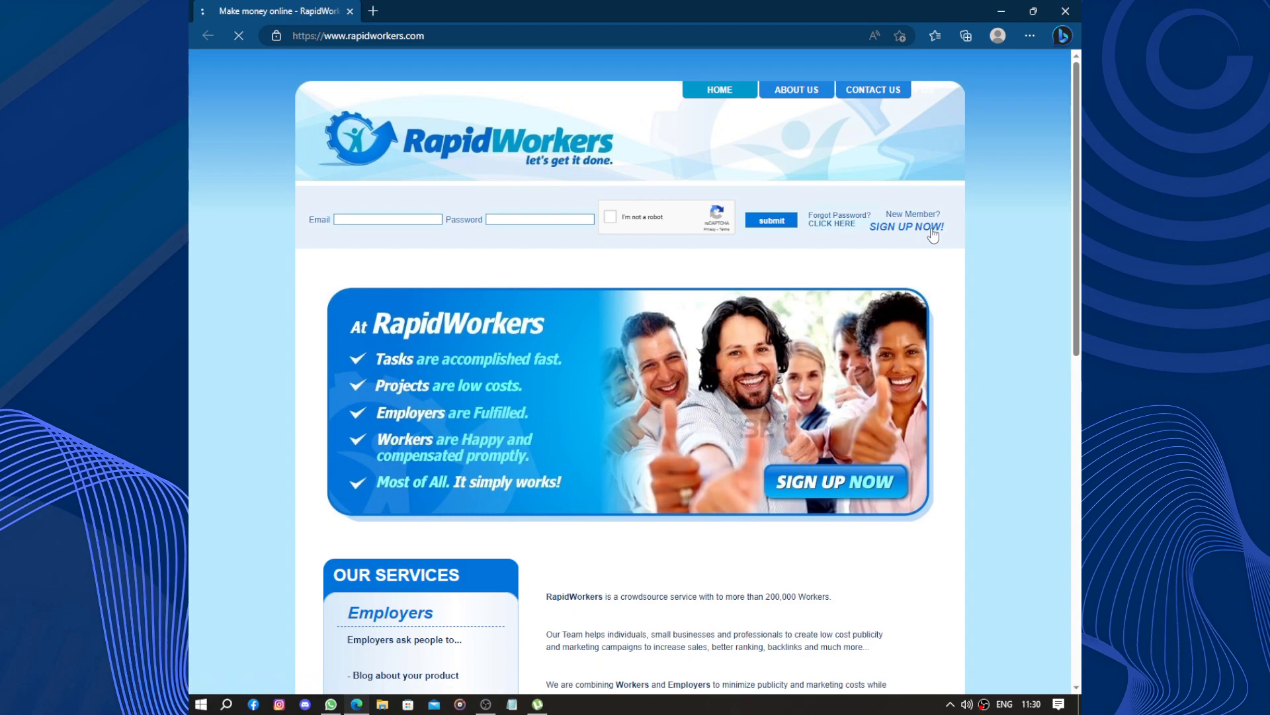
pyautogui.click(905, 226)
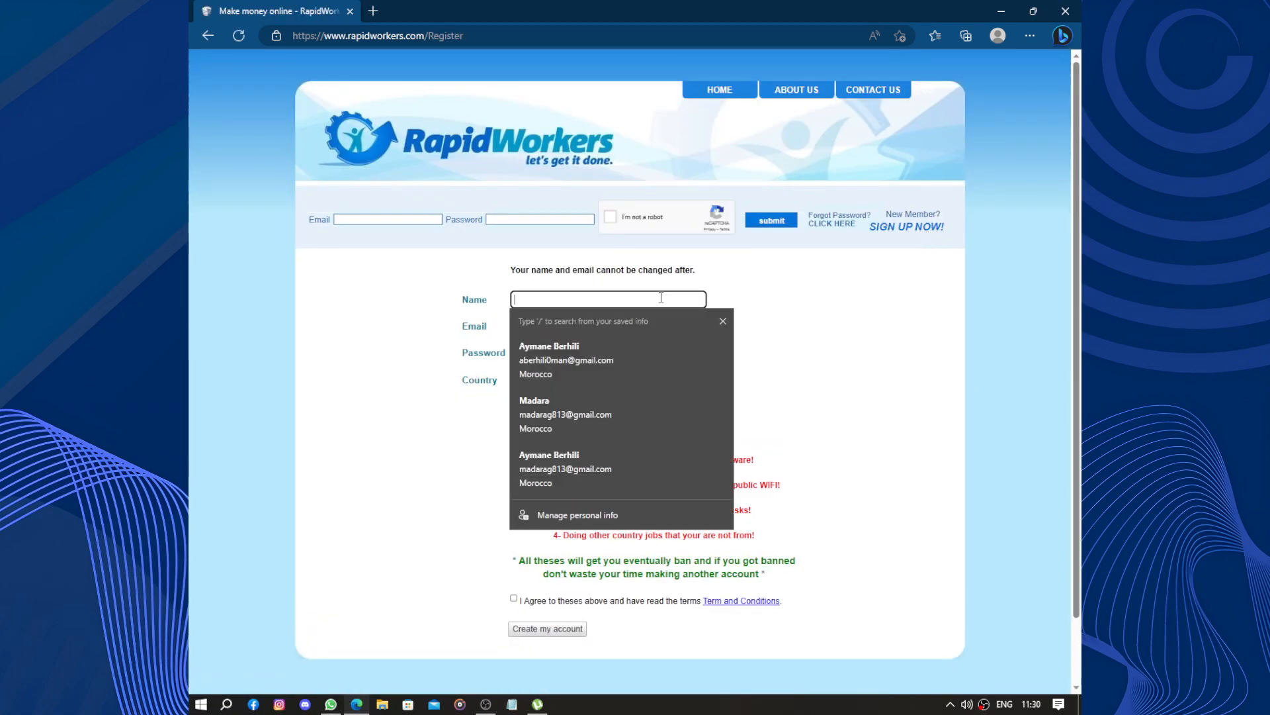
pyautogui.click(565, 358)
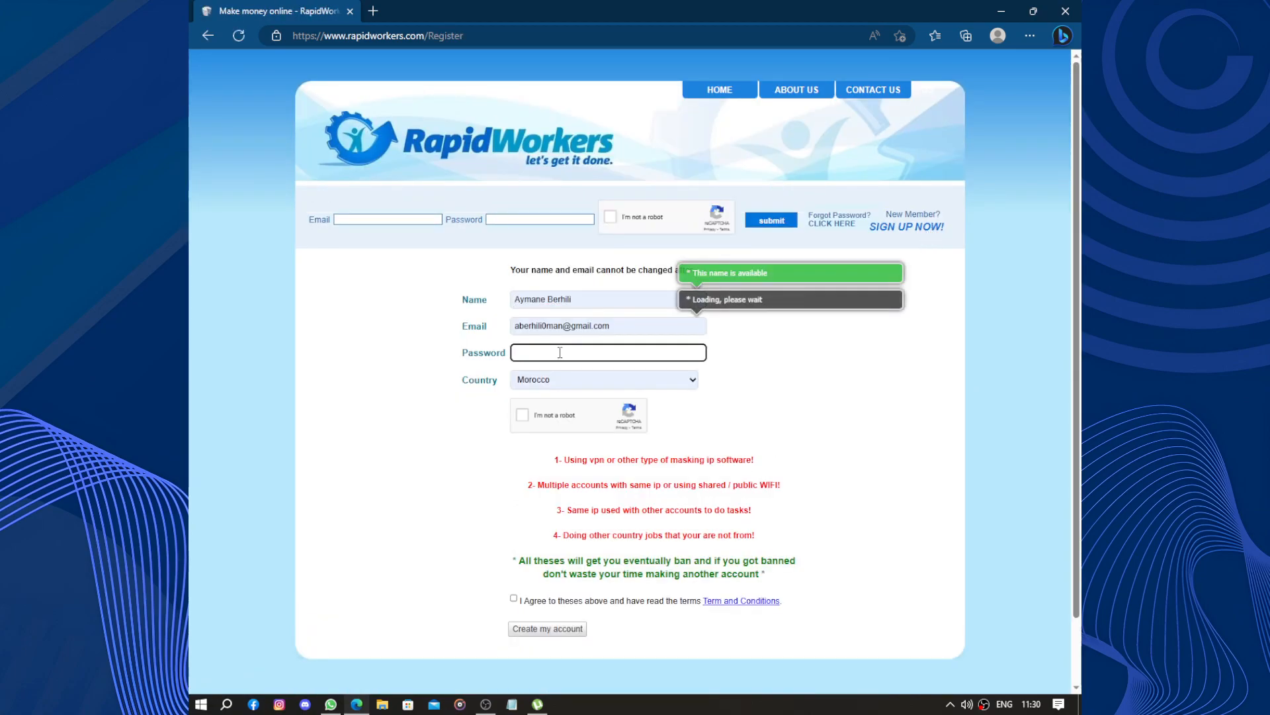
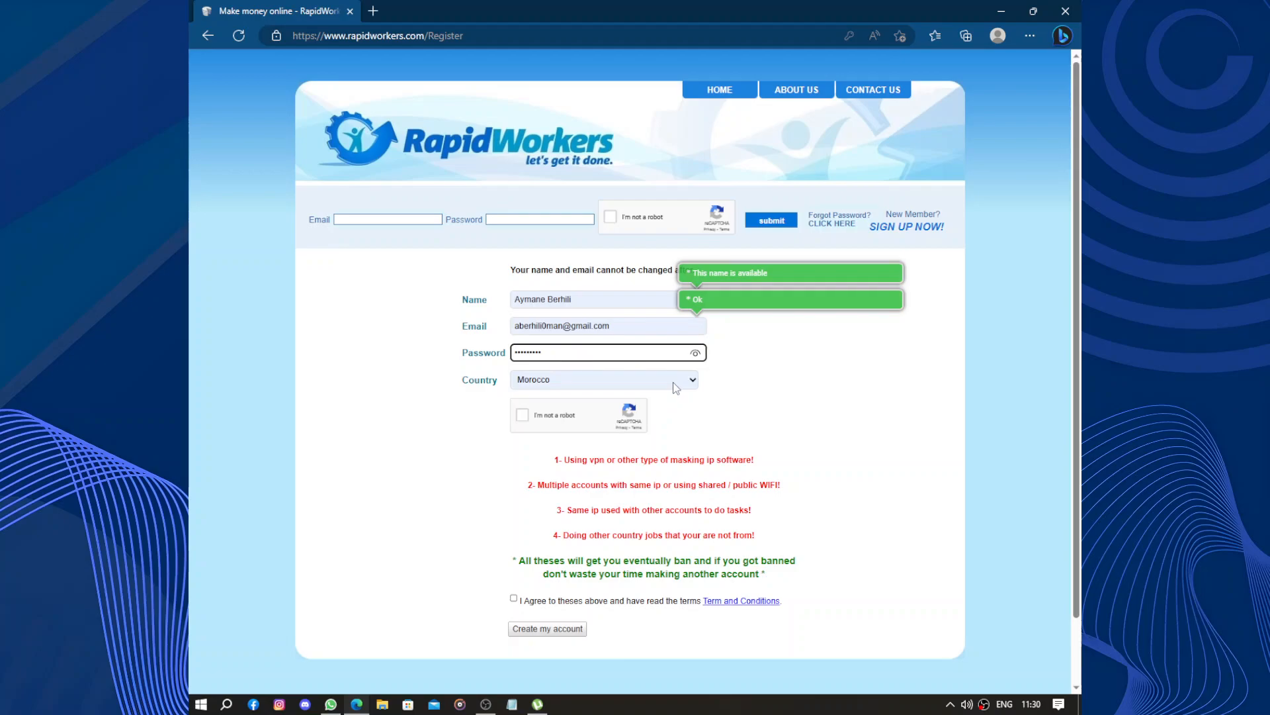
# Enter the password, pass reCAPTCHA, and review the VPN-use warning text
pyautogui.click(523, 414)
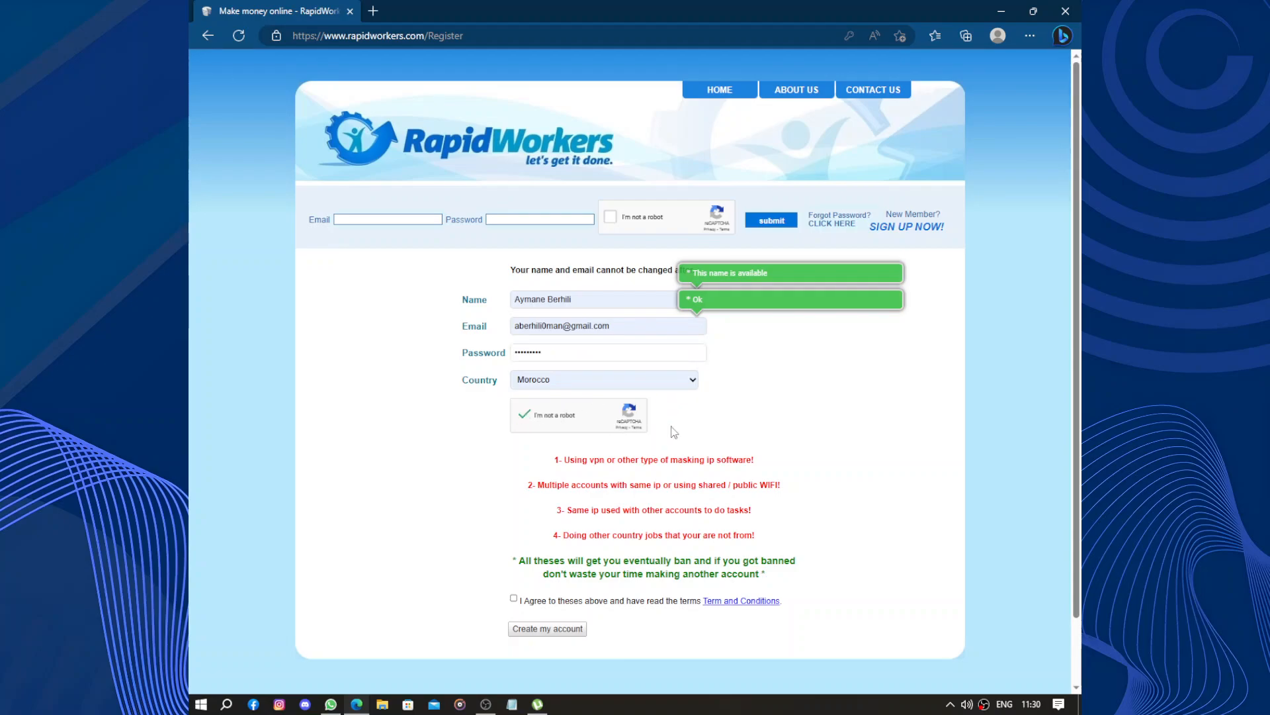
pyautogui.moveTo(623, 409)
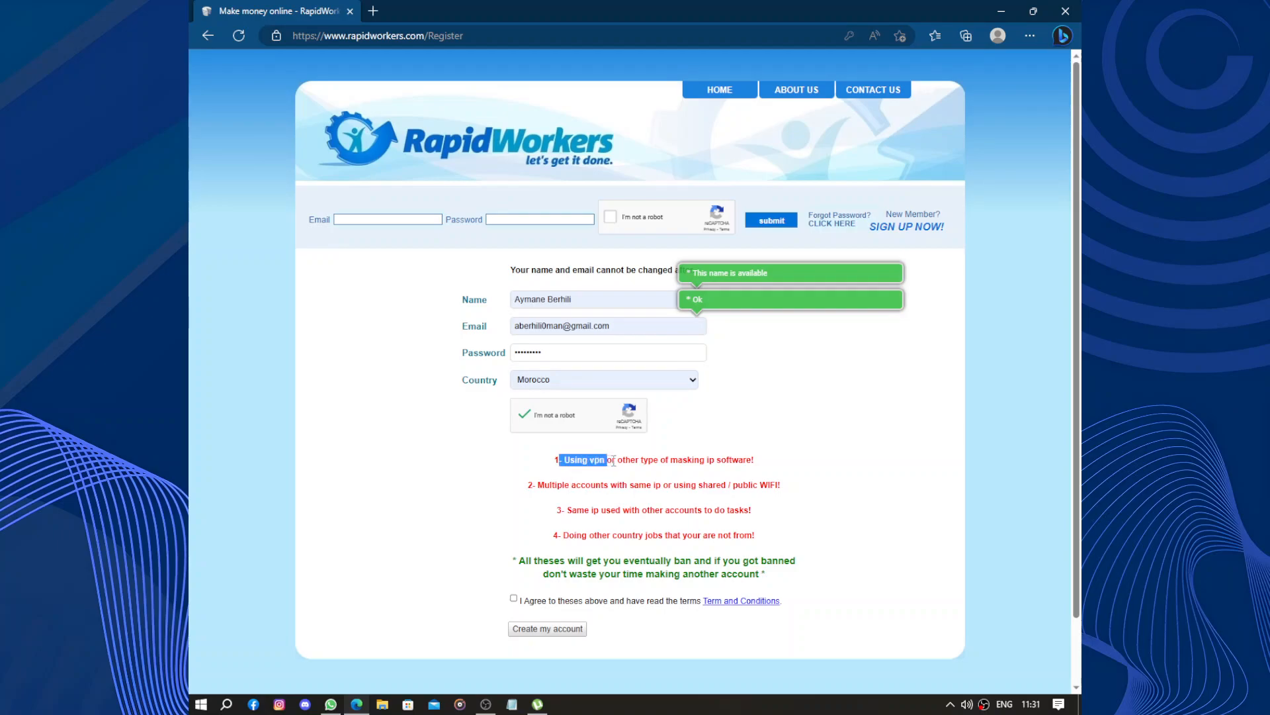
pyautogui.moveTo(558, 459); pyautogui.dragTo(753, 460)
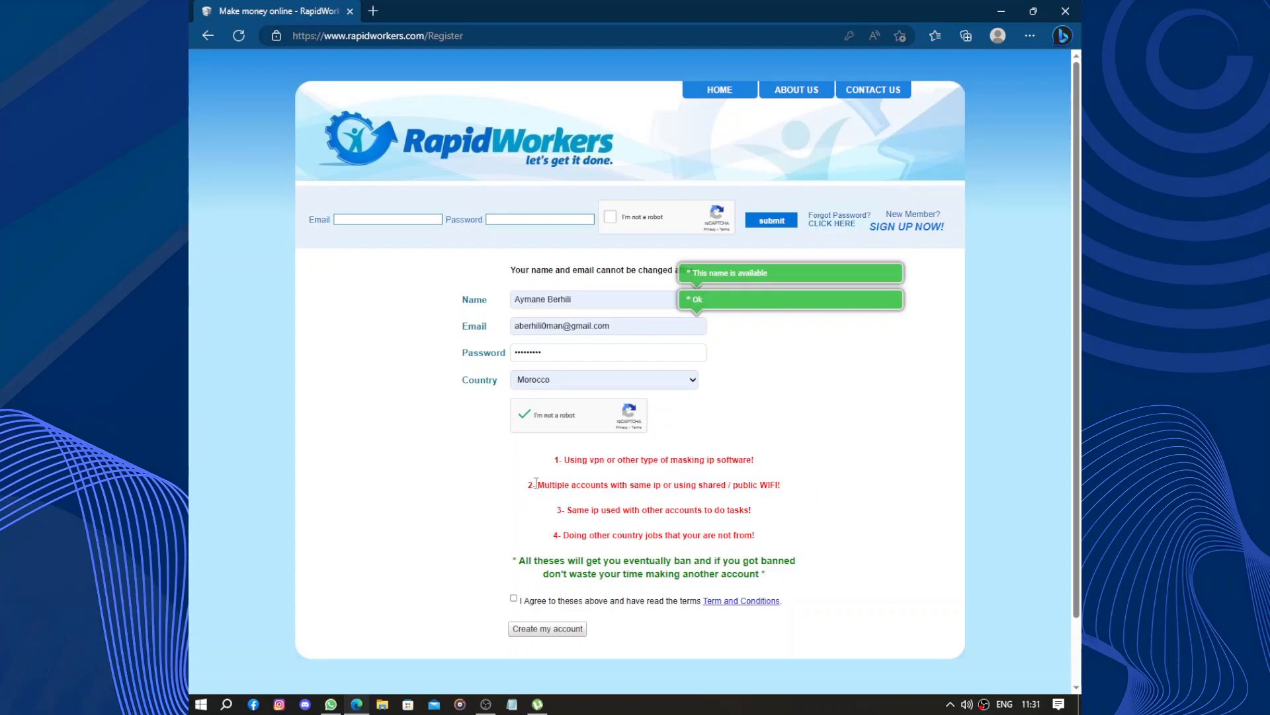
pyautogui.moveTo(536, 485); pyautogui.dragTo(643, 485)
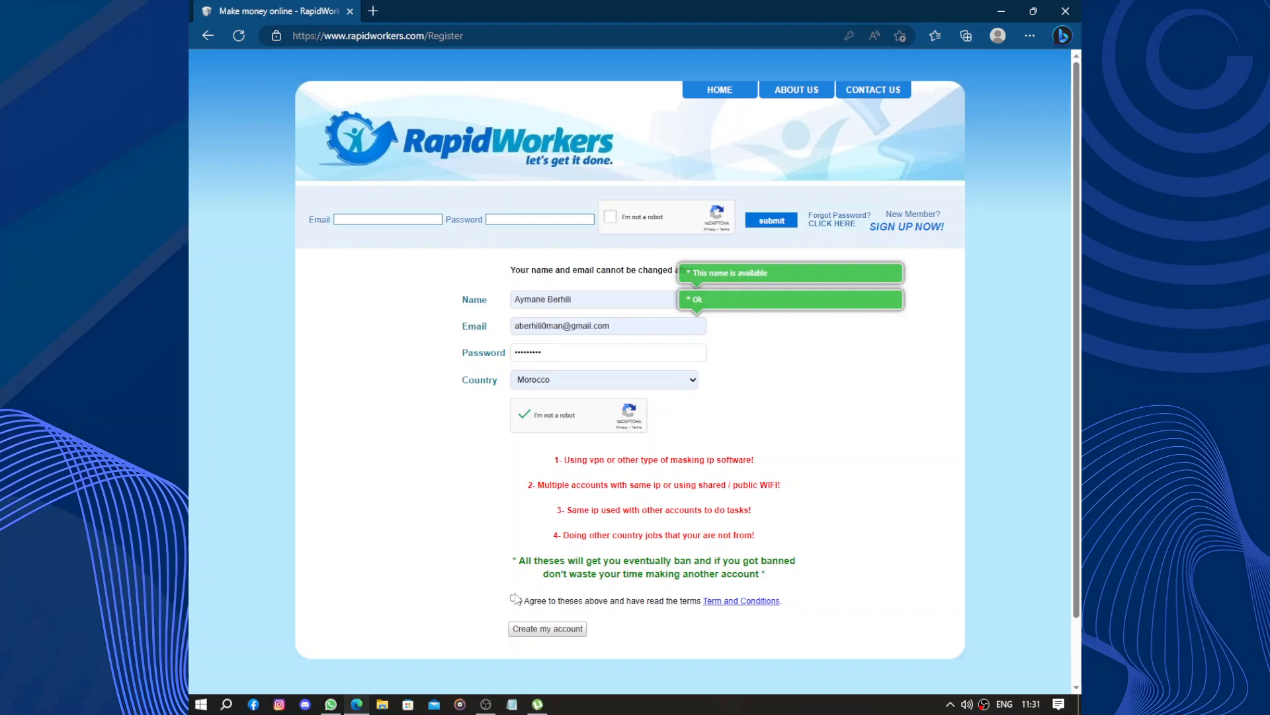
# Accept the terms, create the account, and switch to Gmail for the verification email
pyautogui.click(513, 601)
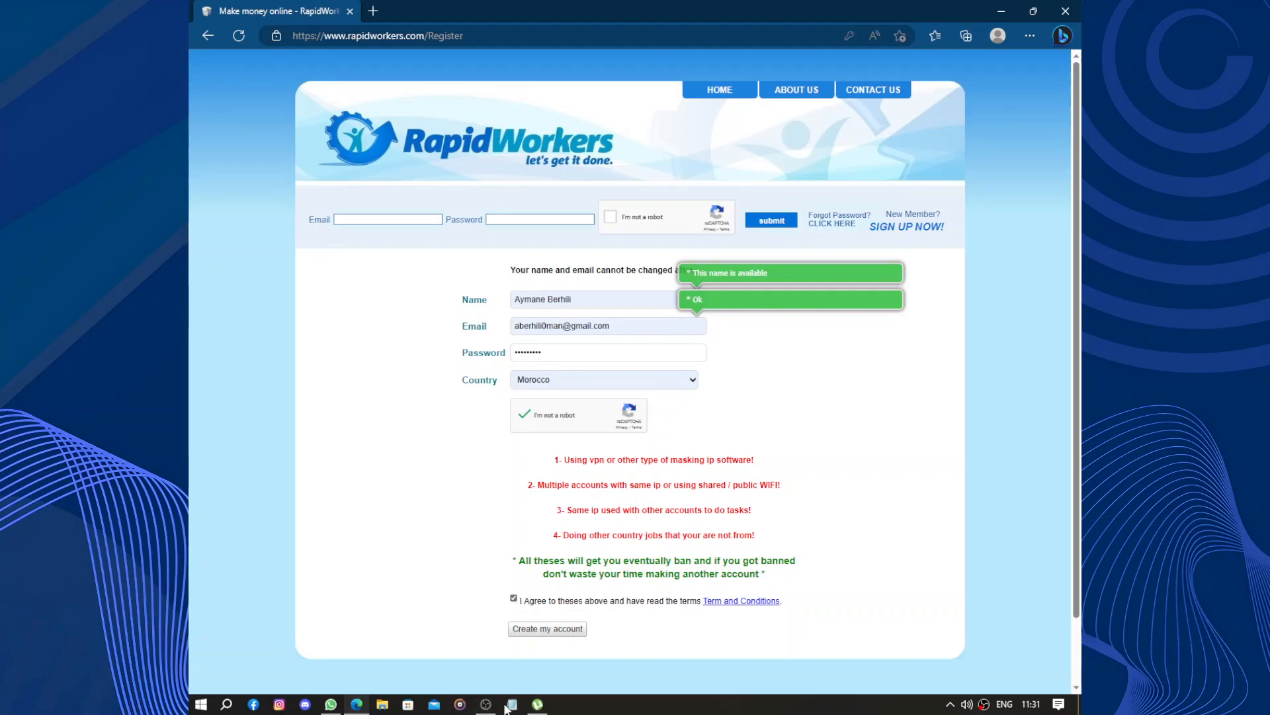
pyautogui.click(547, 628)
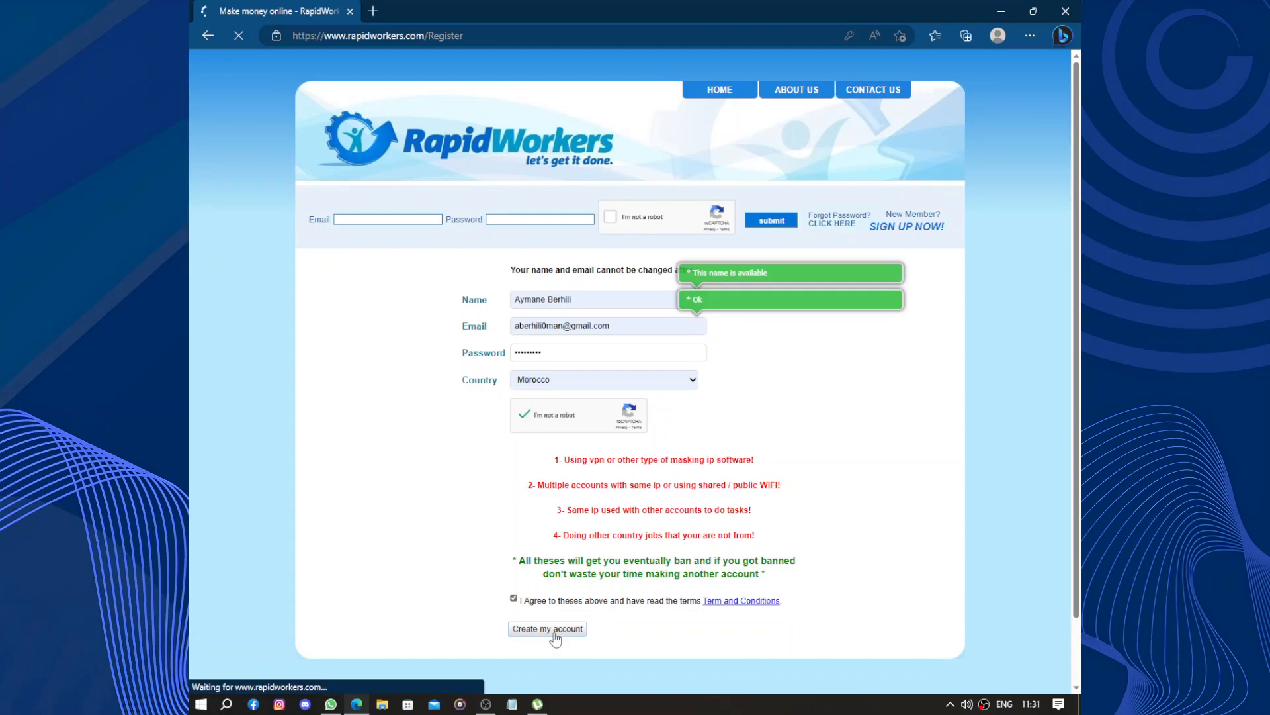
pyautogui.click(547, 628)
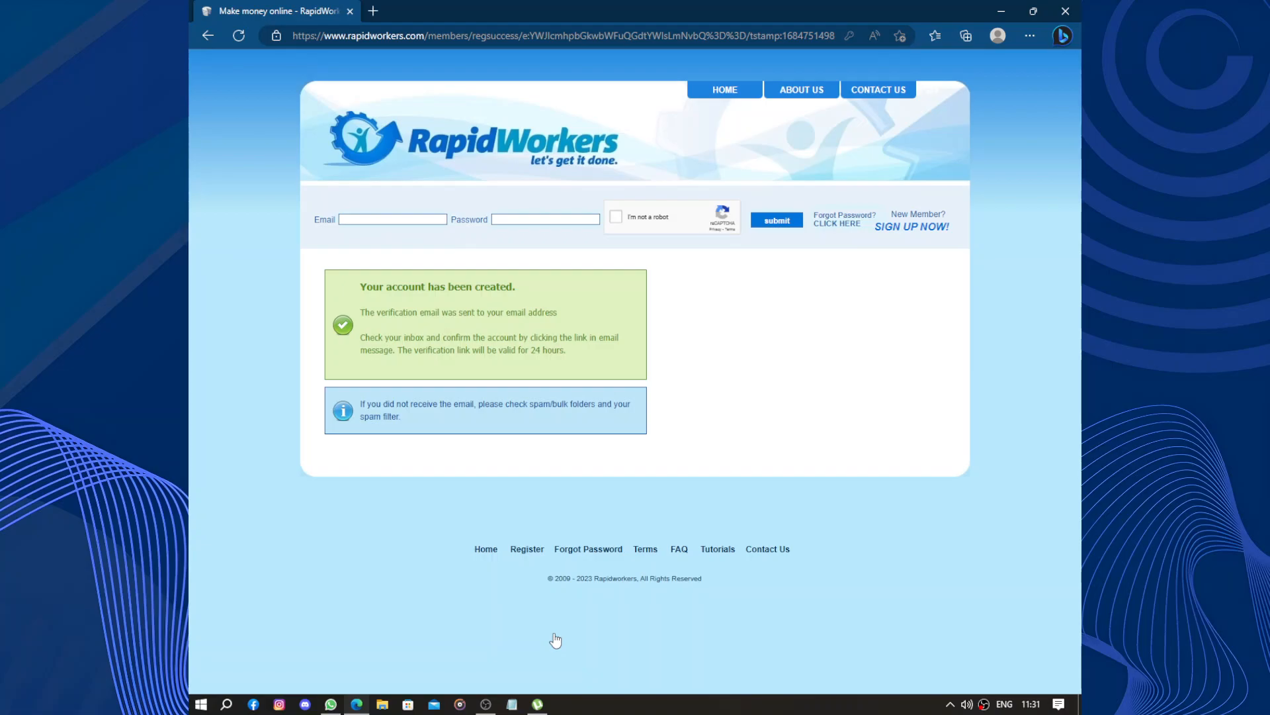
pyautogui.moveTo(1044, 66)
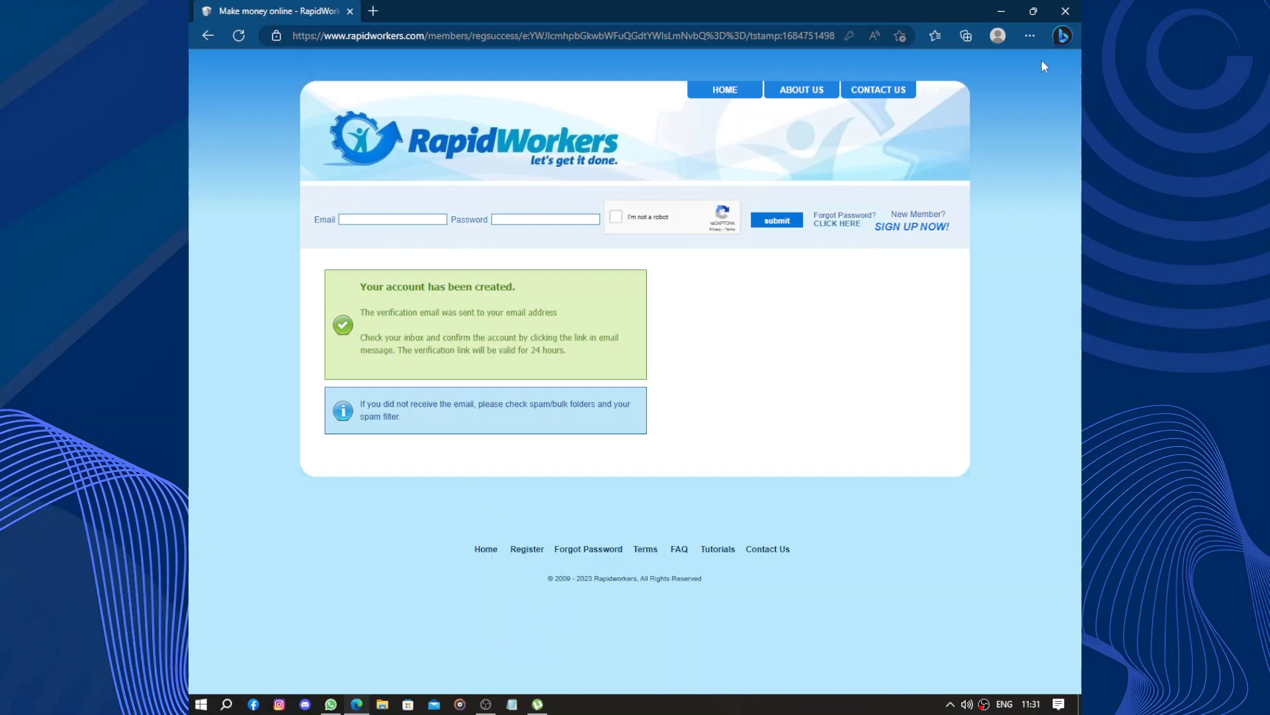
pyautogui.click(1062, 35)
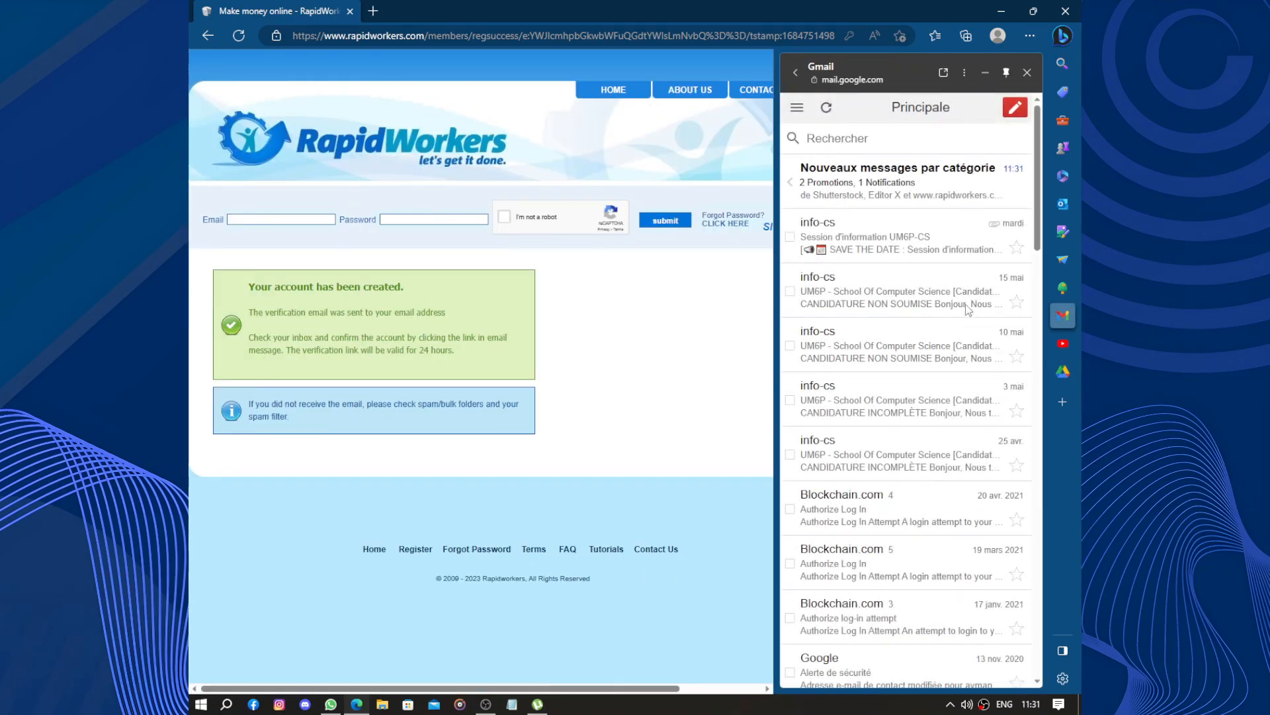
pyautogui.moveTo(822, 117)
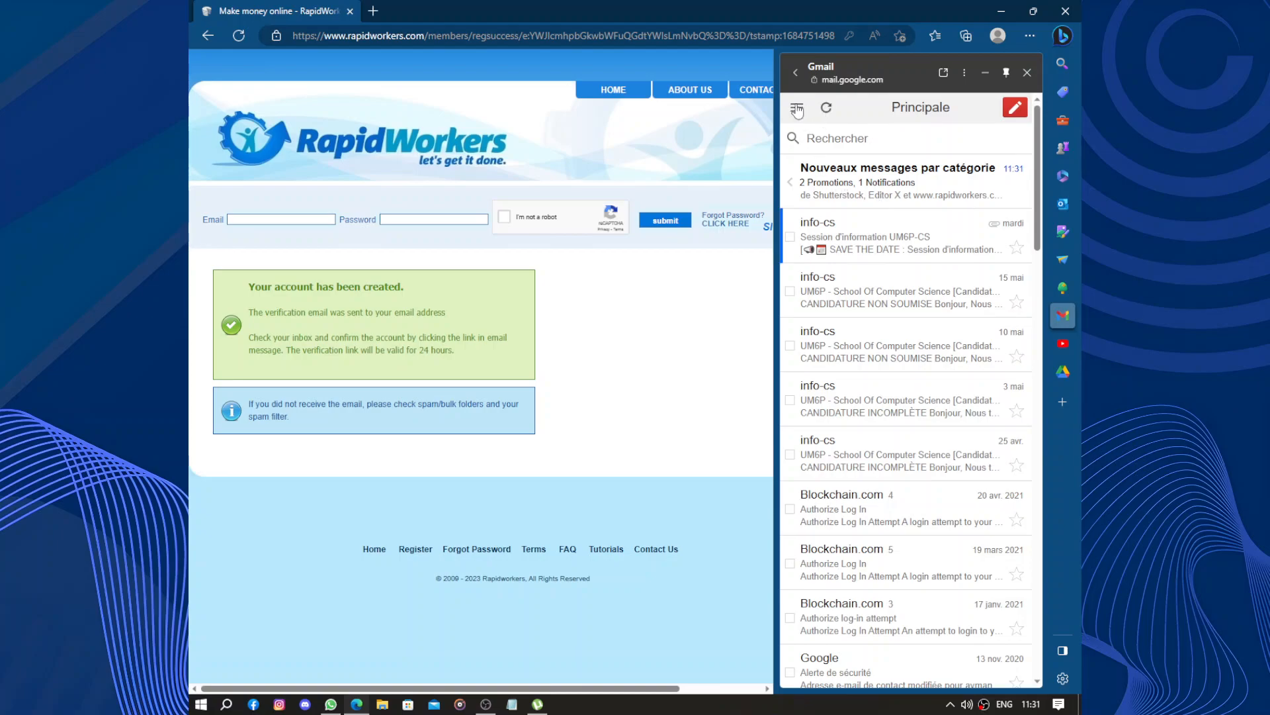
# Open the Welcome to RAPIDWORKERS email under Notifications and follow its activation link
pyautogui.click(797, 107)
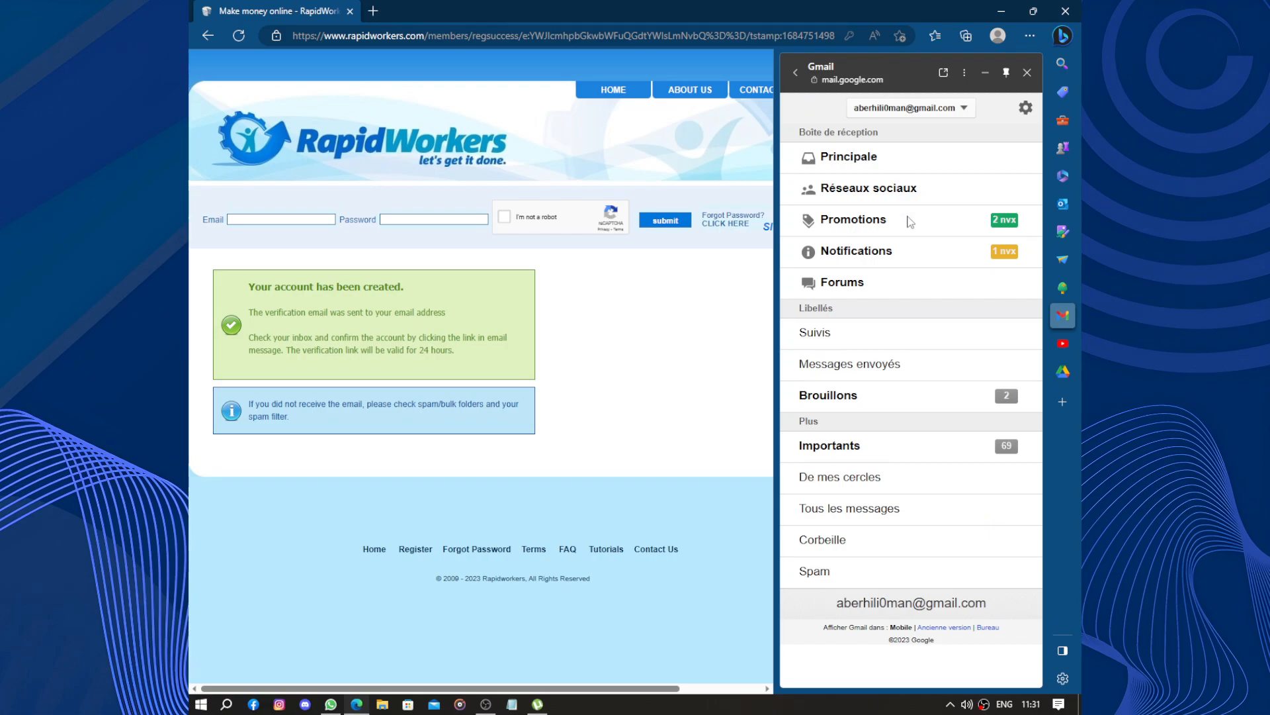
pyautogui.click(855, 250)
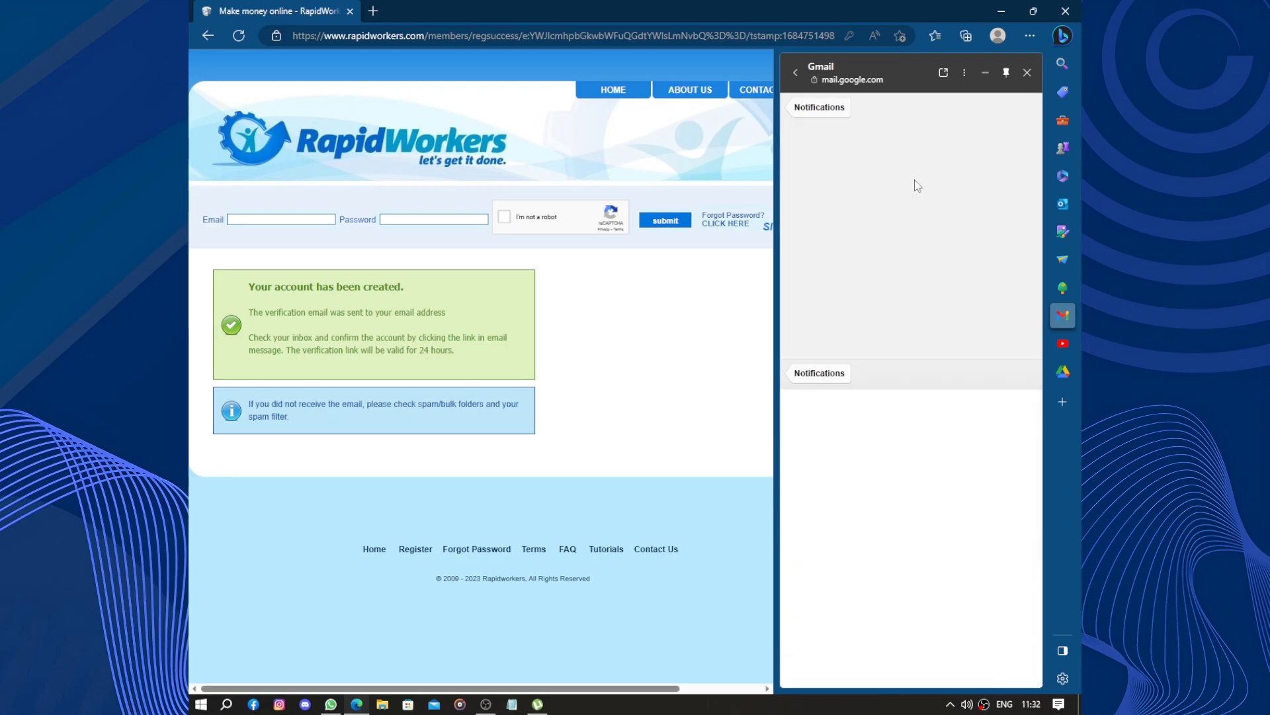
pyautogui.click(817, 373)
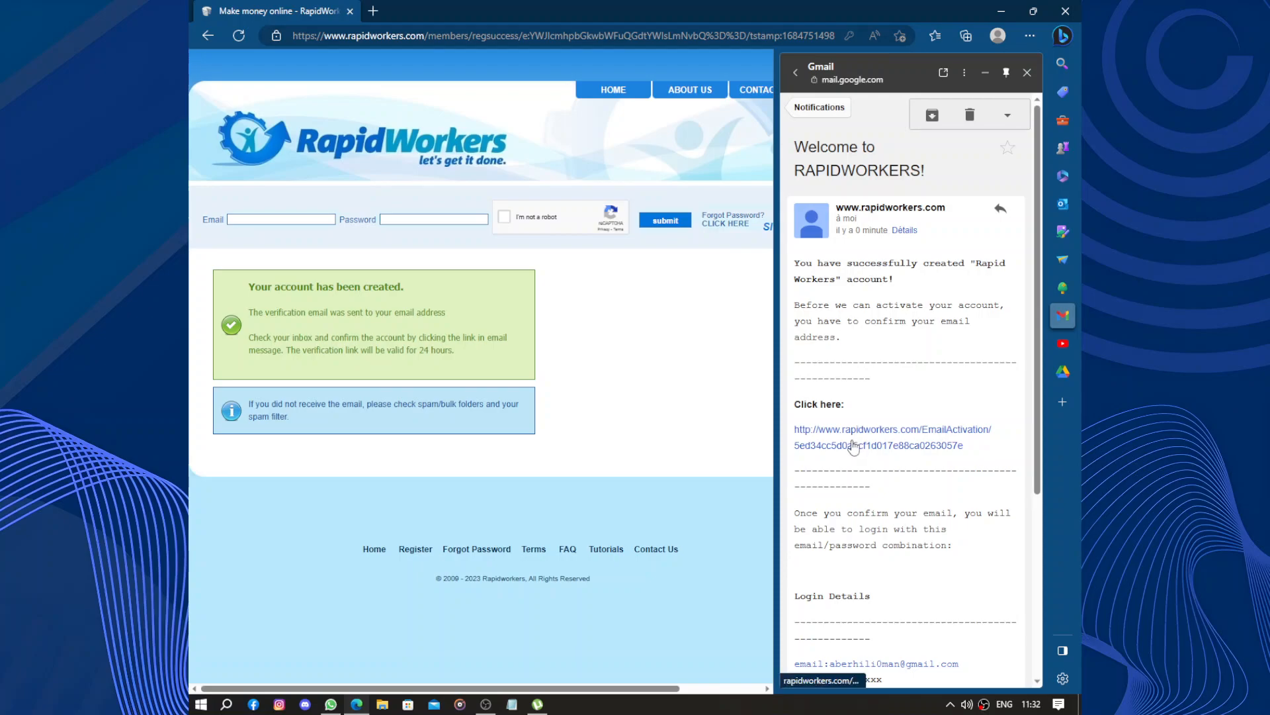
pyautogui.click(892, 429)
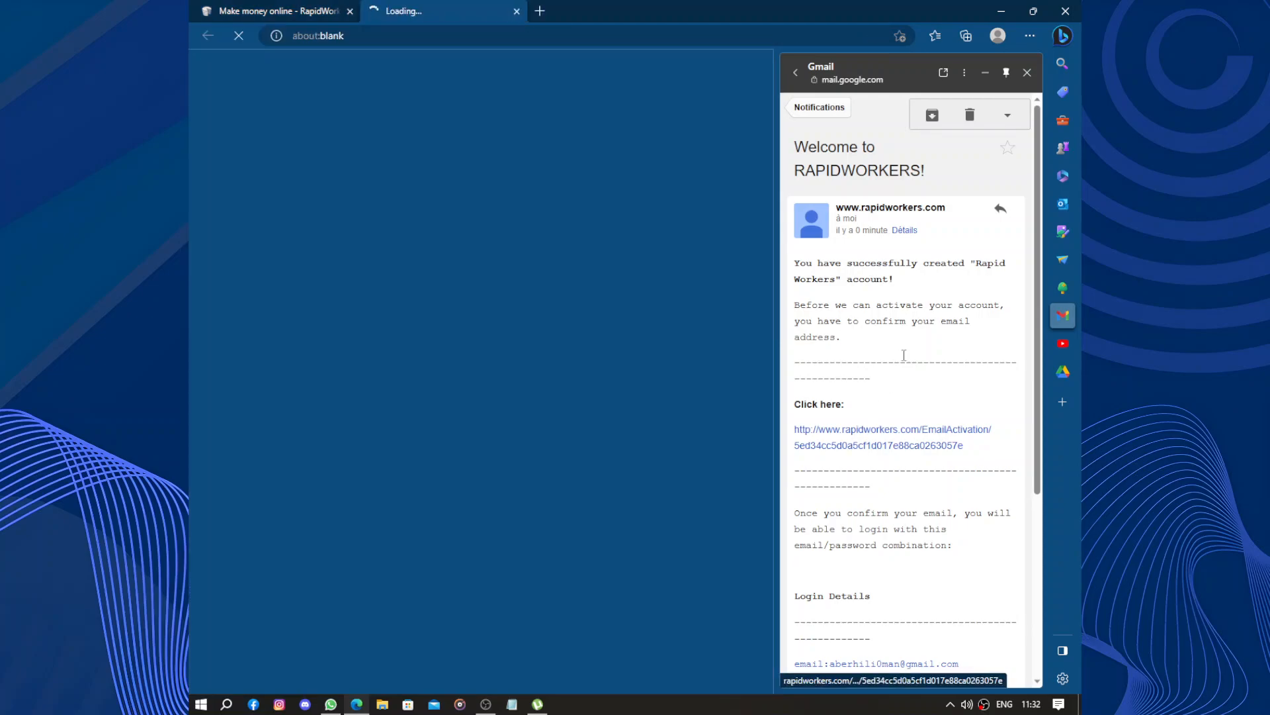
pyautogui.click(890, 436)
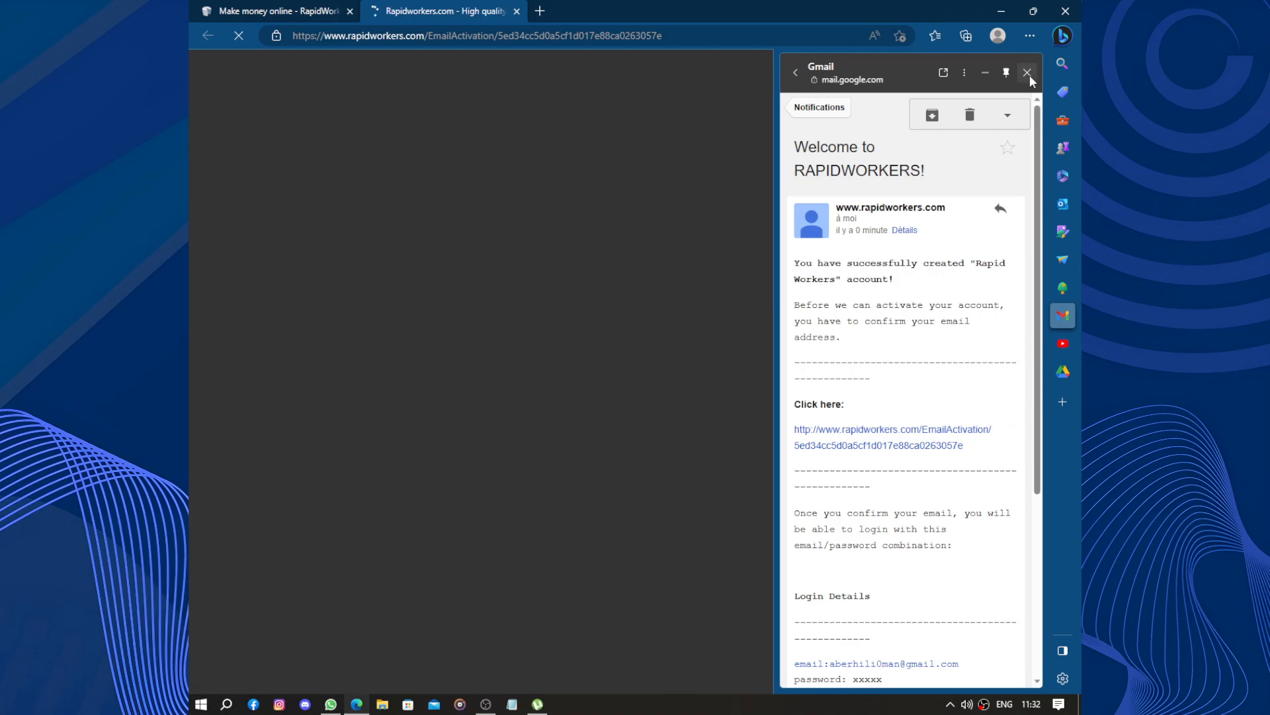
pyautogui.click(1026, 73)
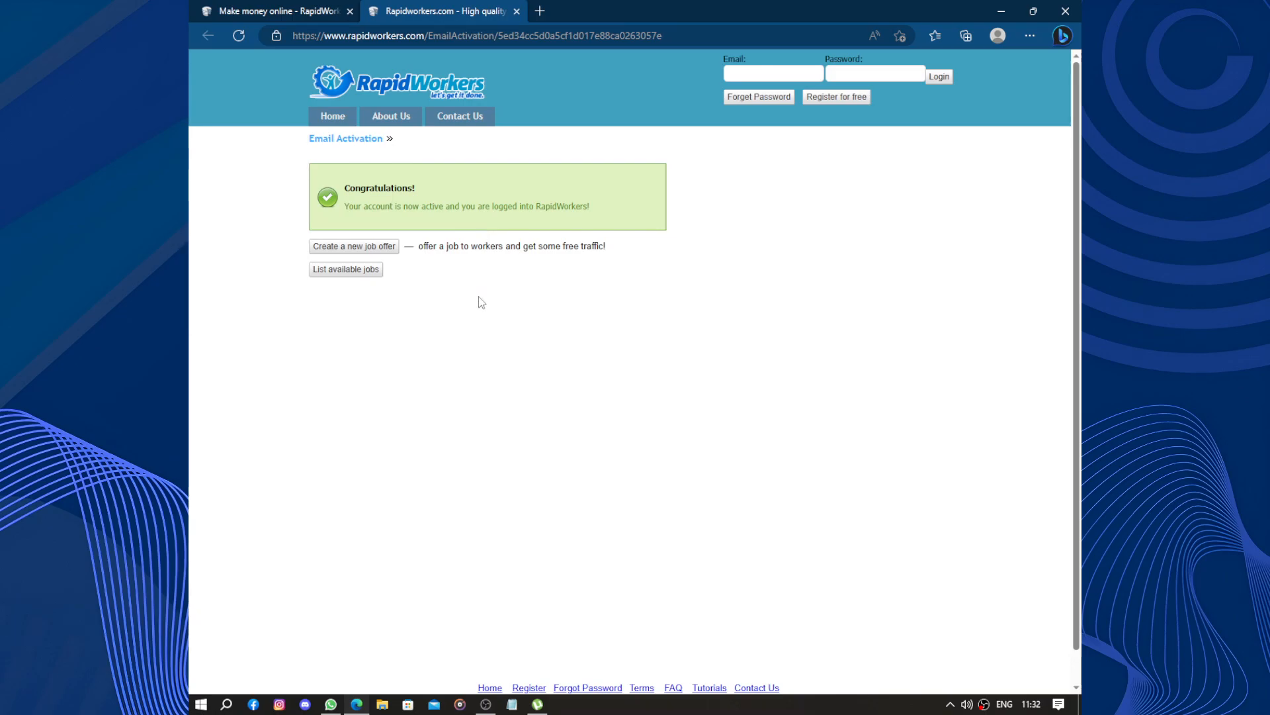
pyautogui.moveTo(448, 291)
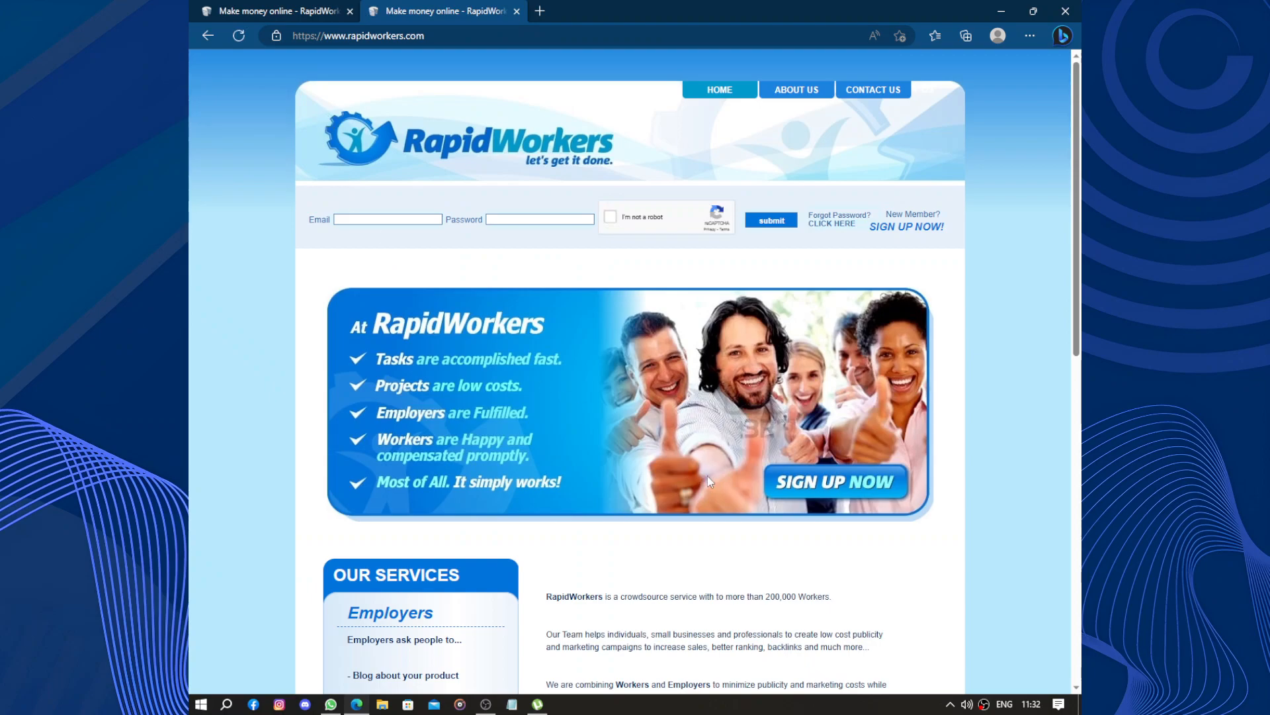
# Scroll the homepage and go to the Register page from the footer link
pyautogui.scroll(-3)
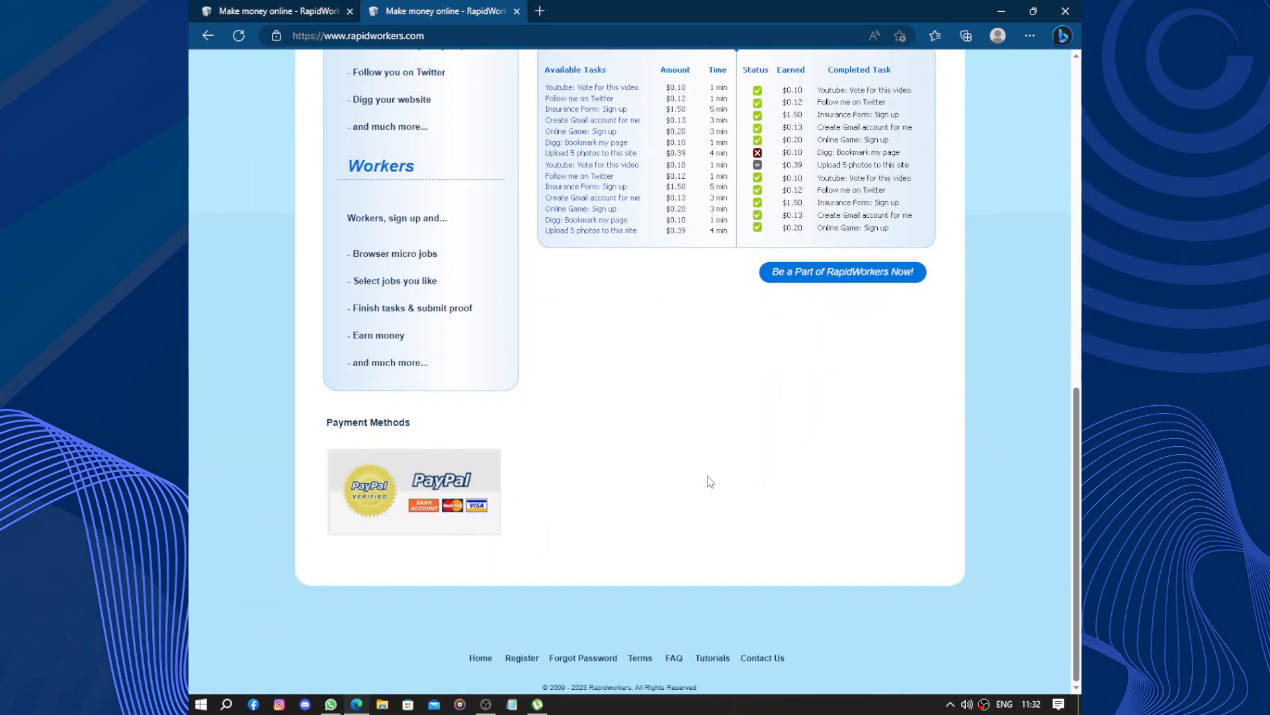
pyautogui.scroll(3)
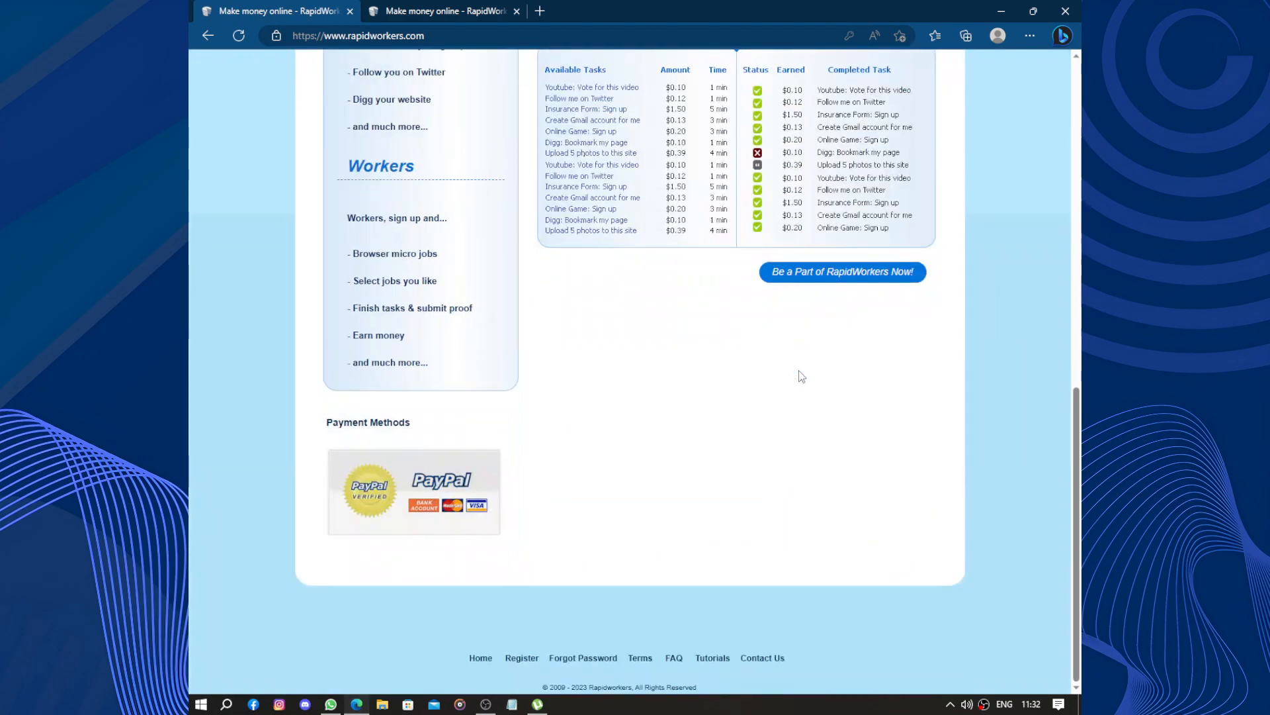
pyautogui.click(842, 271)
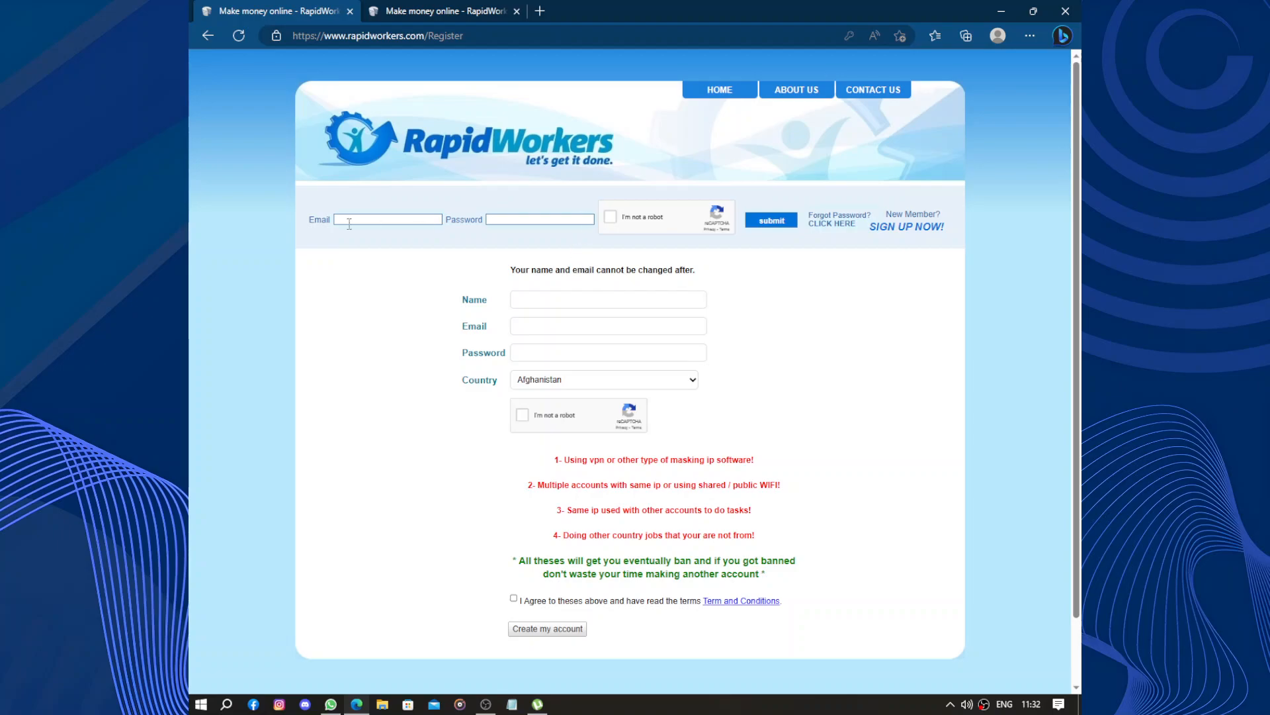
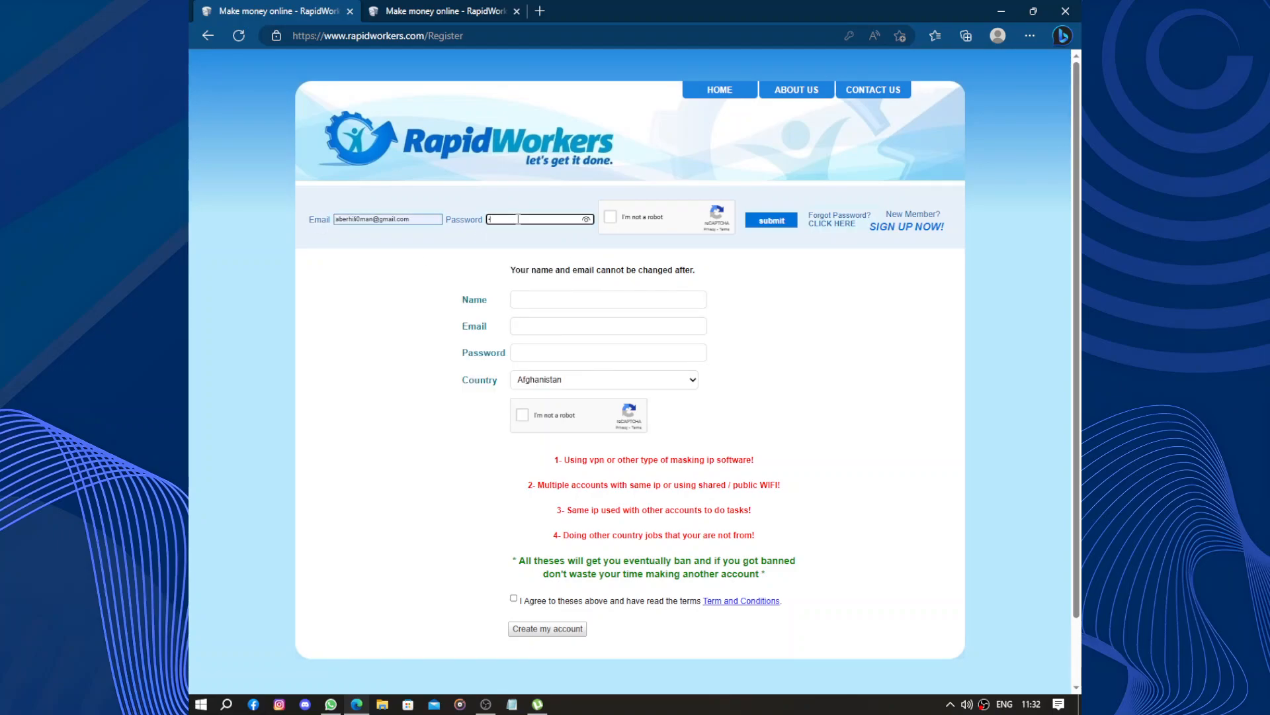
pyautogui.write('password')
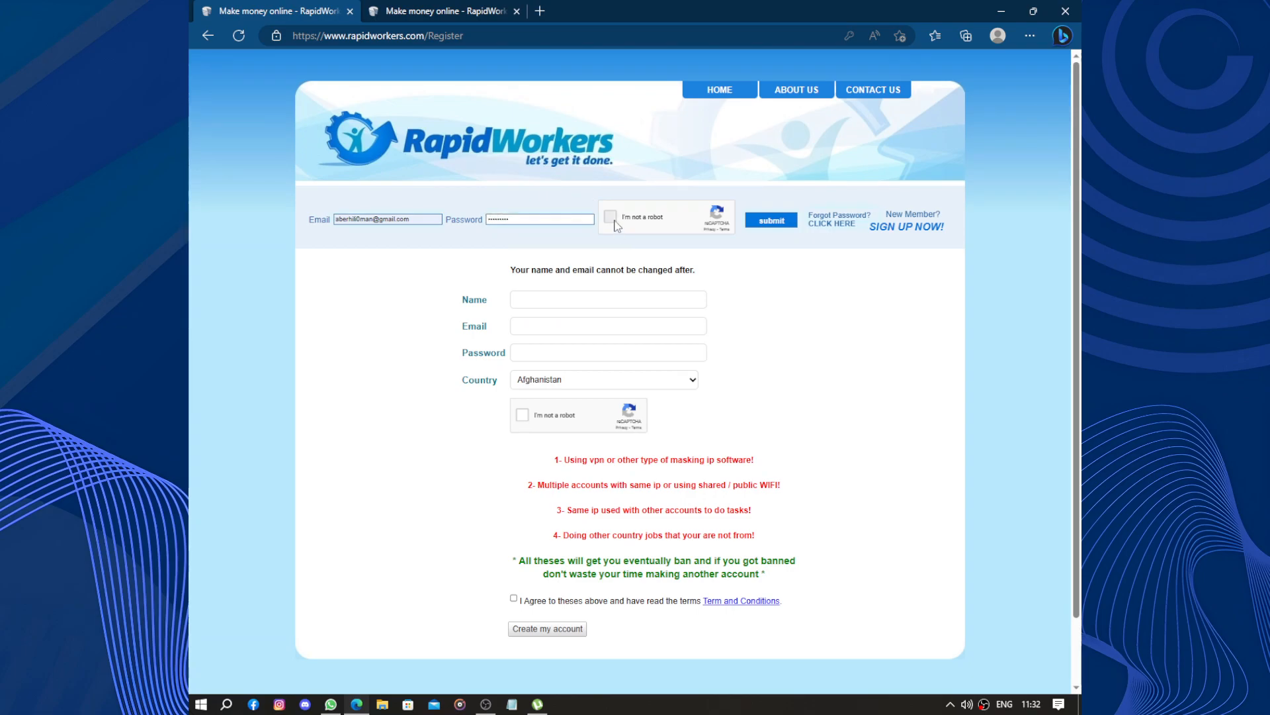
pyautogui.click(612, 216)
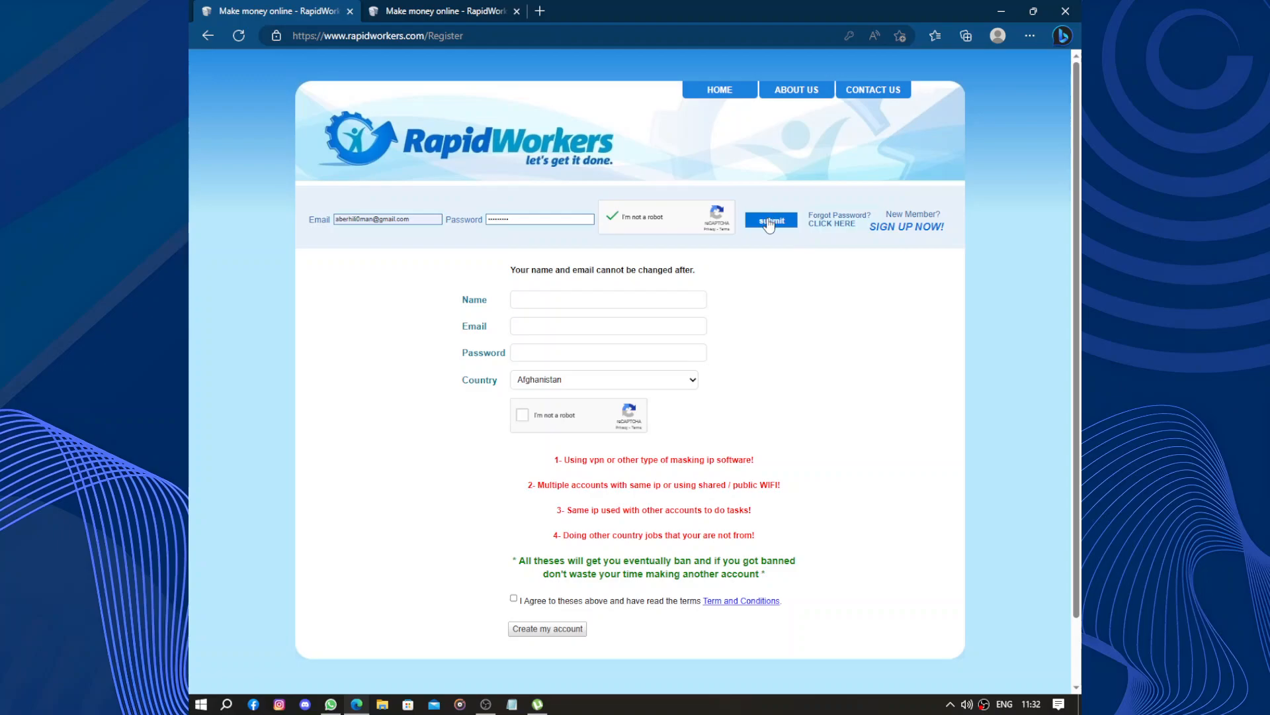
pyautogui.click(768, 221)
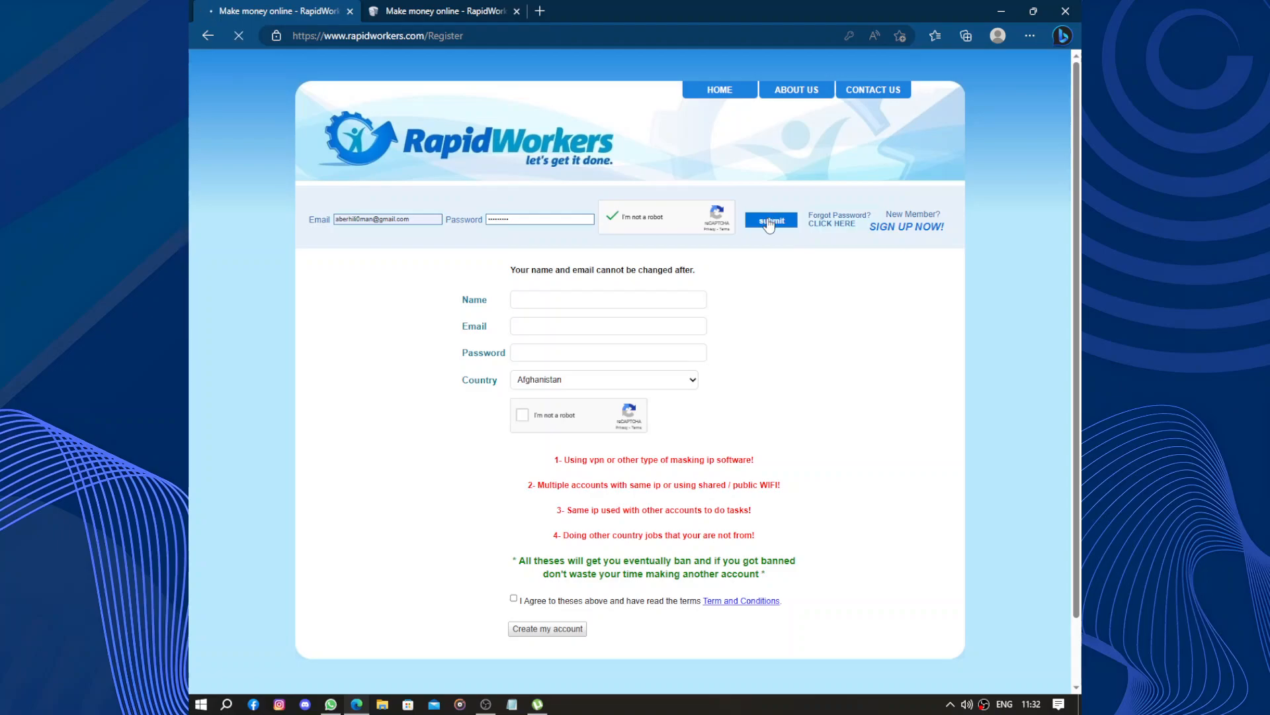
pyautogui.click(769, 221)
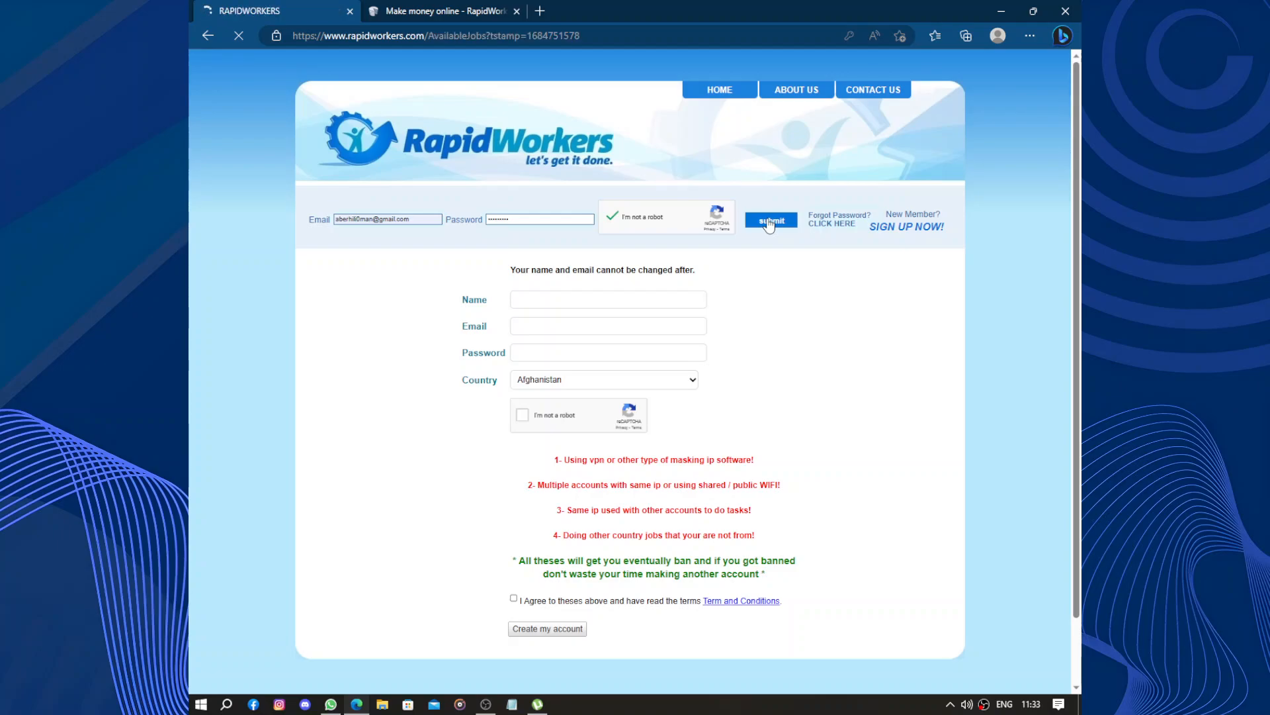
pyautogui.click(769, 221)
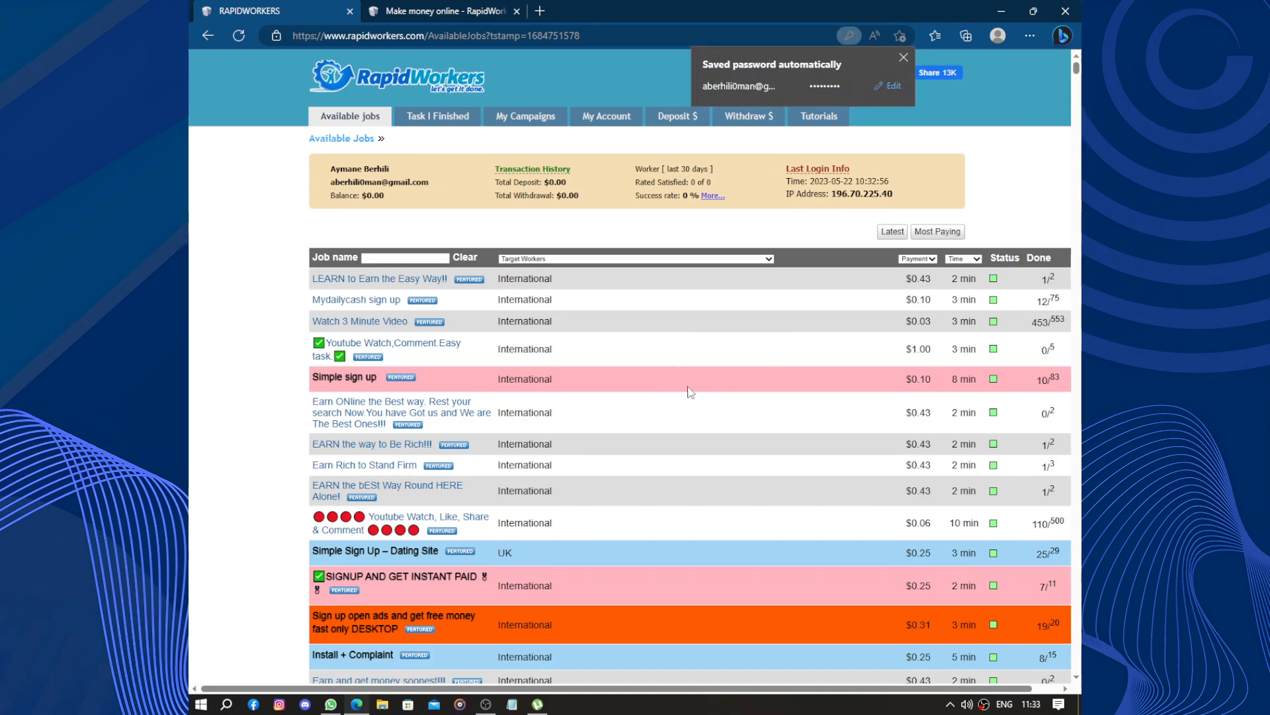
pyautogui.click(903, 56)
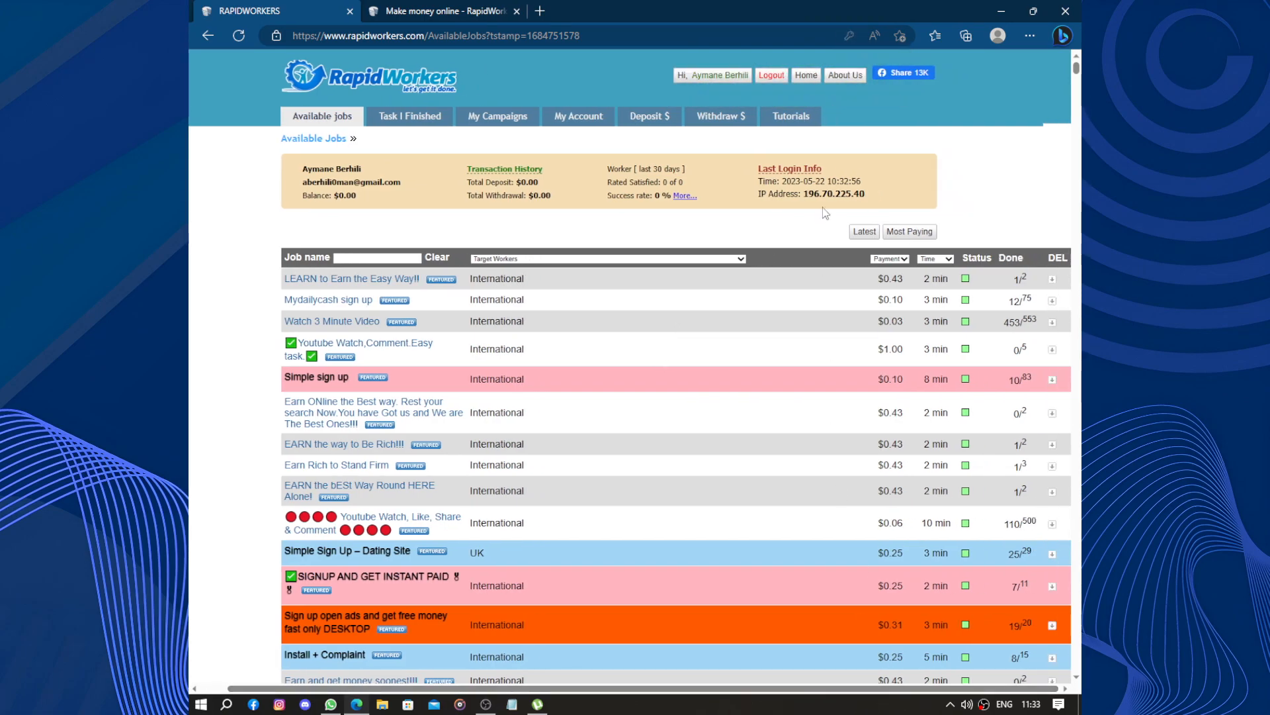
pyautogui.scroll(-3)
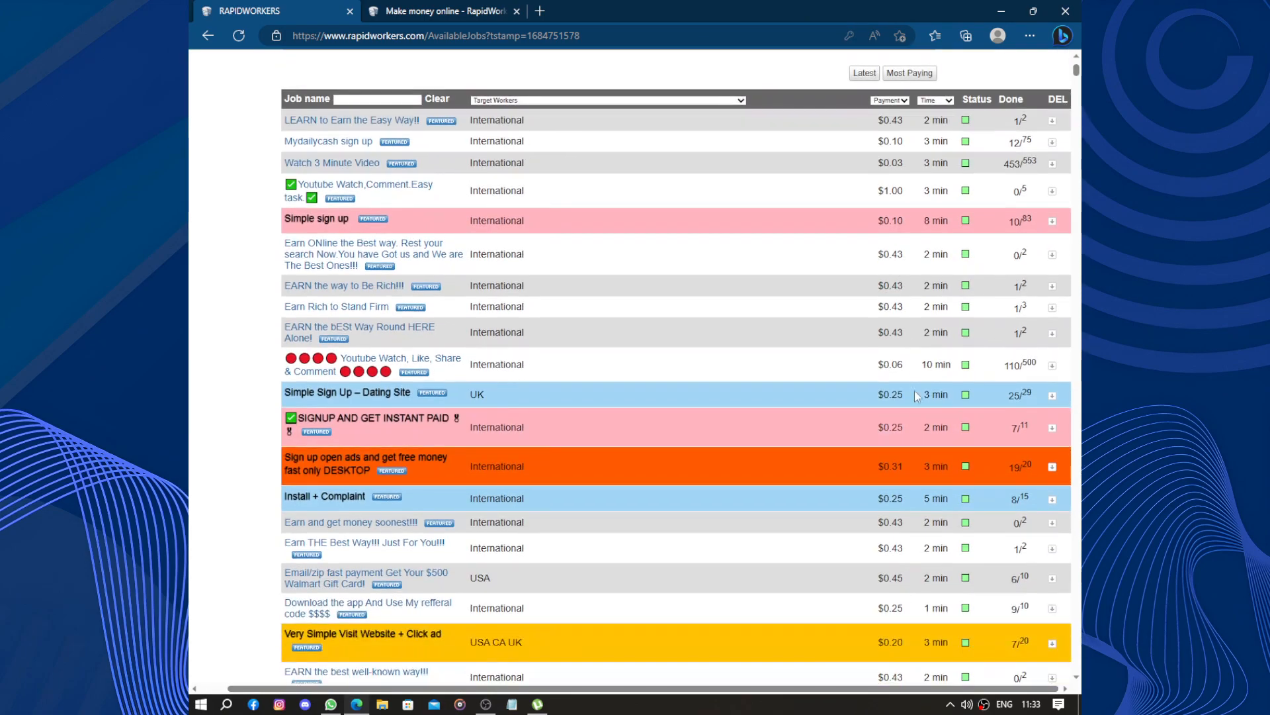
pyautogui.scroll(-3)
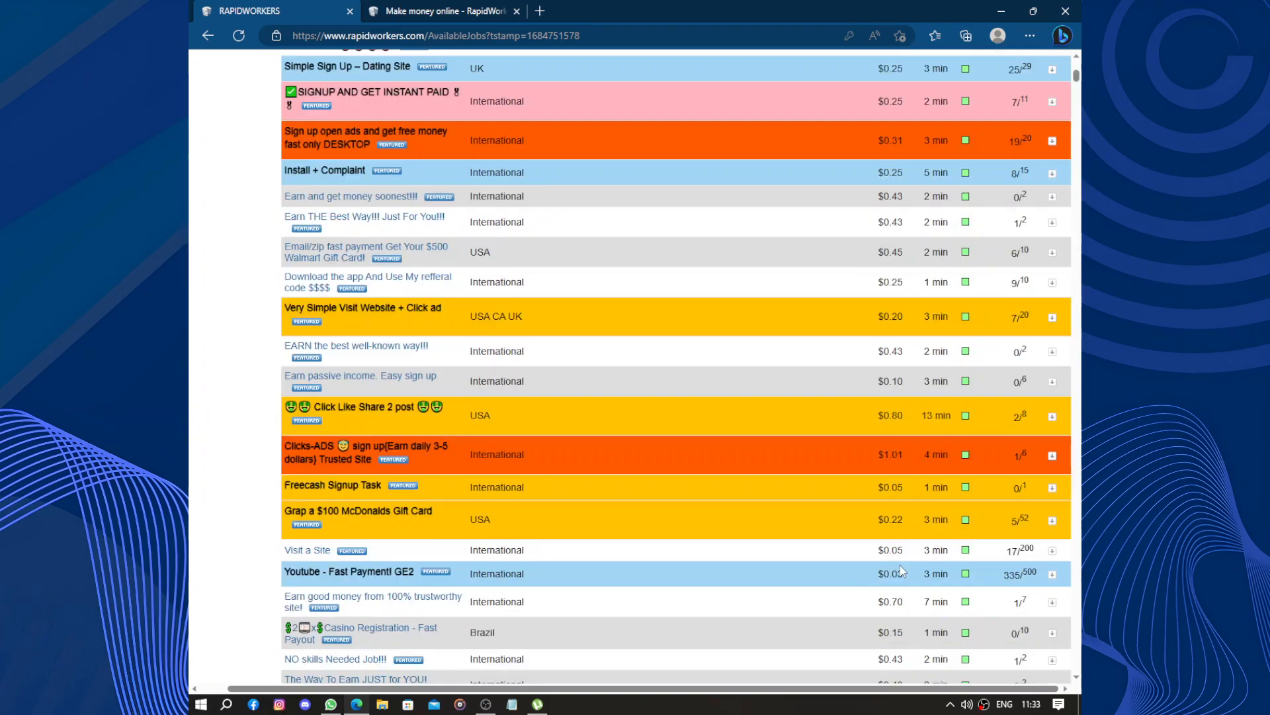
pyautogui.click(946, 258)
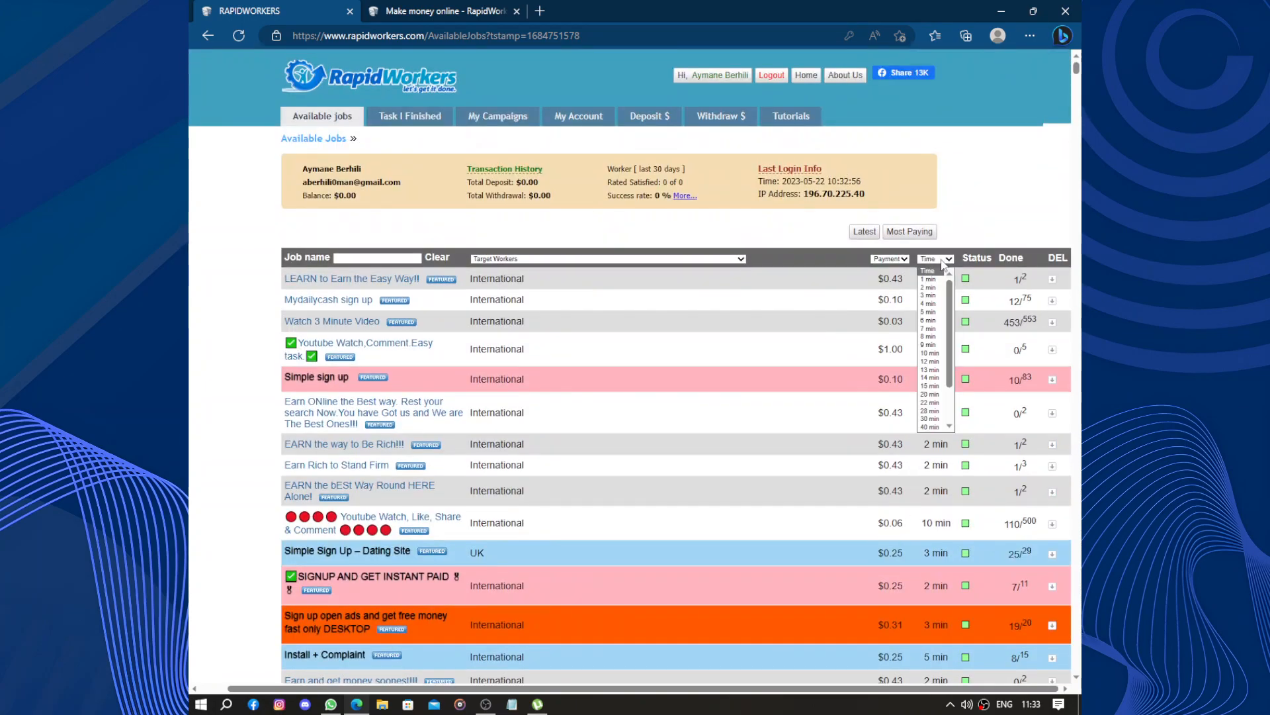
pyautogui.scroll(-3)
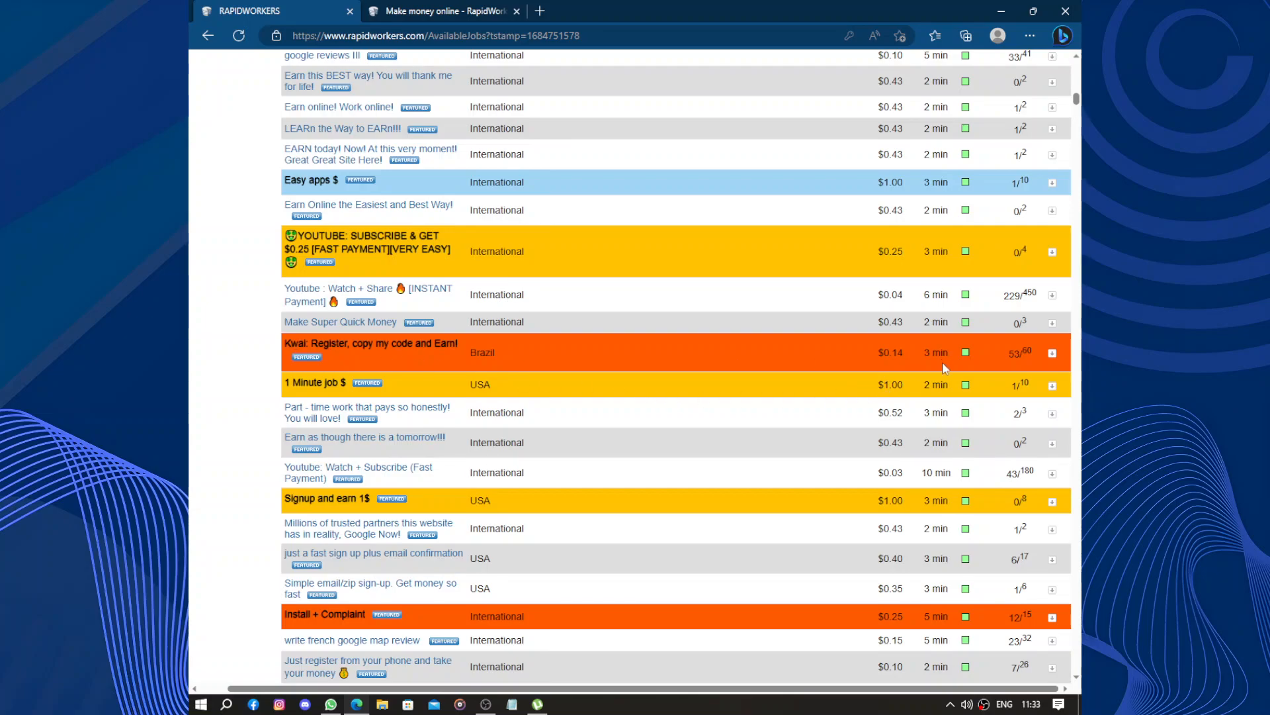
pyautogui.scroll(3)
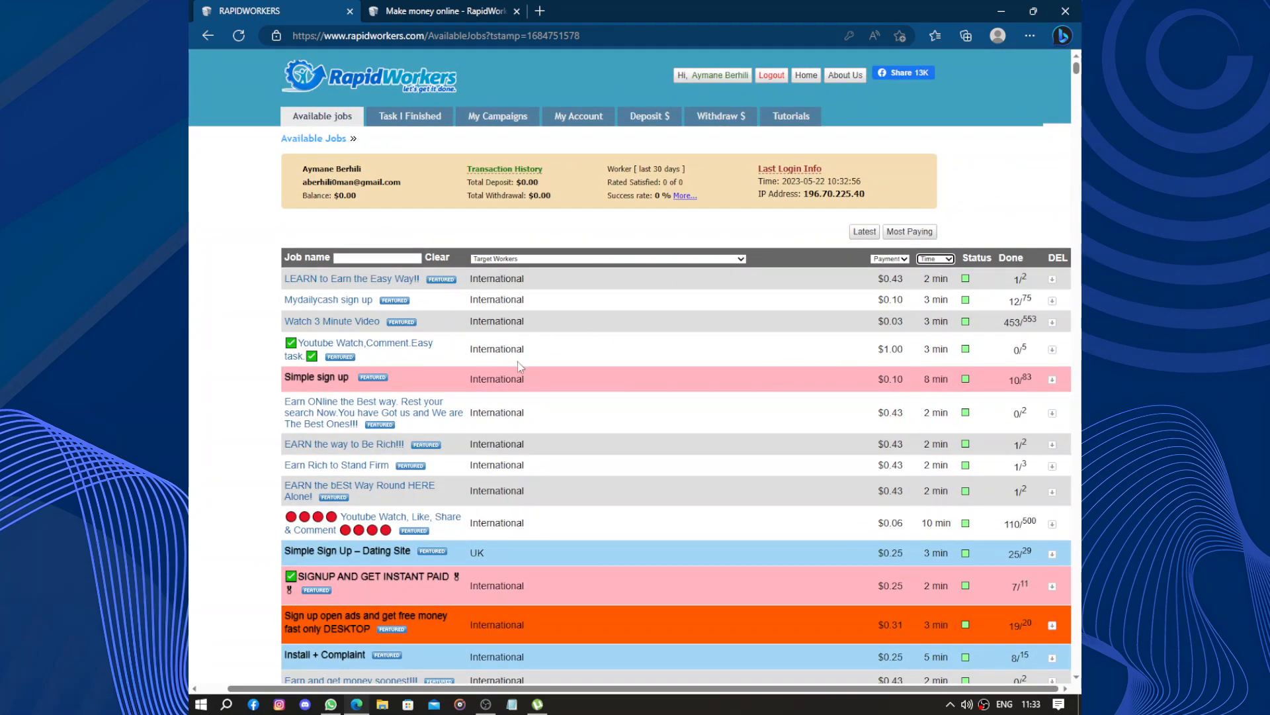
pyautogui.moveTo(905, 371)
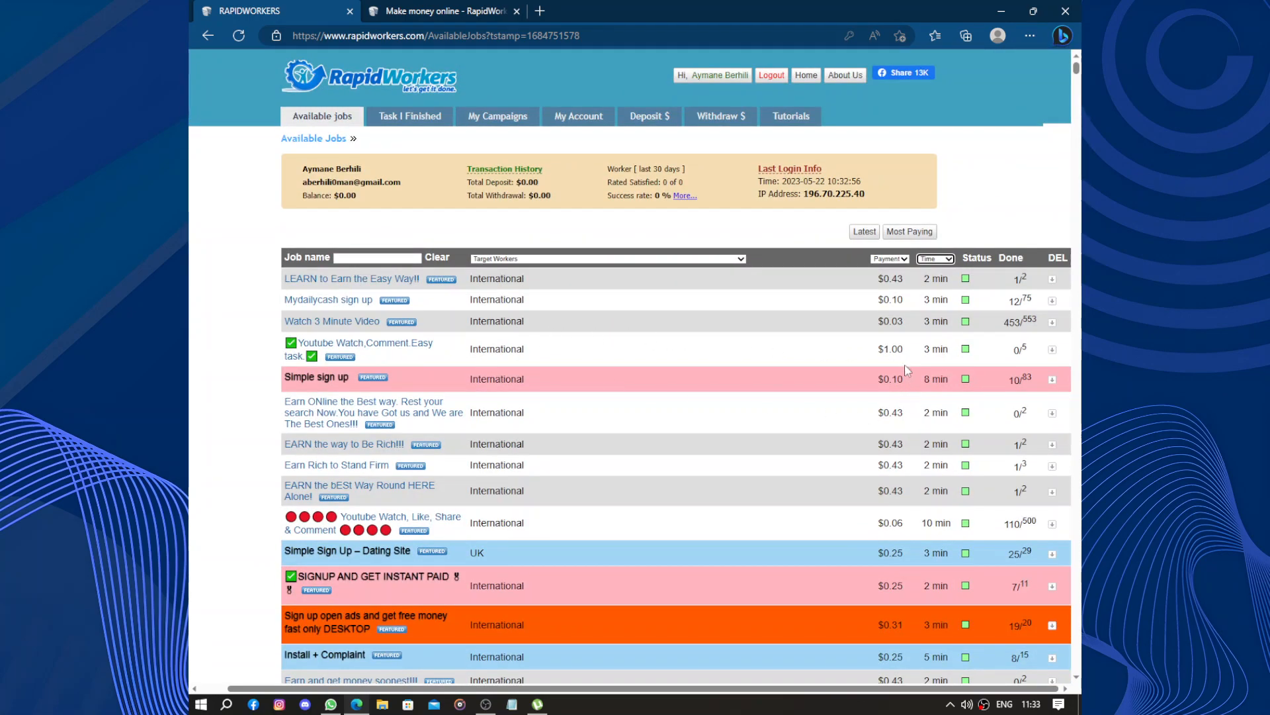
pyautogui.scroll(-3)
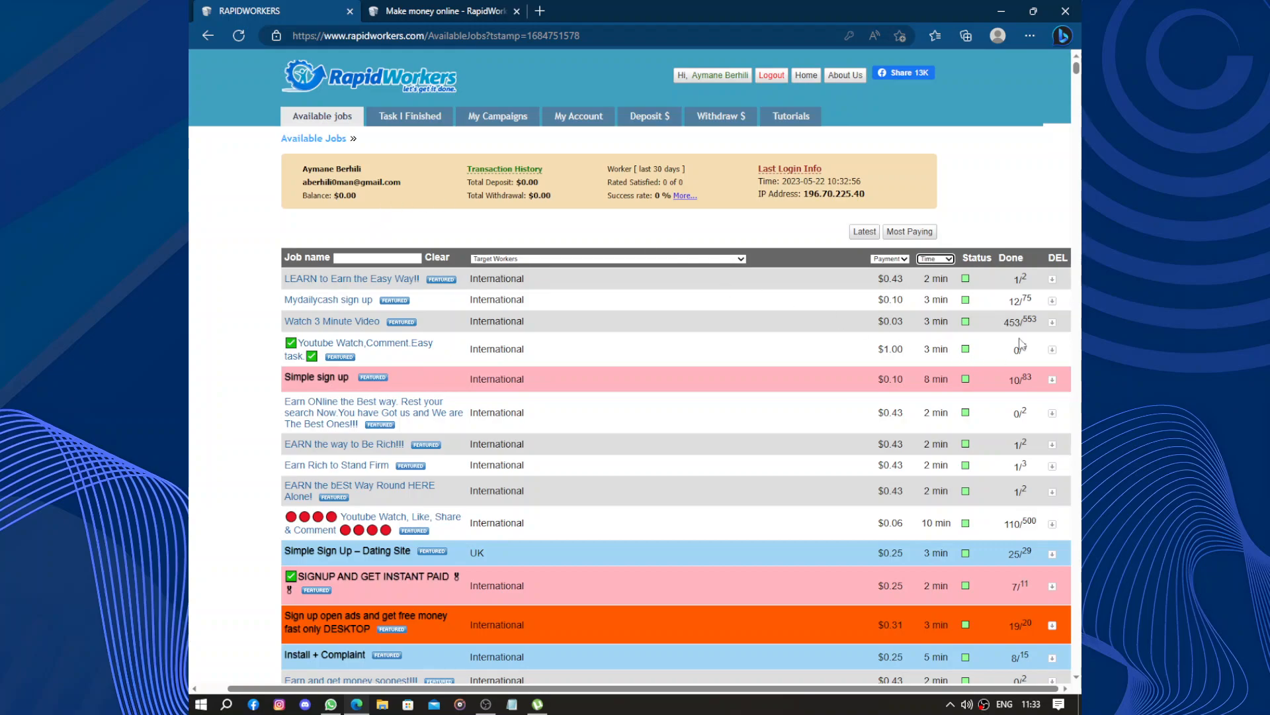
pyautogui.scroll(-3)
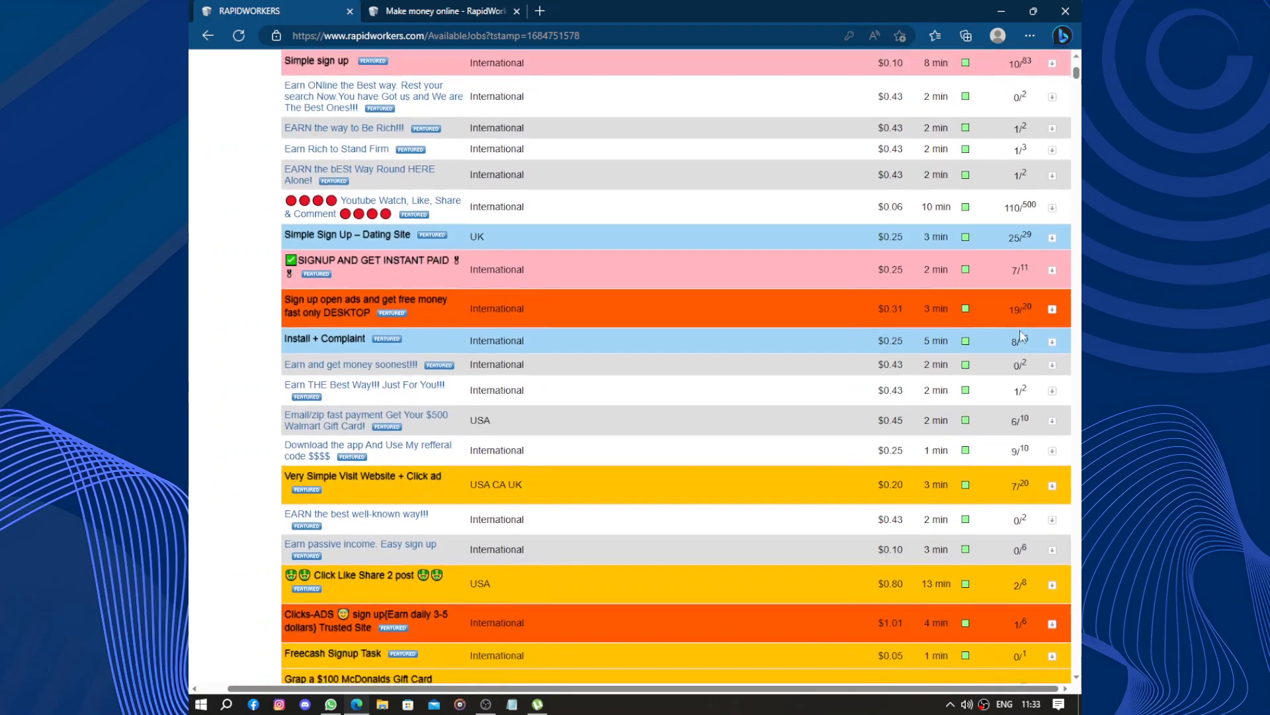
pyautogui.scroll(-3)
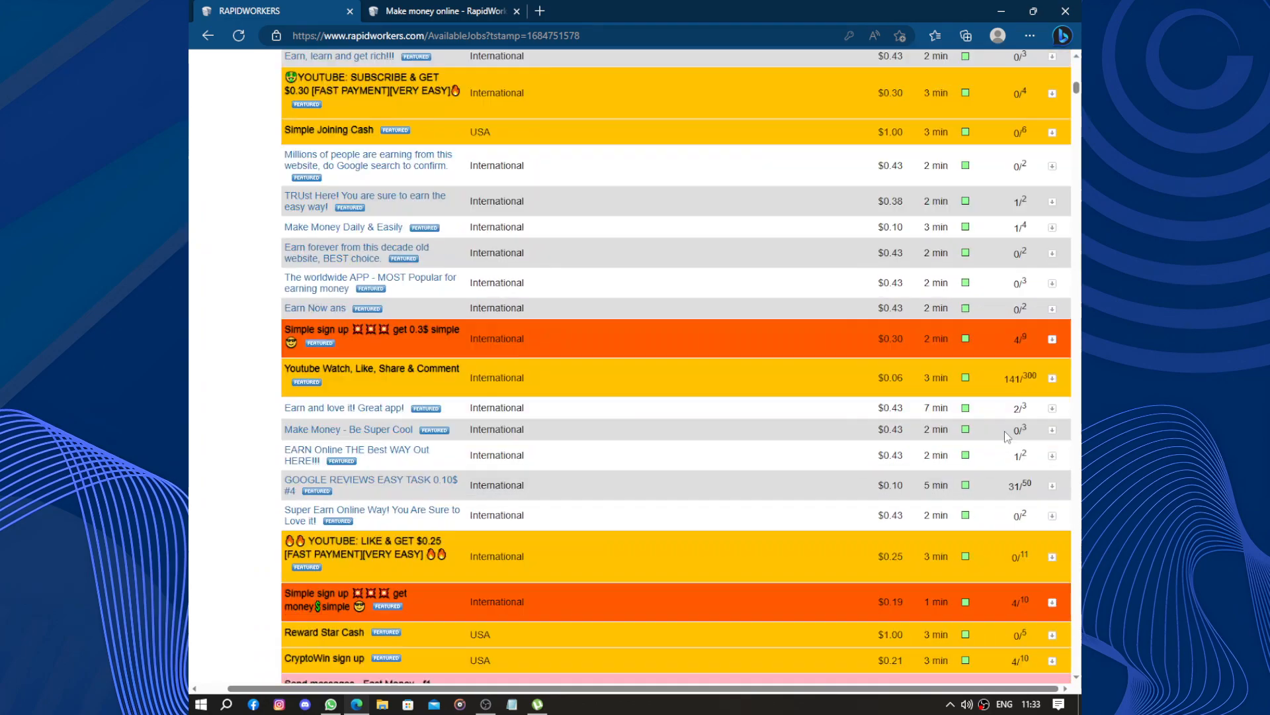
pyautogui.scroll(-3)
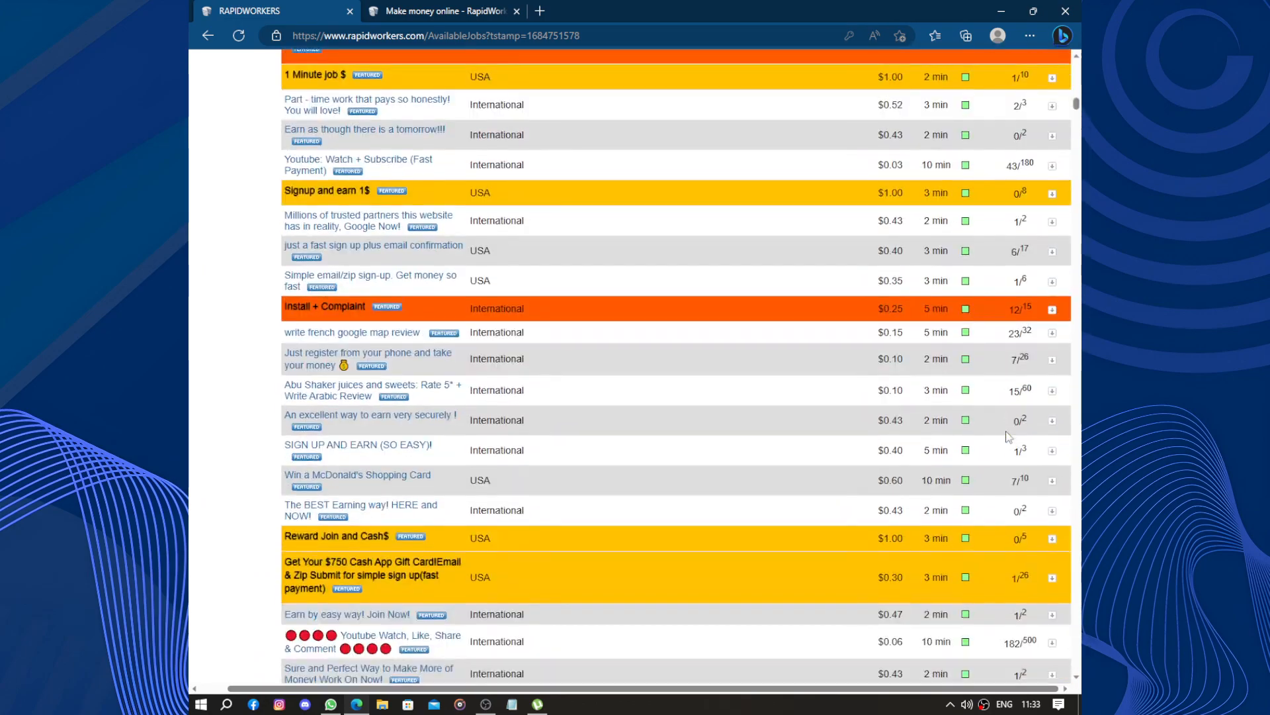
pyautogui.scroll(-3)
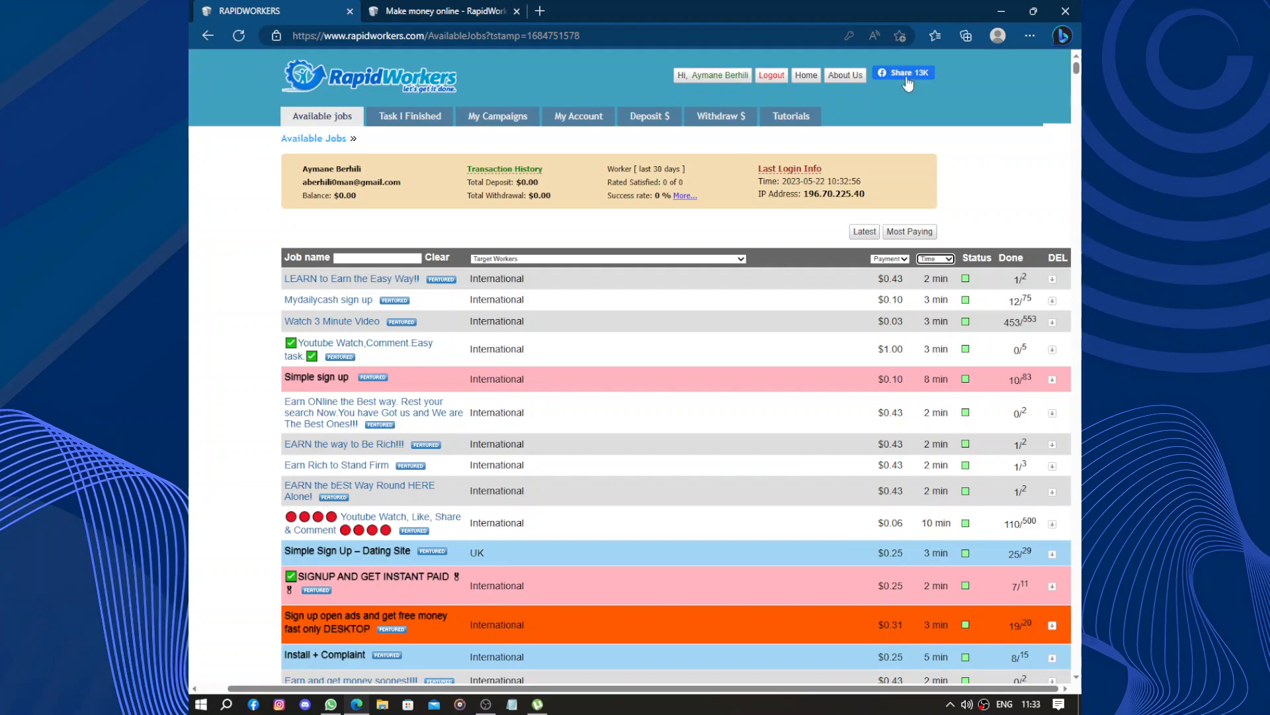
pyautogui.scroll(-3)
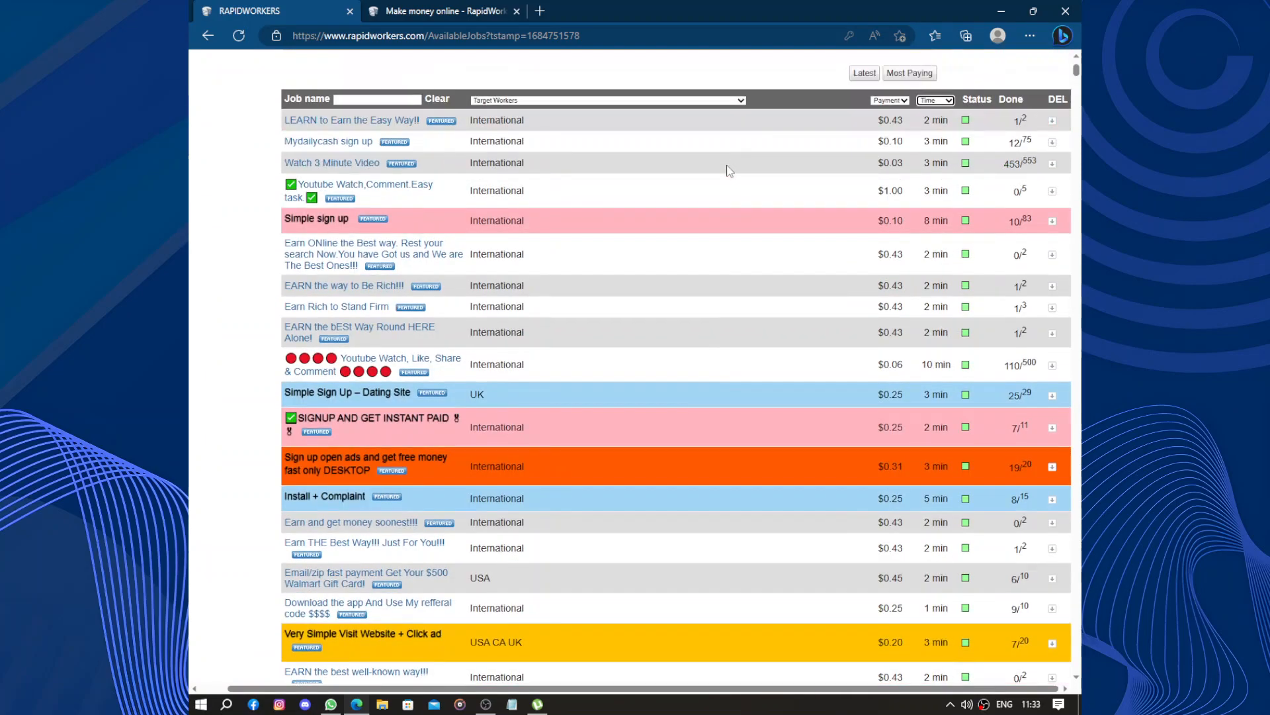
pyautogui.scroll(-3)
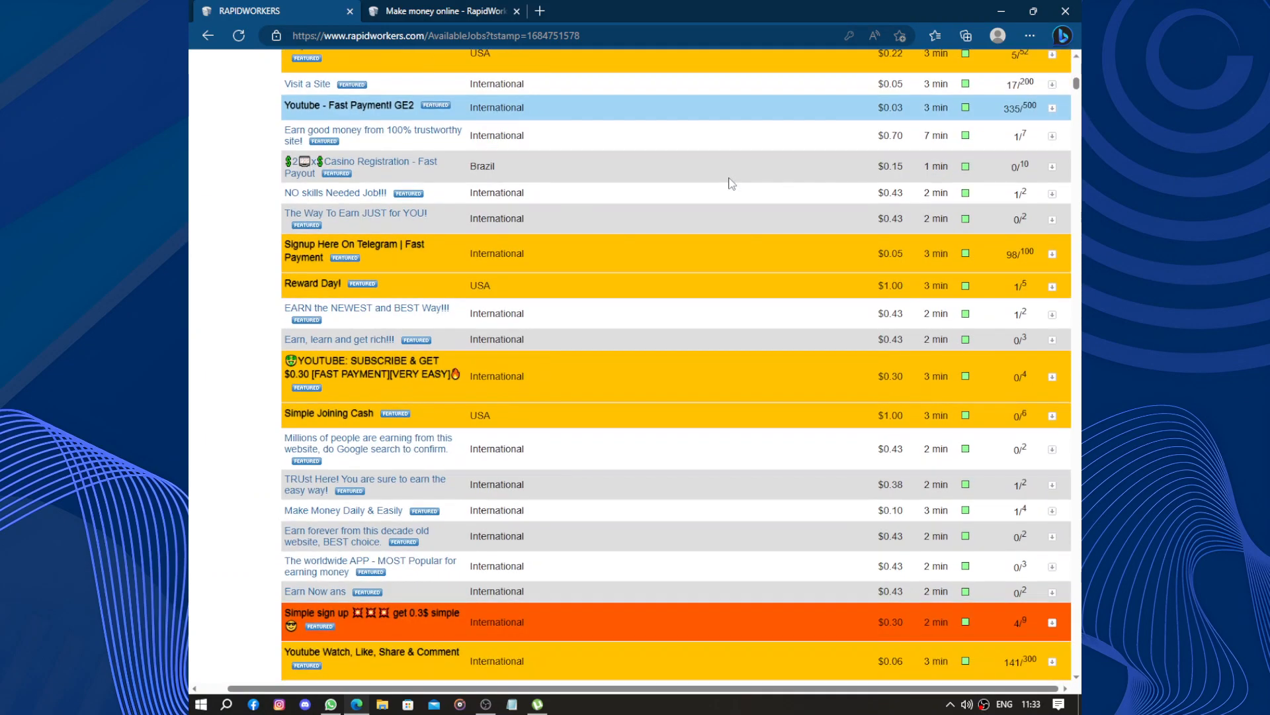
pyautogui.scroll(-3)
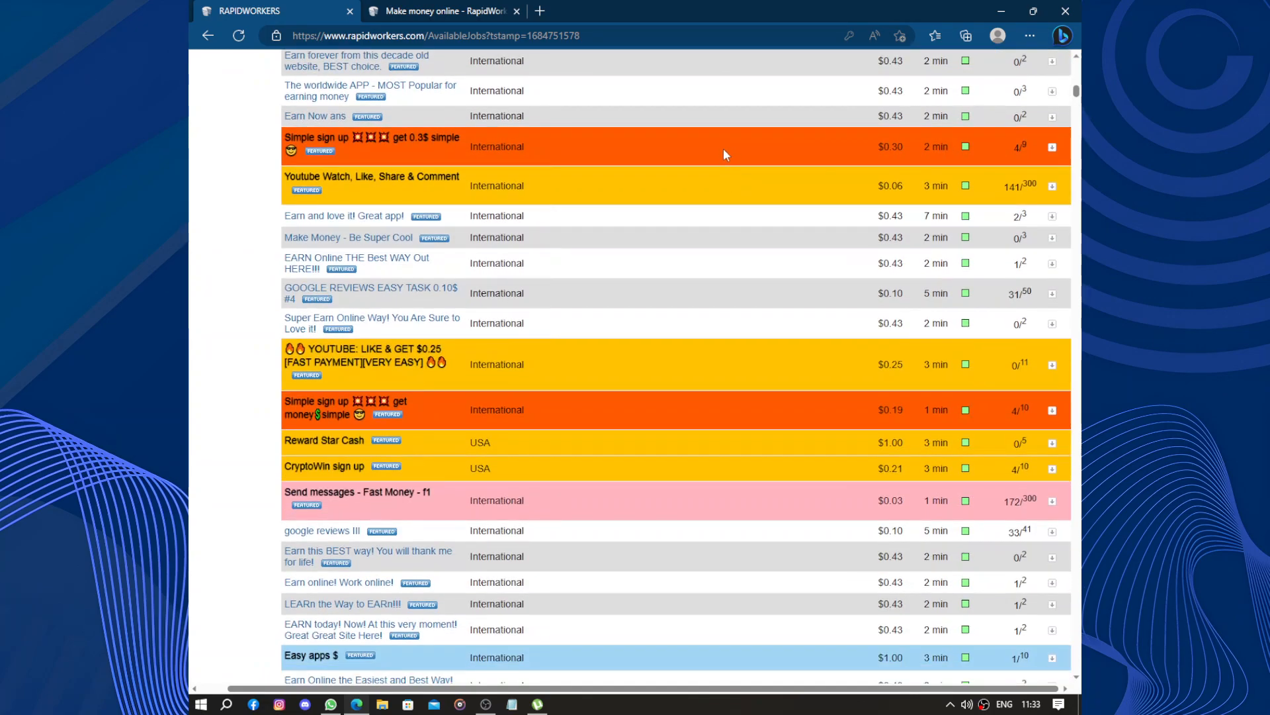
pyautogui.scroll(-3)
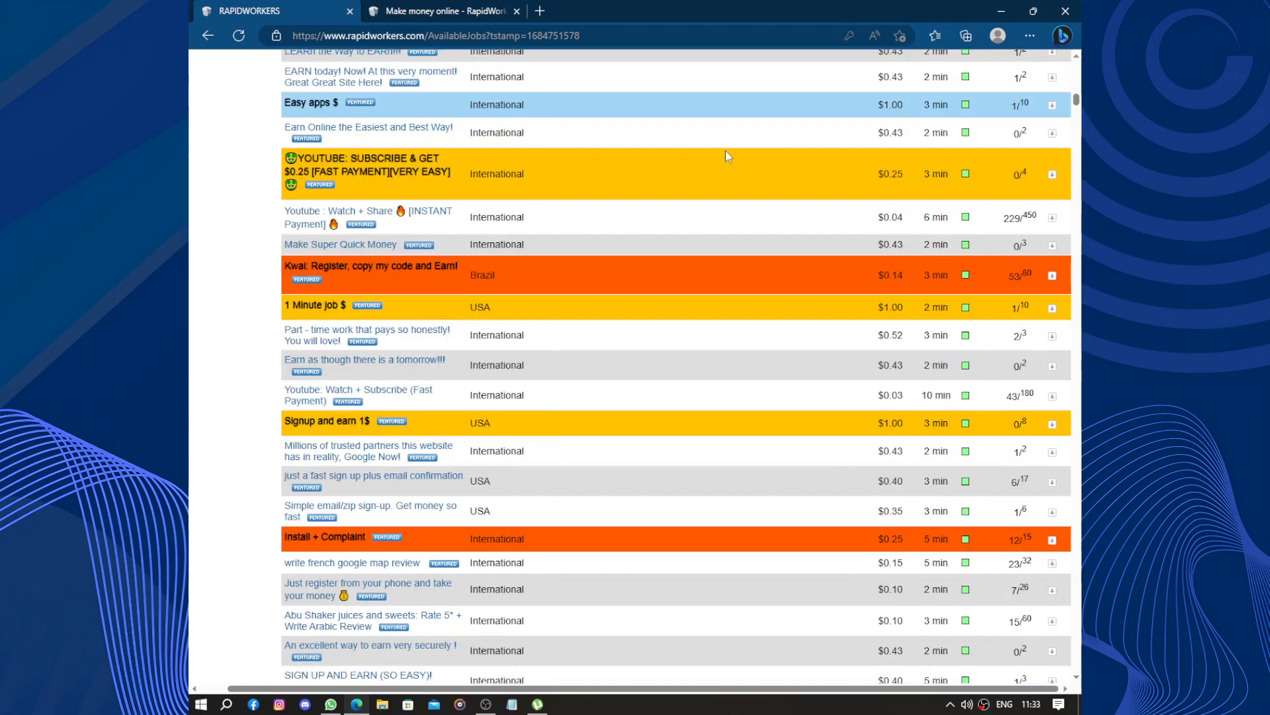
pyautogui.scroll(-3)
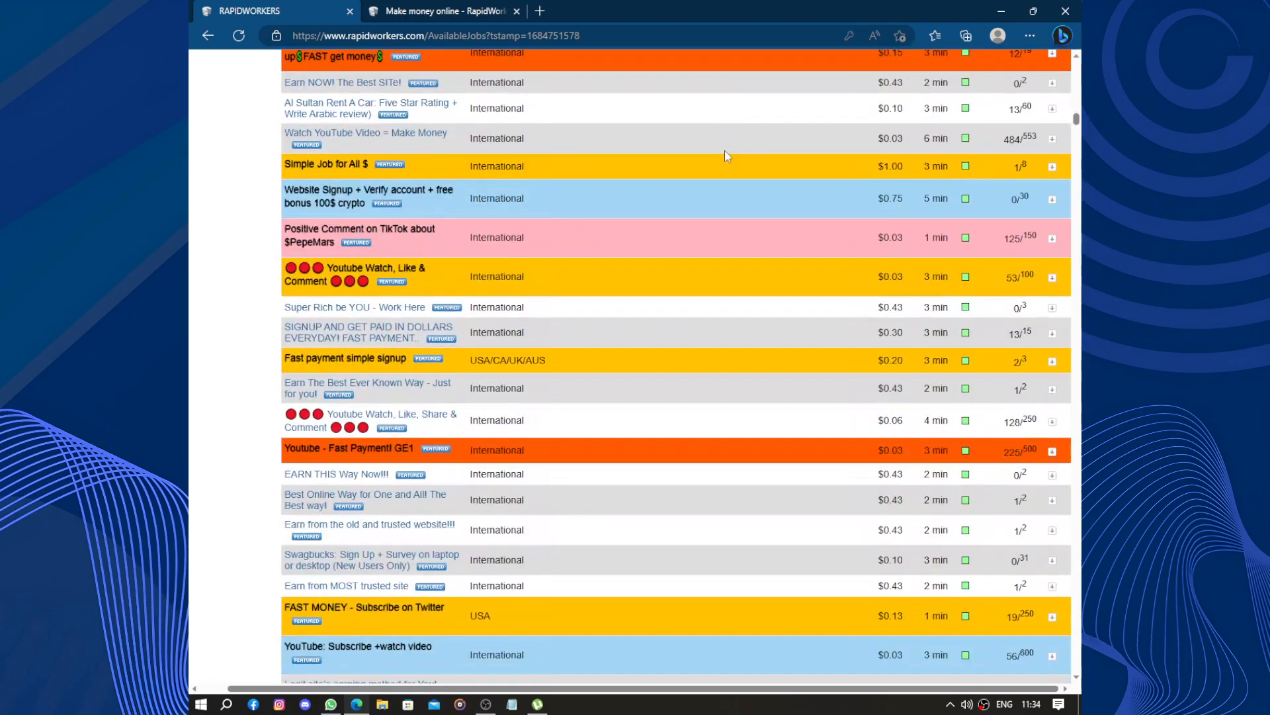
pyautogui.scroll(-3)
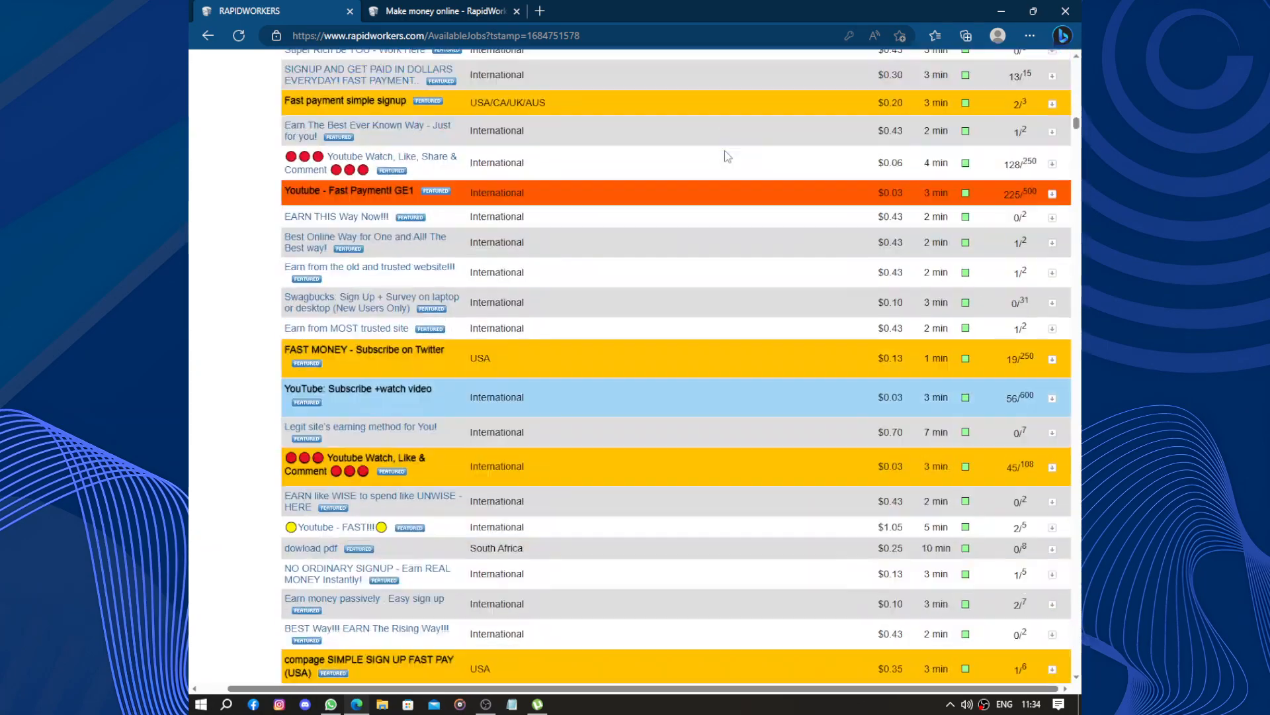
pyautogui.scroll(-3)
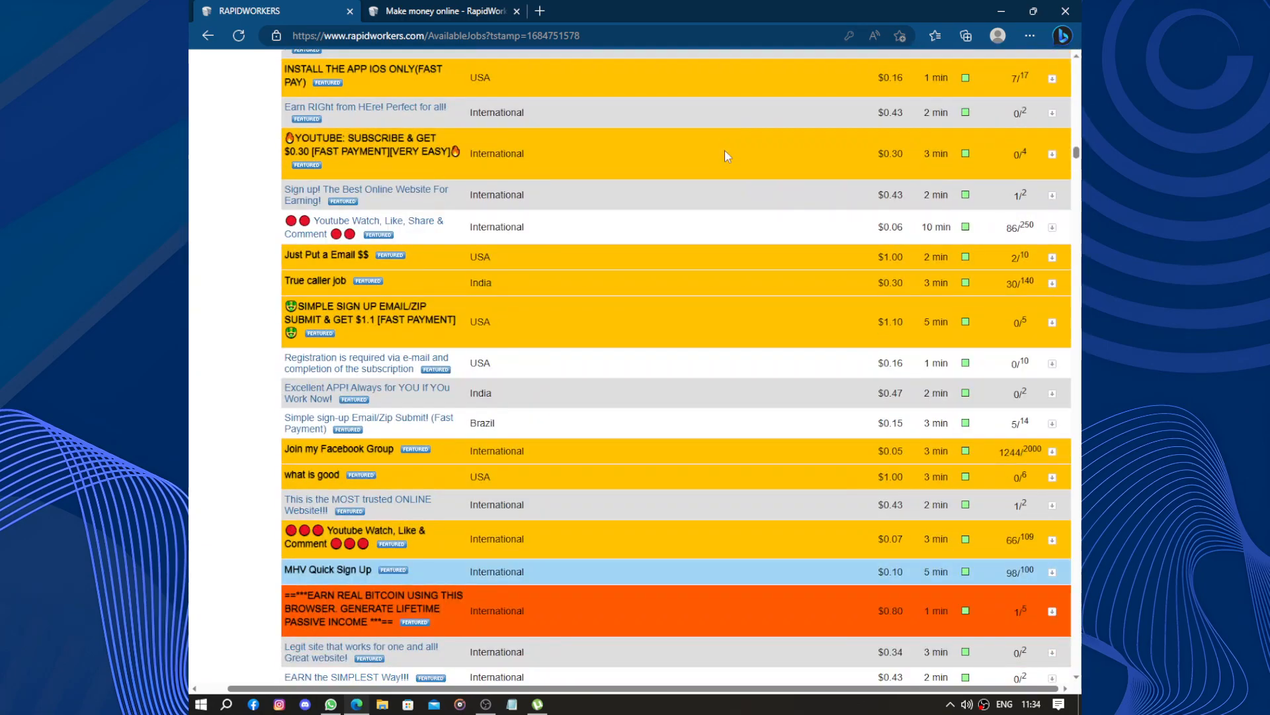
pyautogui.scroll(-3)
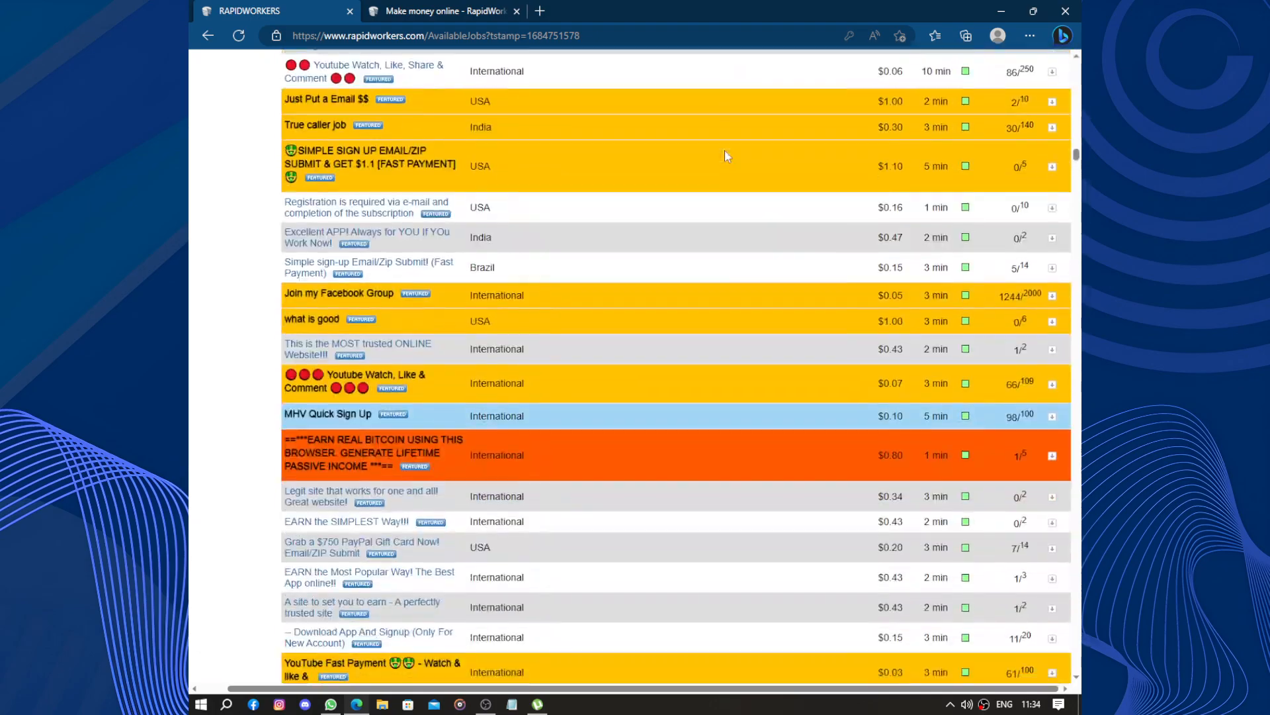
pyautogui.scroll(-3)
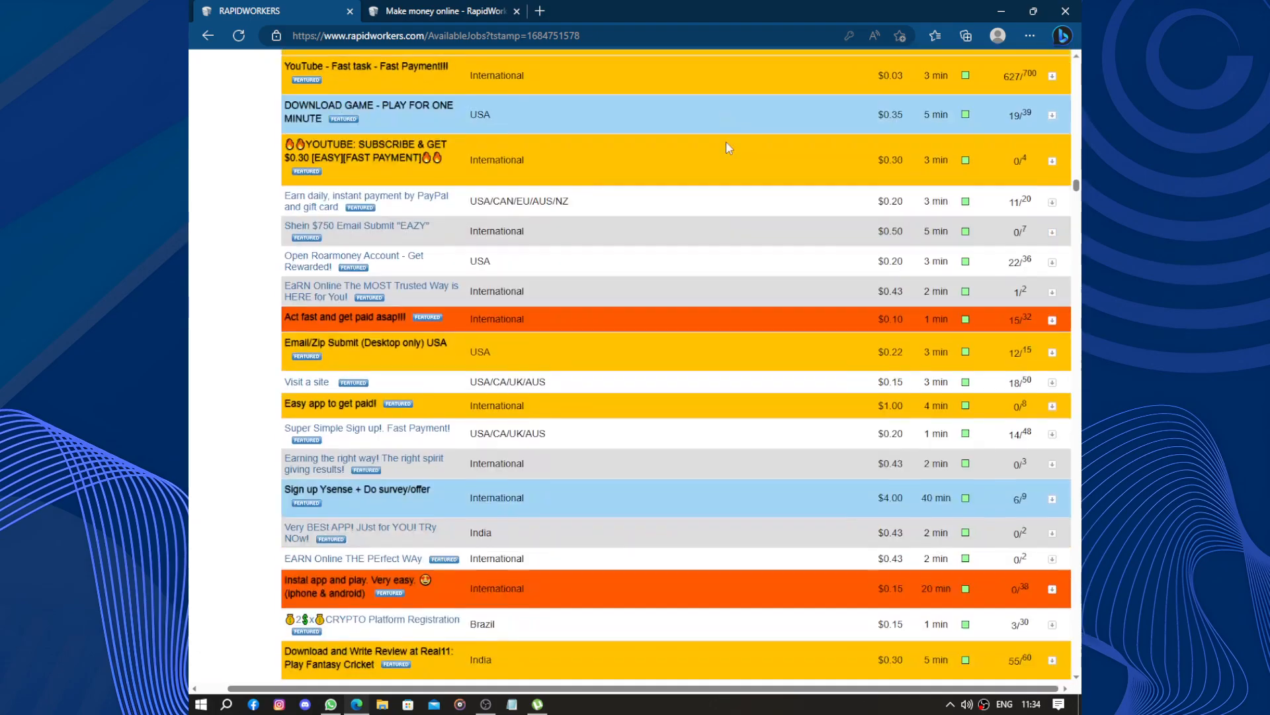
pyautogui.scroll(-3)
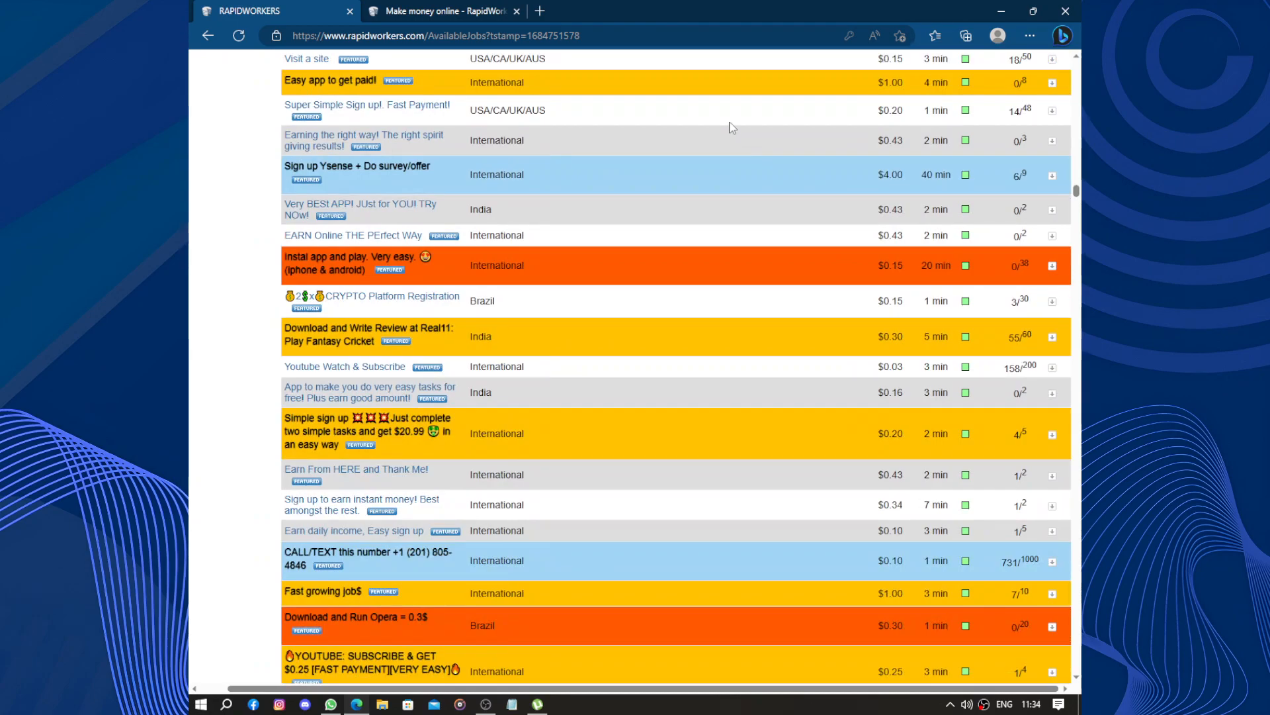
pyautogui.scroll(-3)
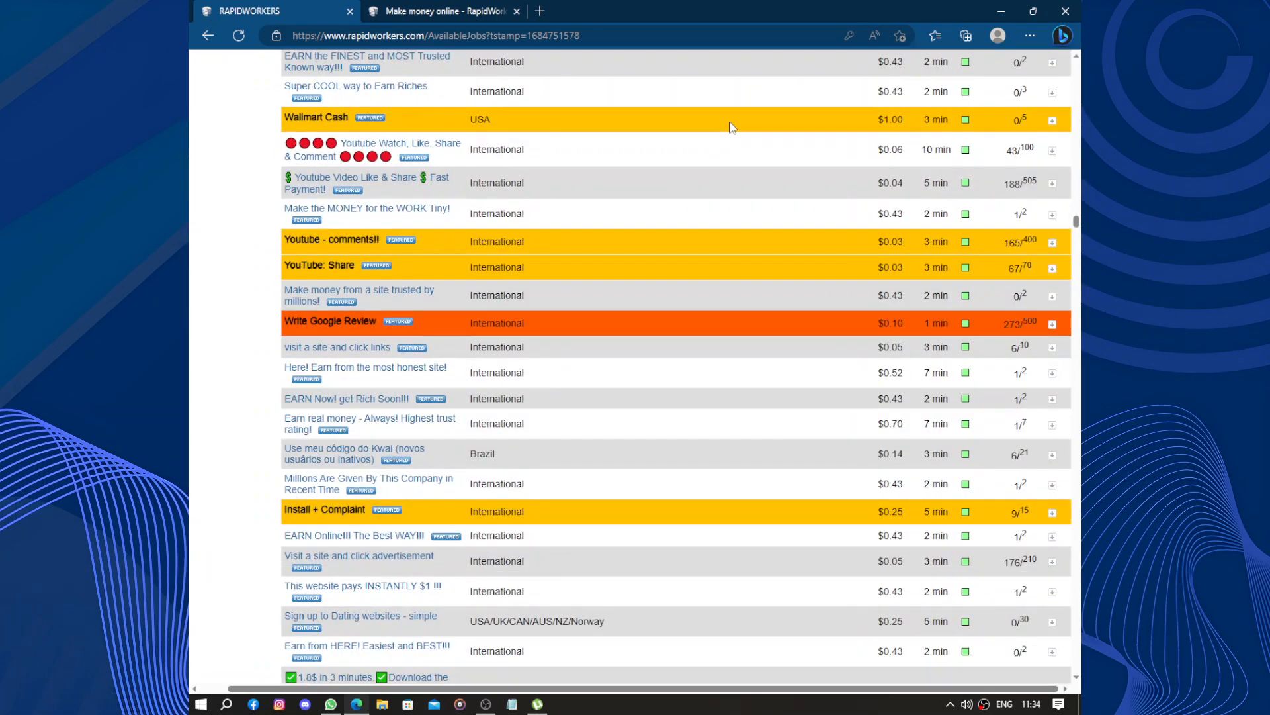
pyautogui.scroll(-3)
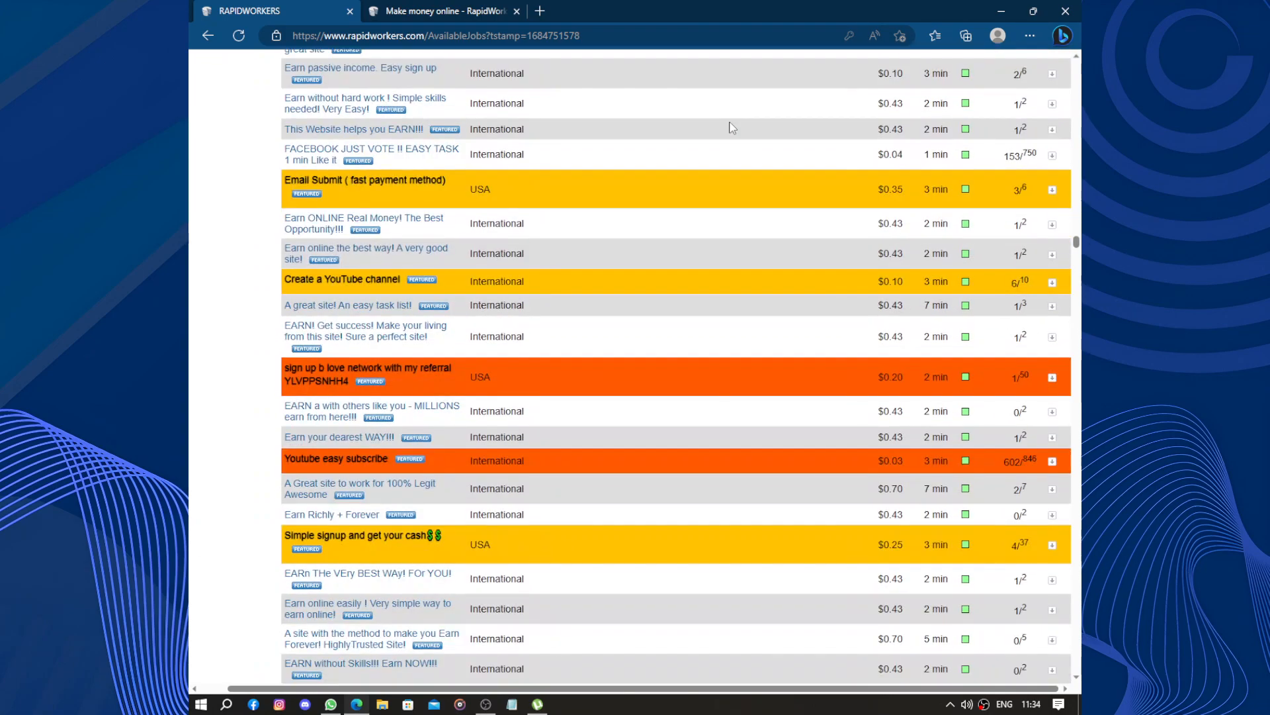
pyautogui.scroll(-3)
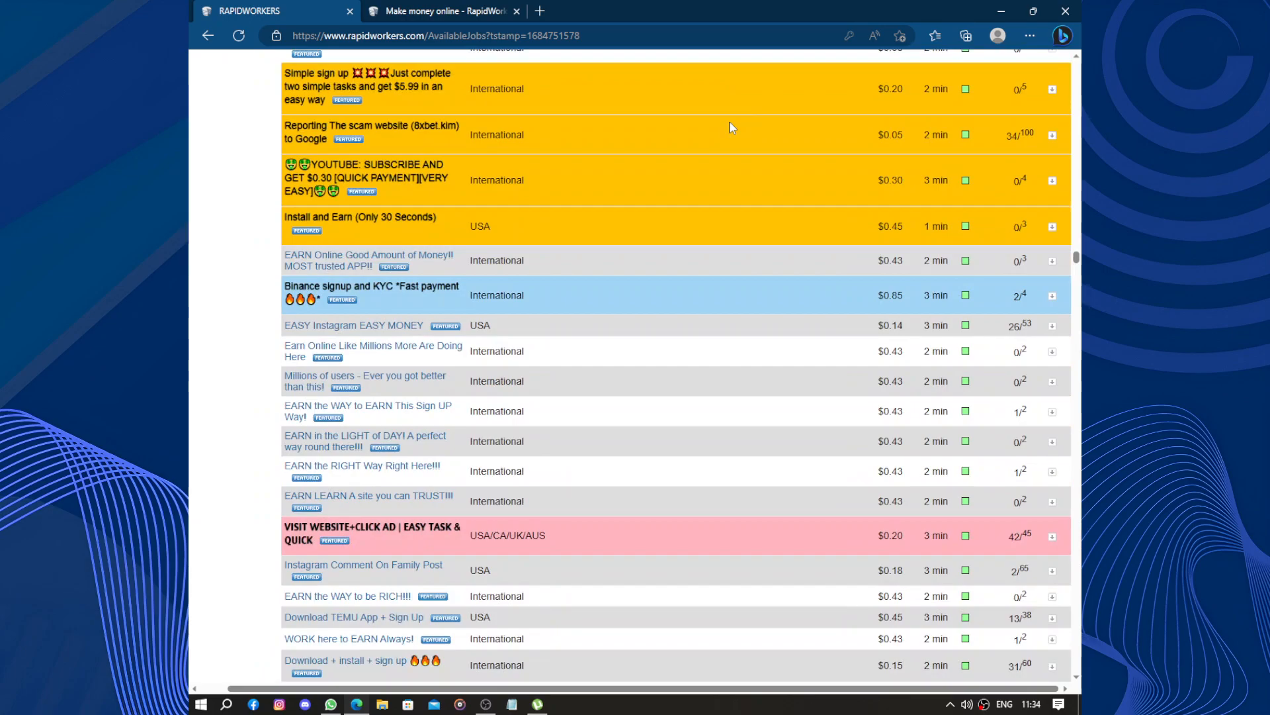
pyautogui.scroll(-3)
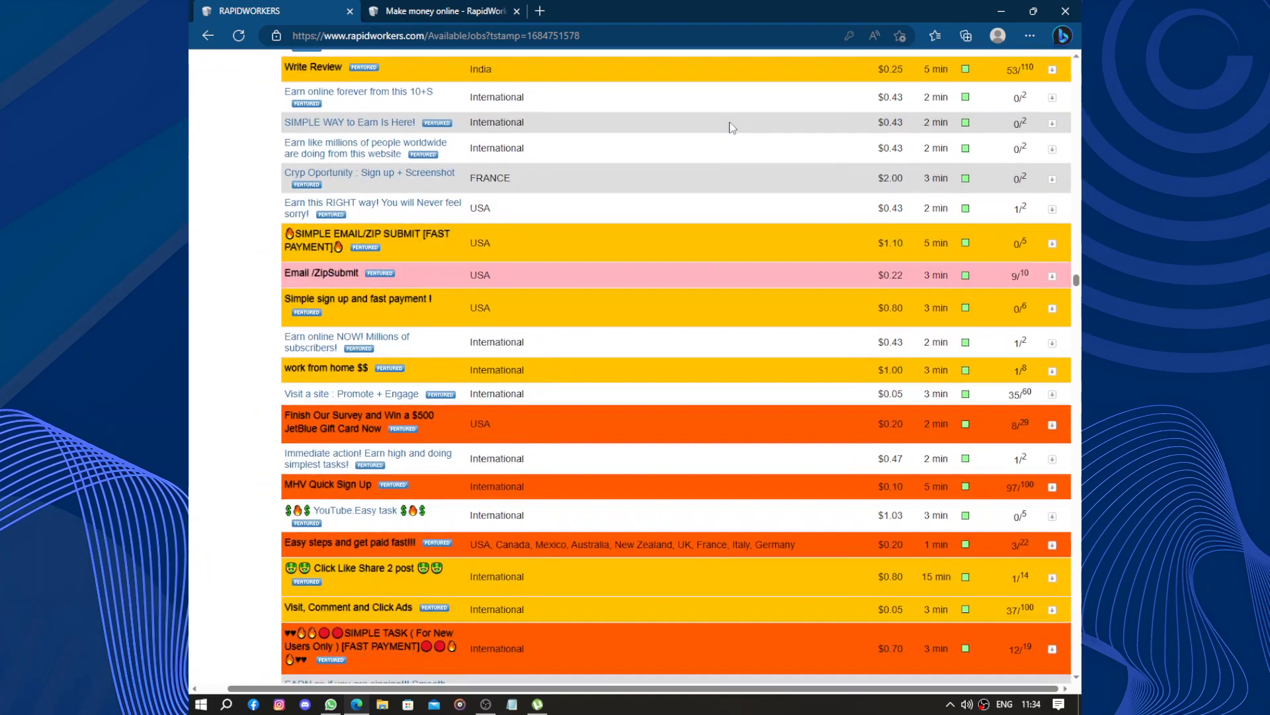
pyautogui.scroll(-3)
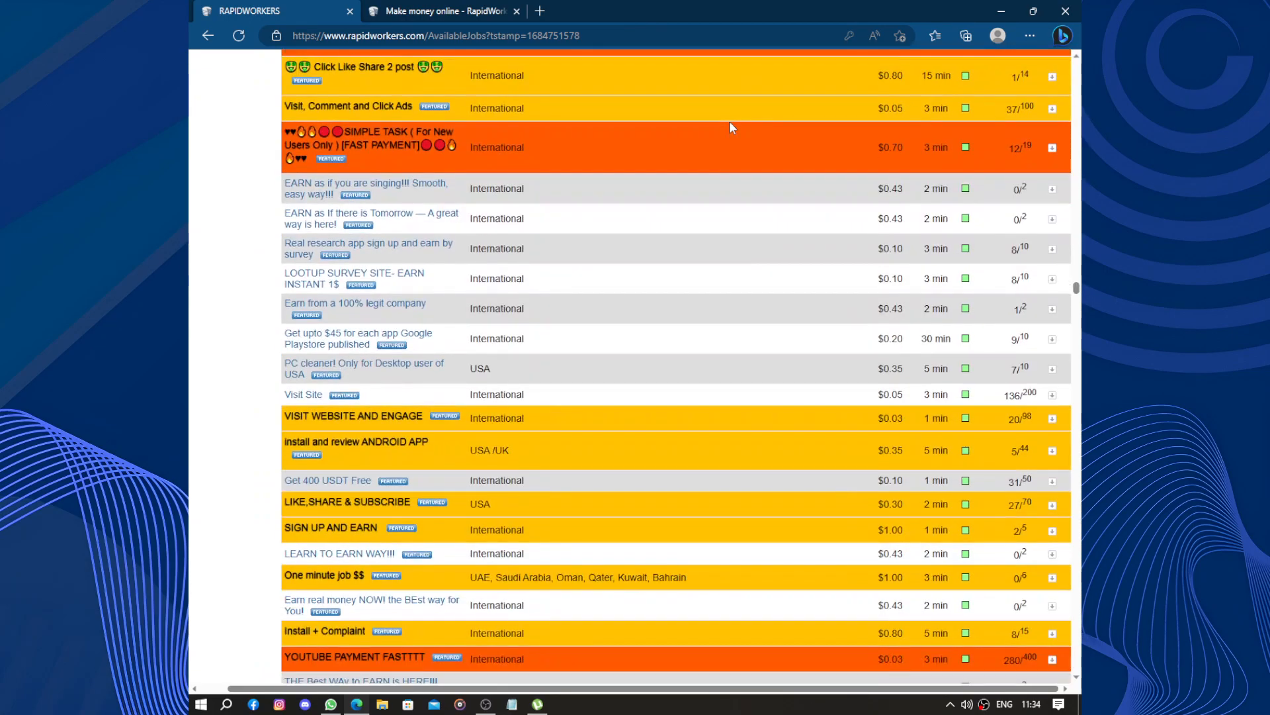
pyautogui.scroll(-3)
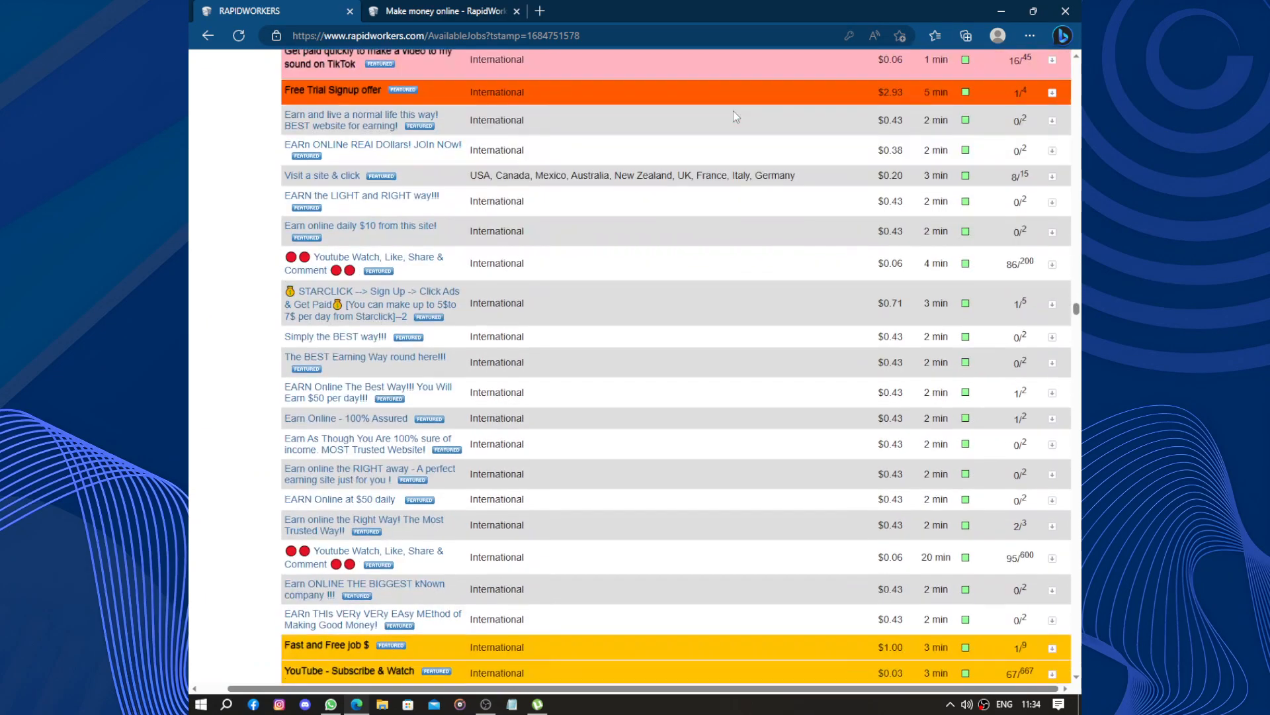
pyautogui.scroll(-3)
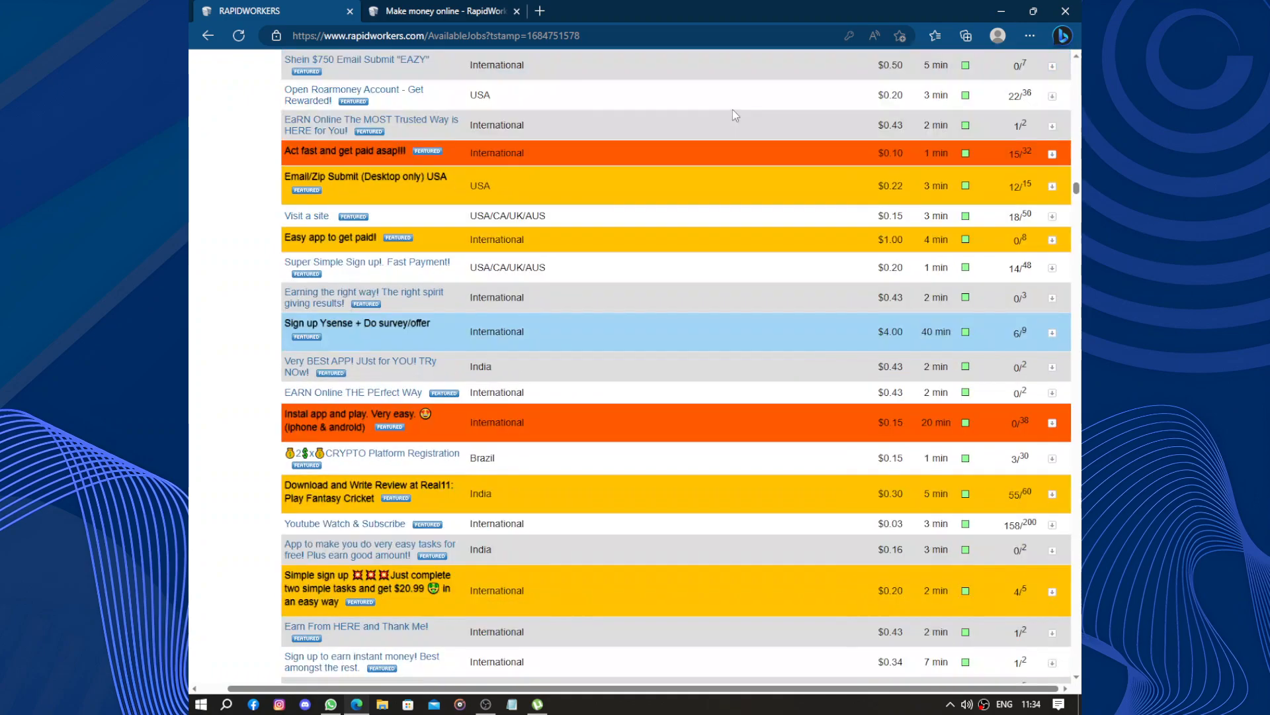
pyautogui.scroll(-3)
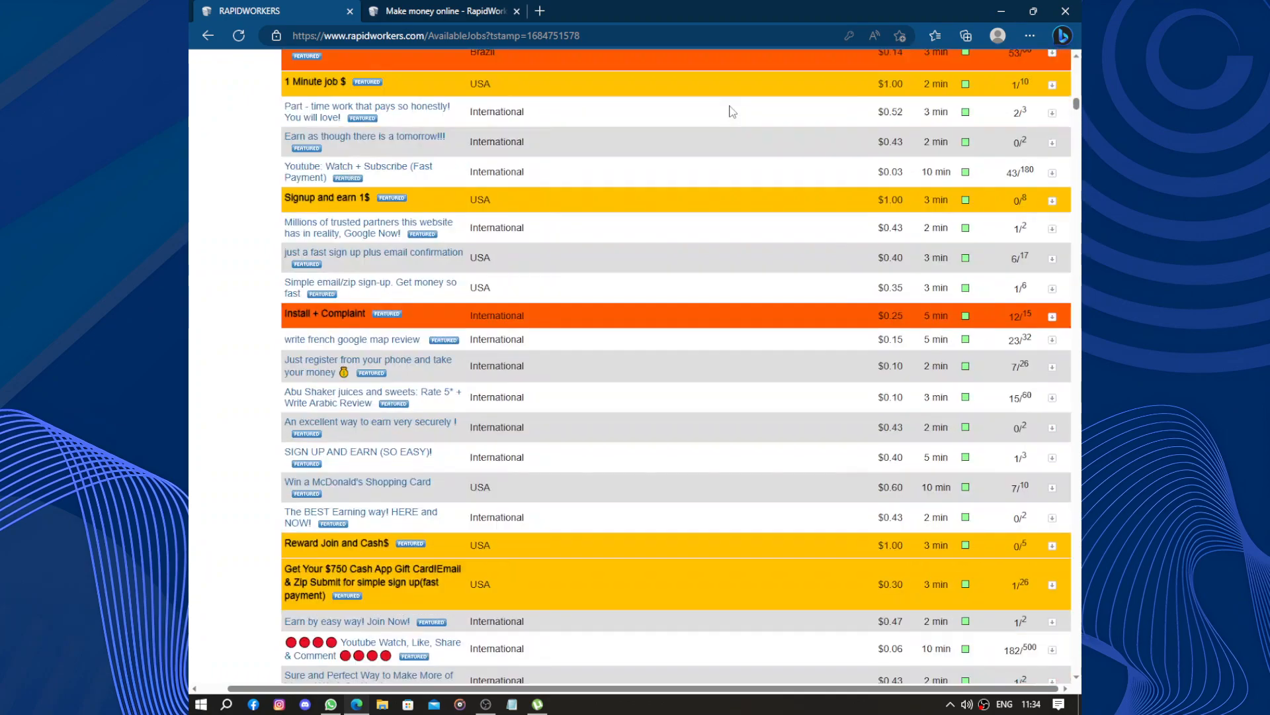
pyautogui.scroll(-3)
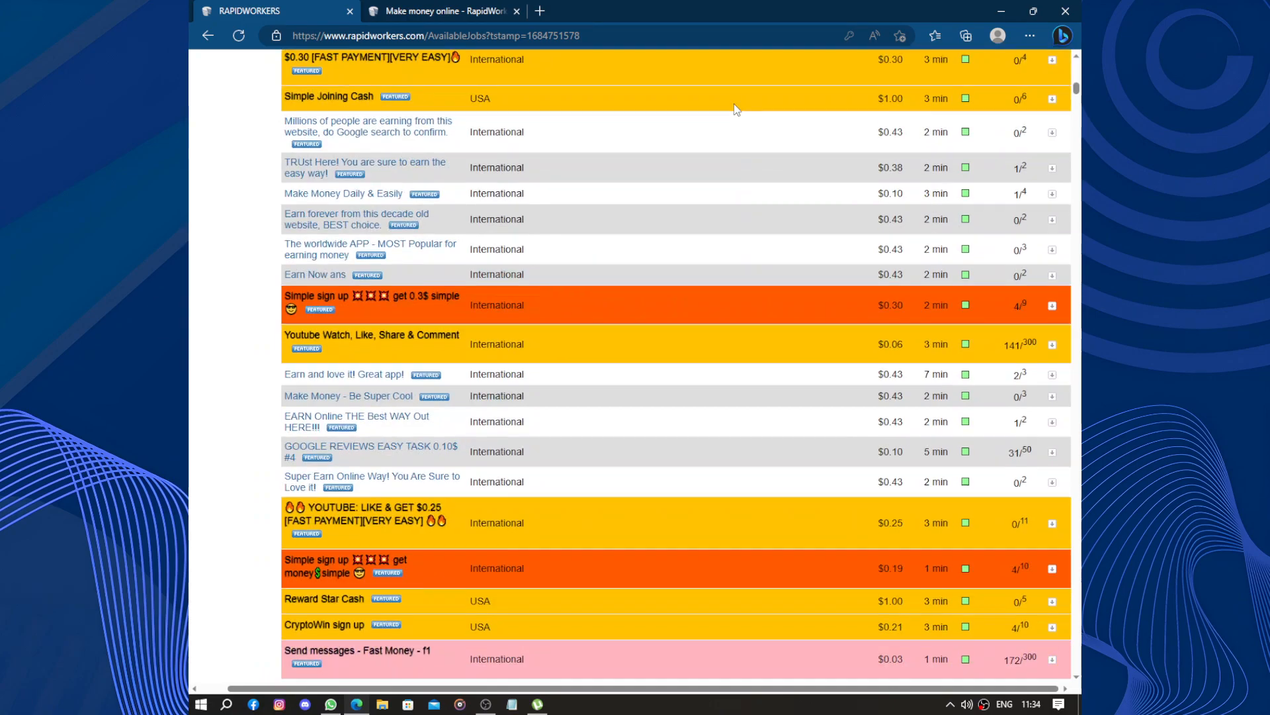
pyautogui.scroll(3)
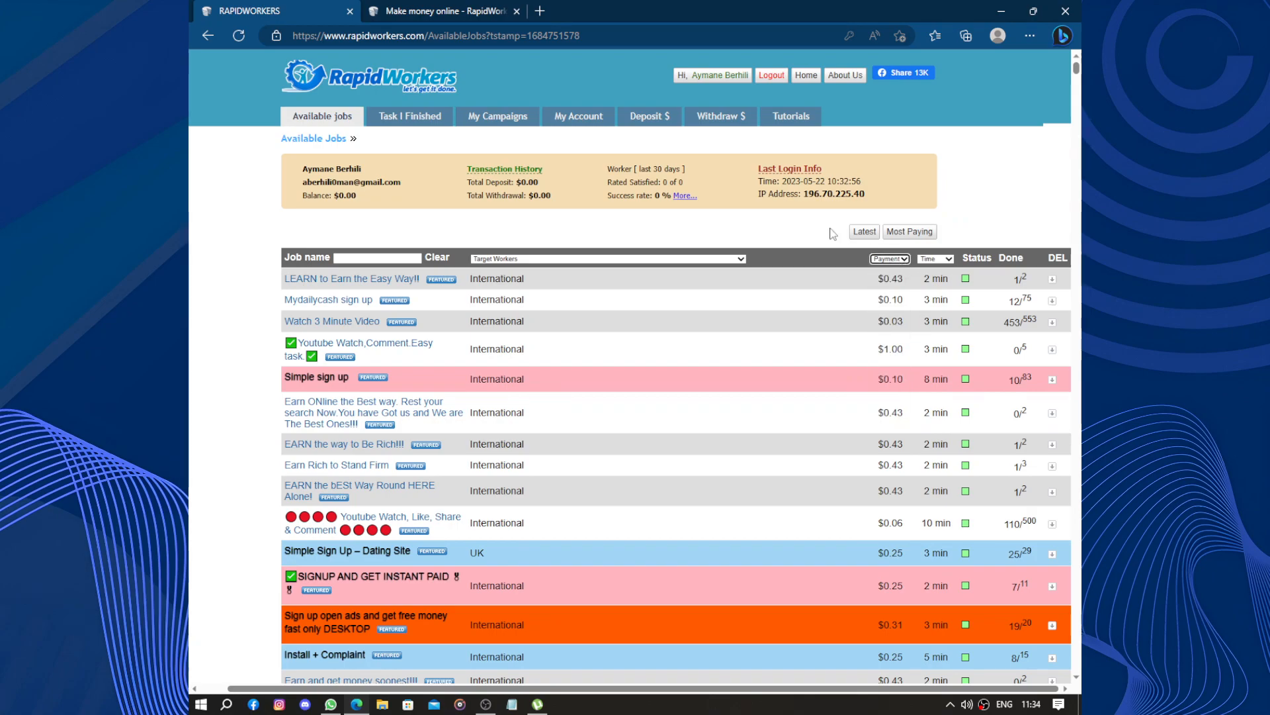
pyautogui.moveTo(667, 348)
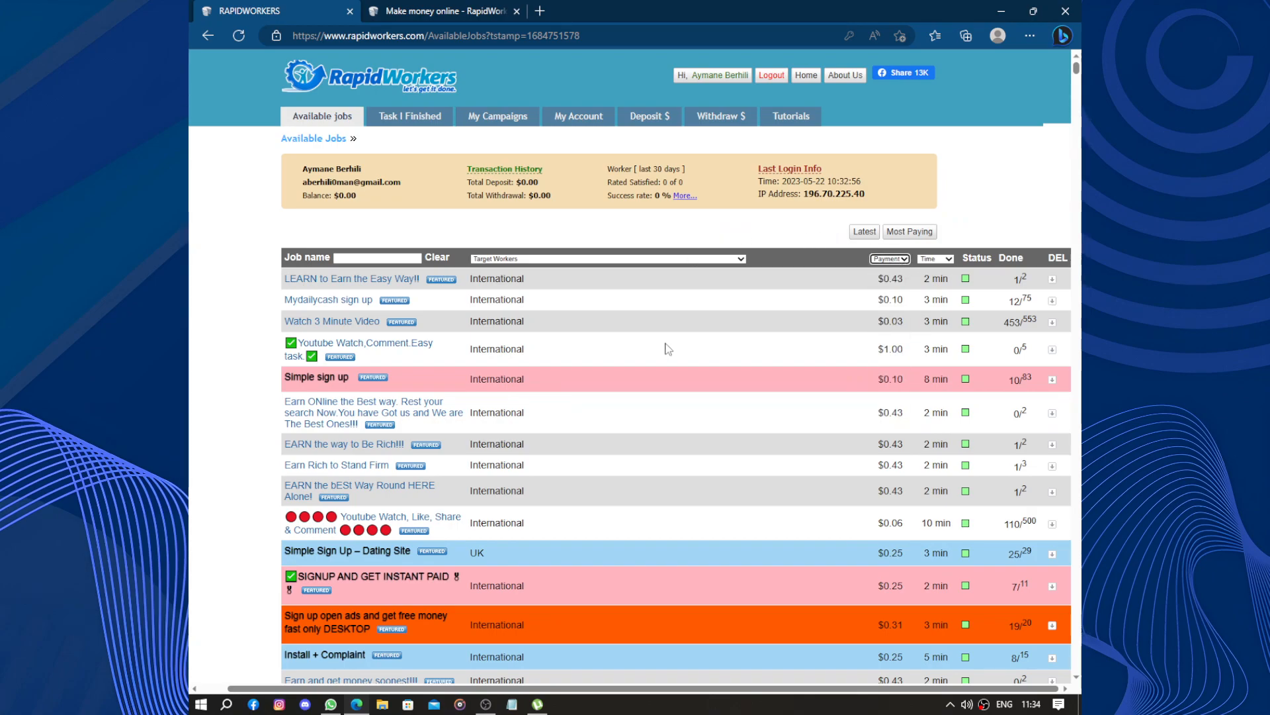
pyautogui.scroll(-3)
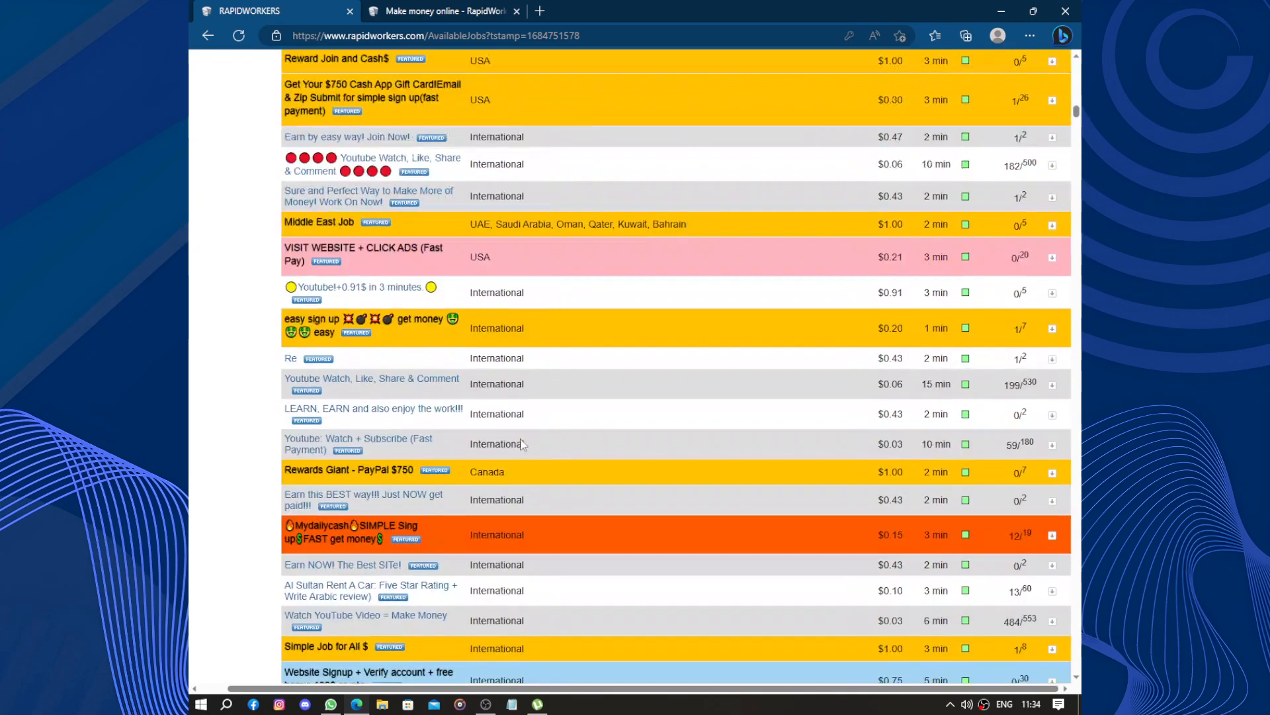
pyautogui.scroll(-3)
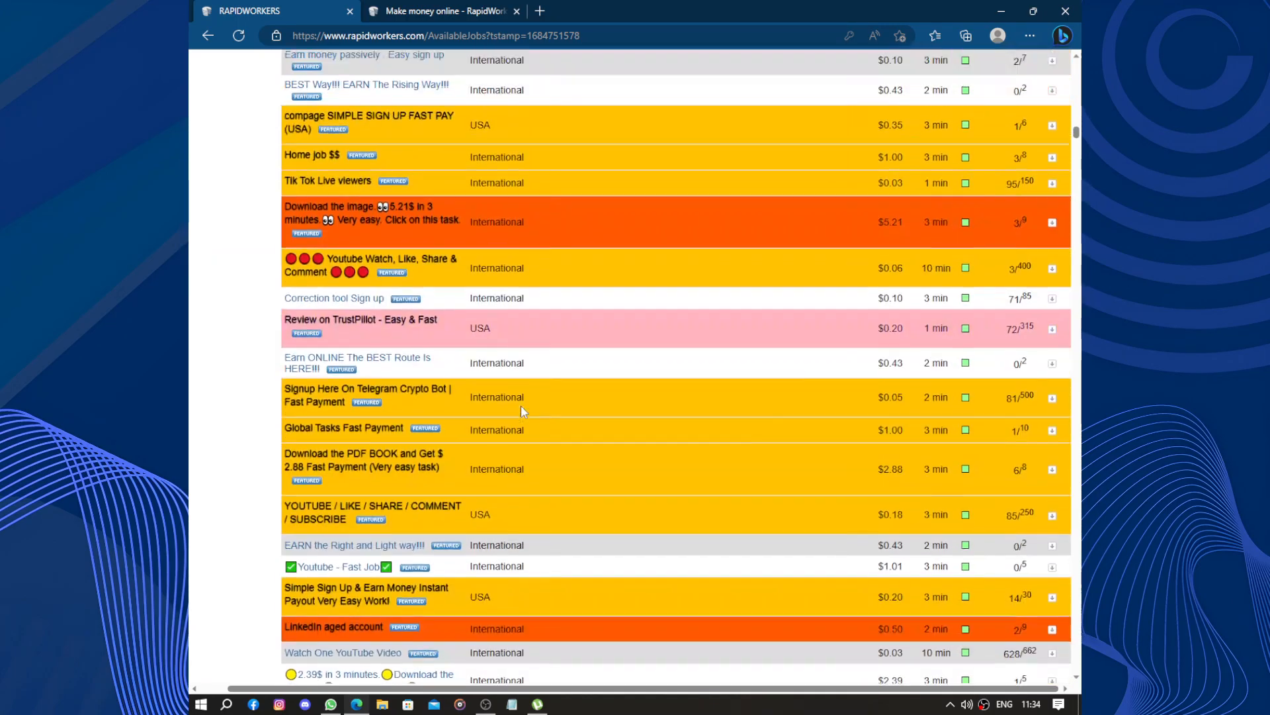
pyautogui.scroll(-3)
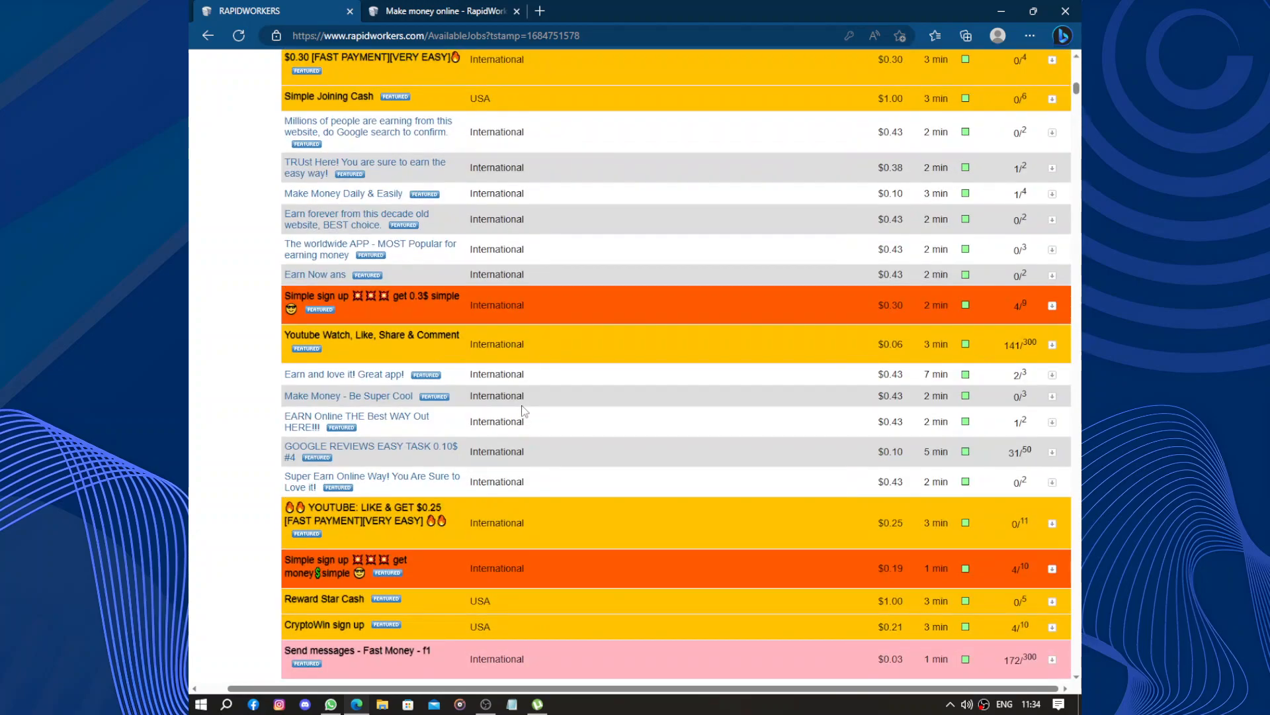
pyautogui.scroll(-3)
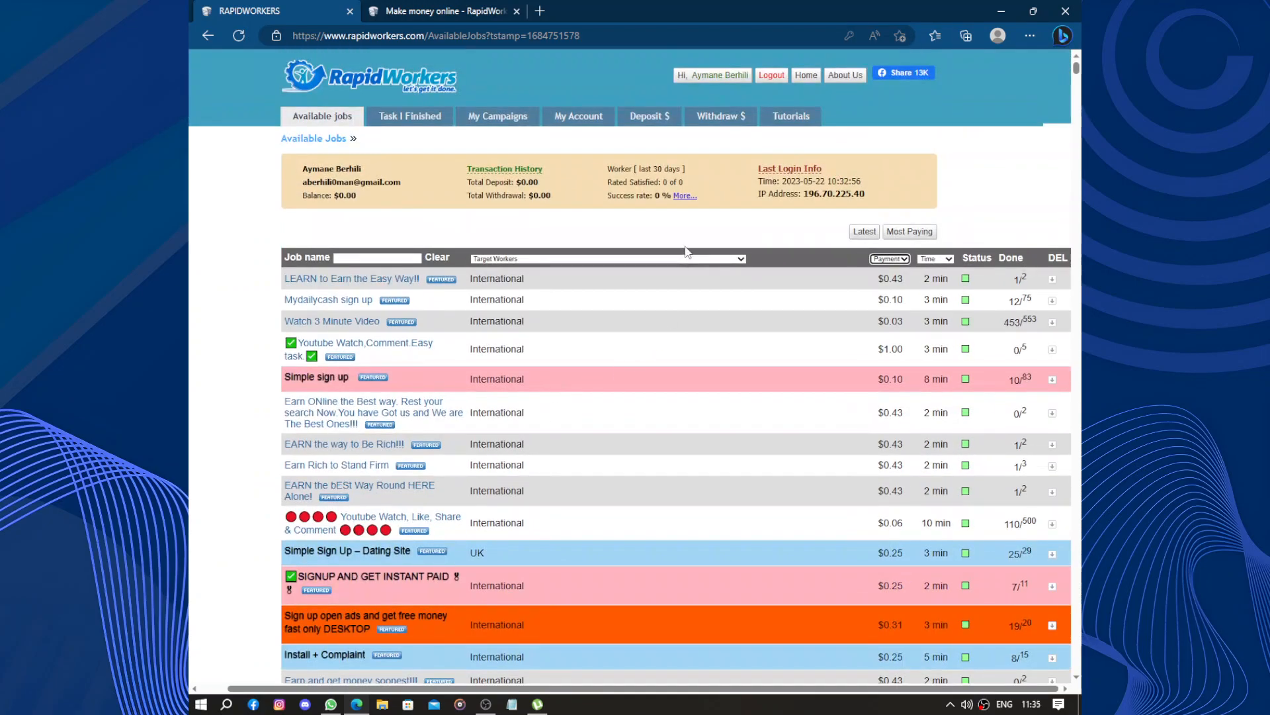
# Review the Withdraw $ PayPal payout rules, then return to Available Jobs
pyautogui.click(720, 116)
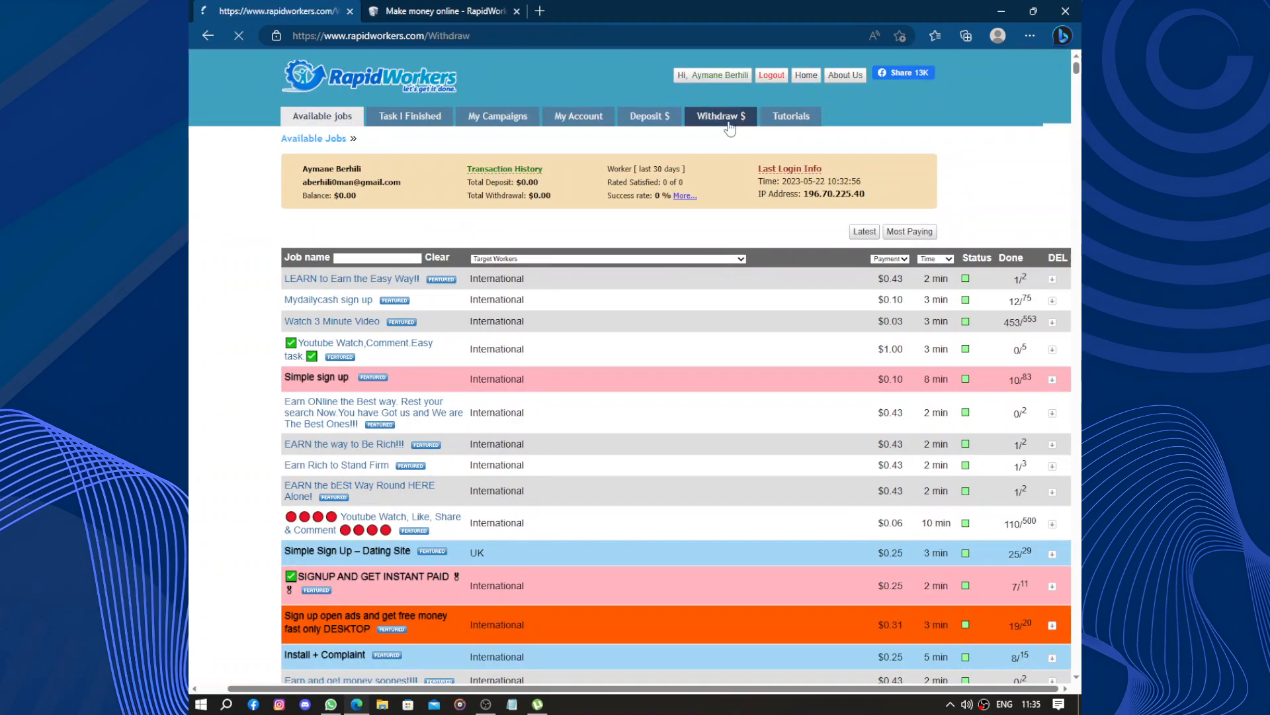
pyautogui.click(720, 116)
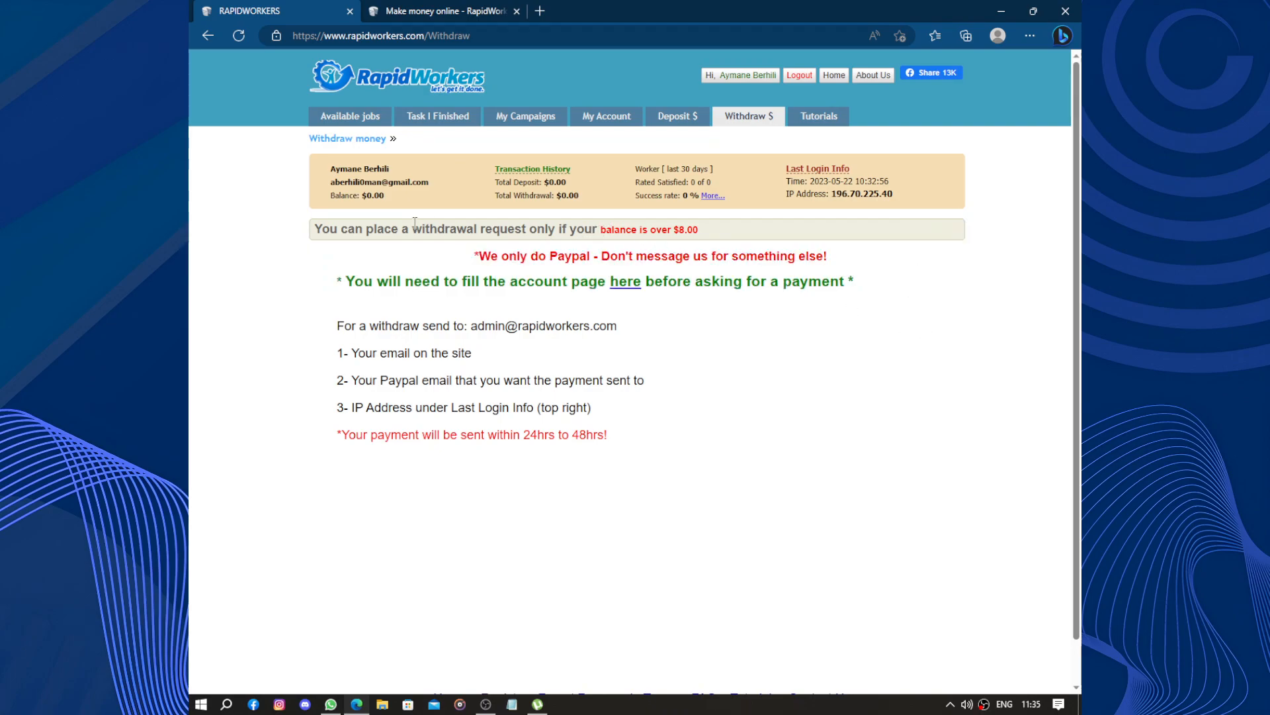
pyautogui.doubleClick(618, 229)
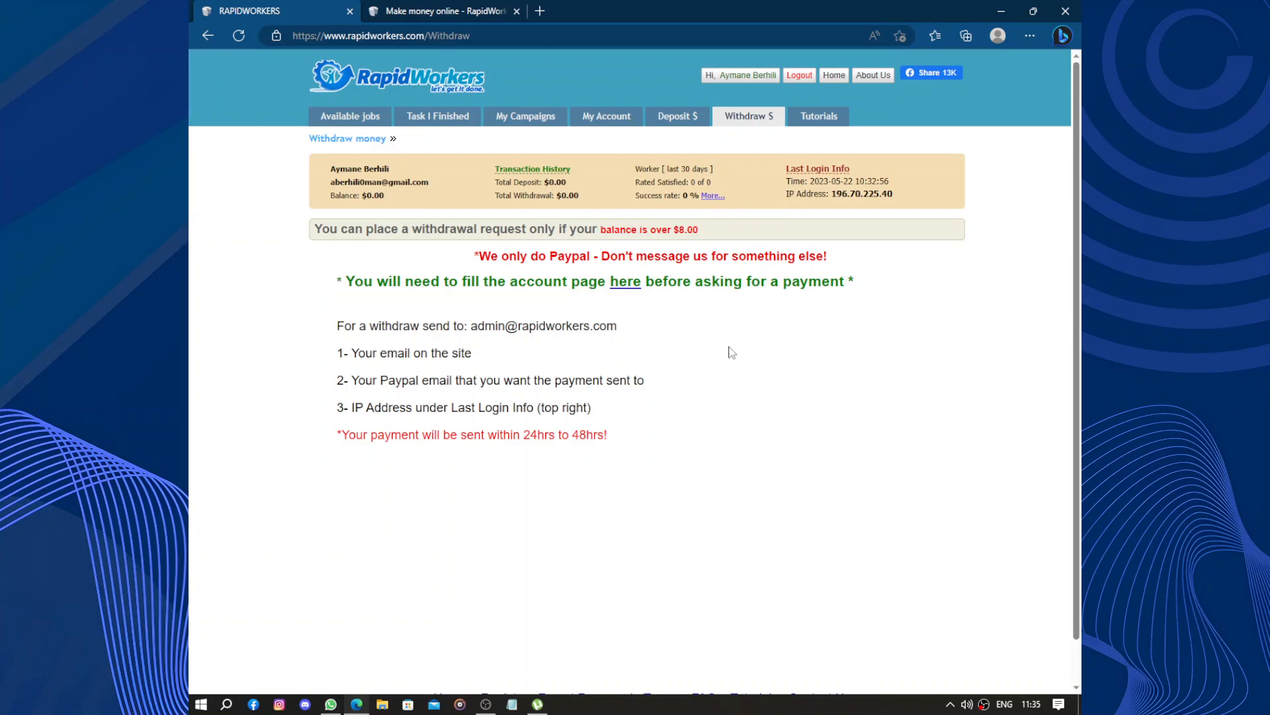
pyautogui.moveTo(663, 357)
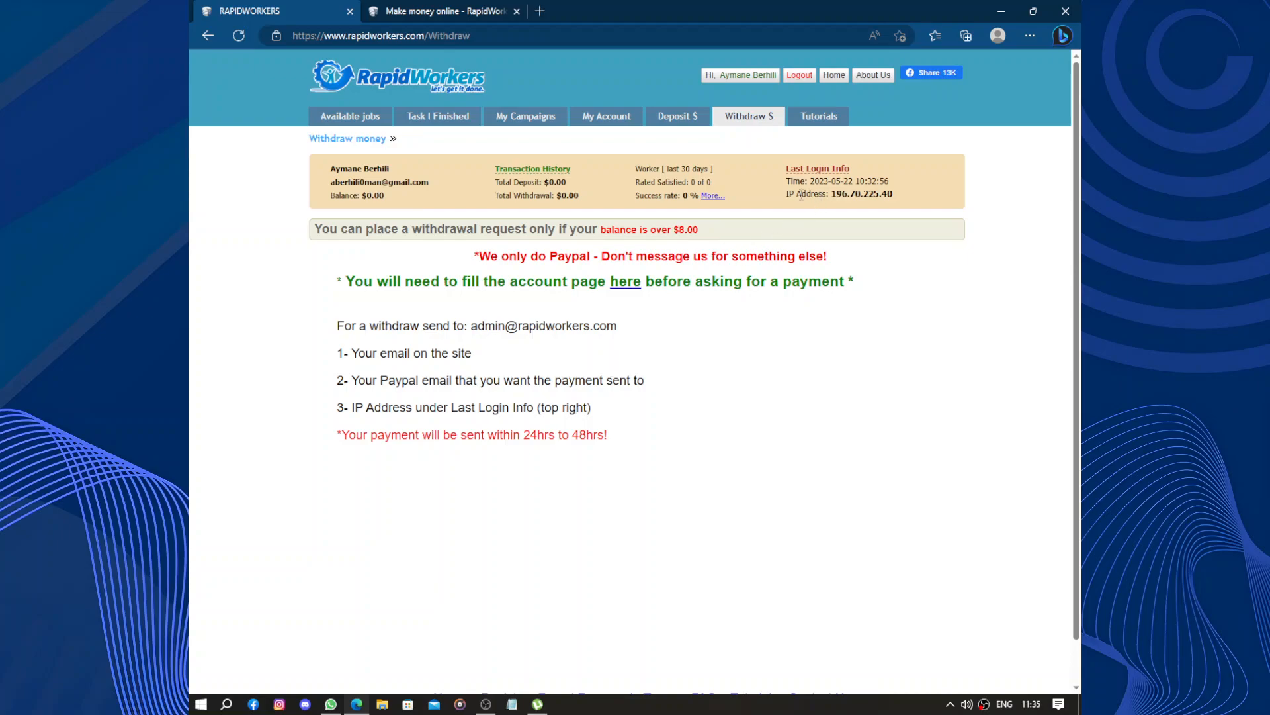
pyautogui.moveTo(703, 517)
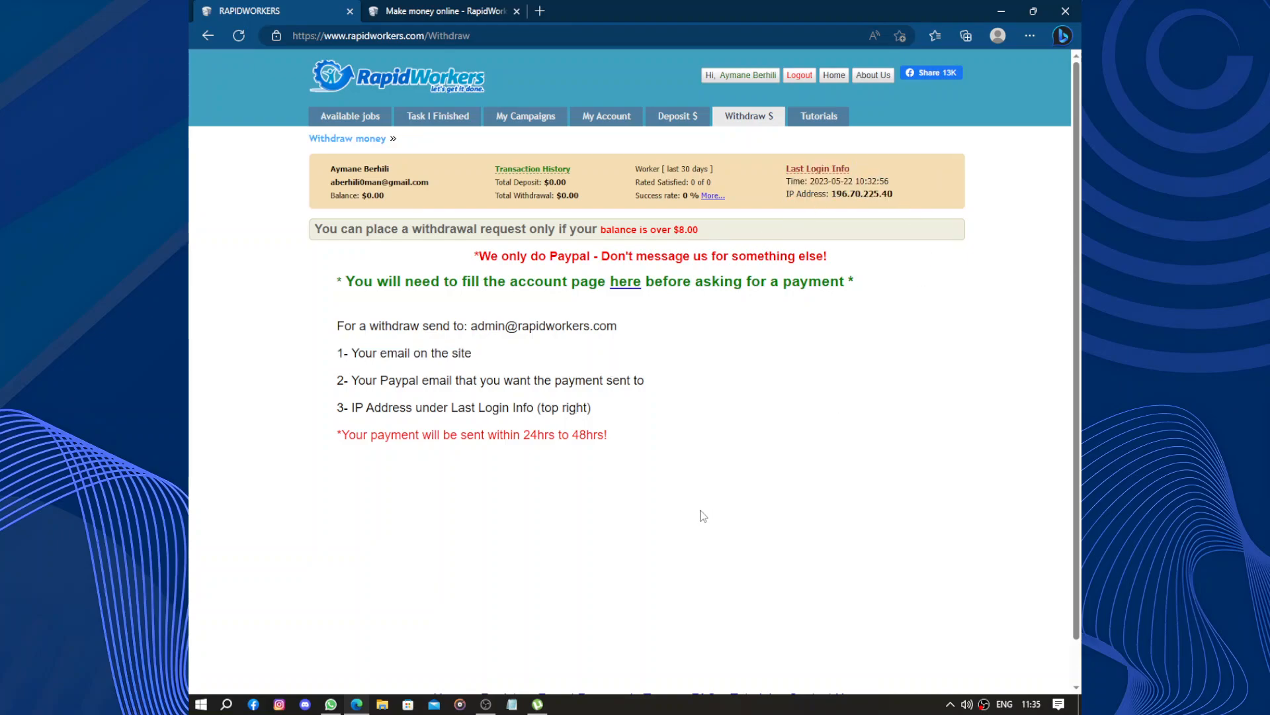
pyautogui.moveTo(507, 474)
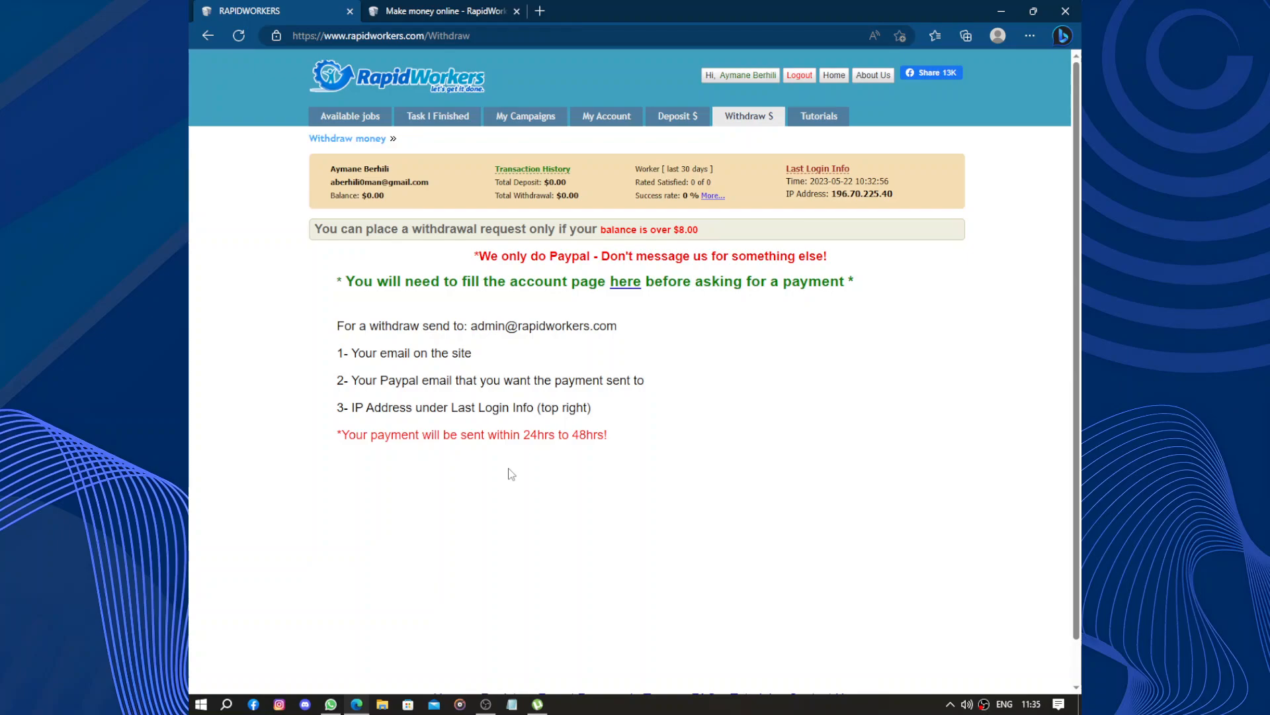
pyautogui.moveTo(472, 325)
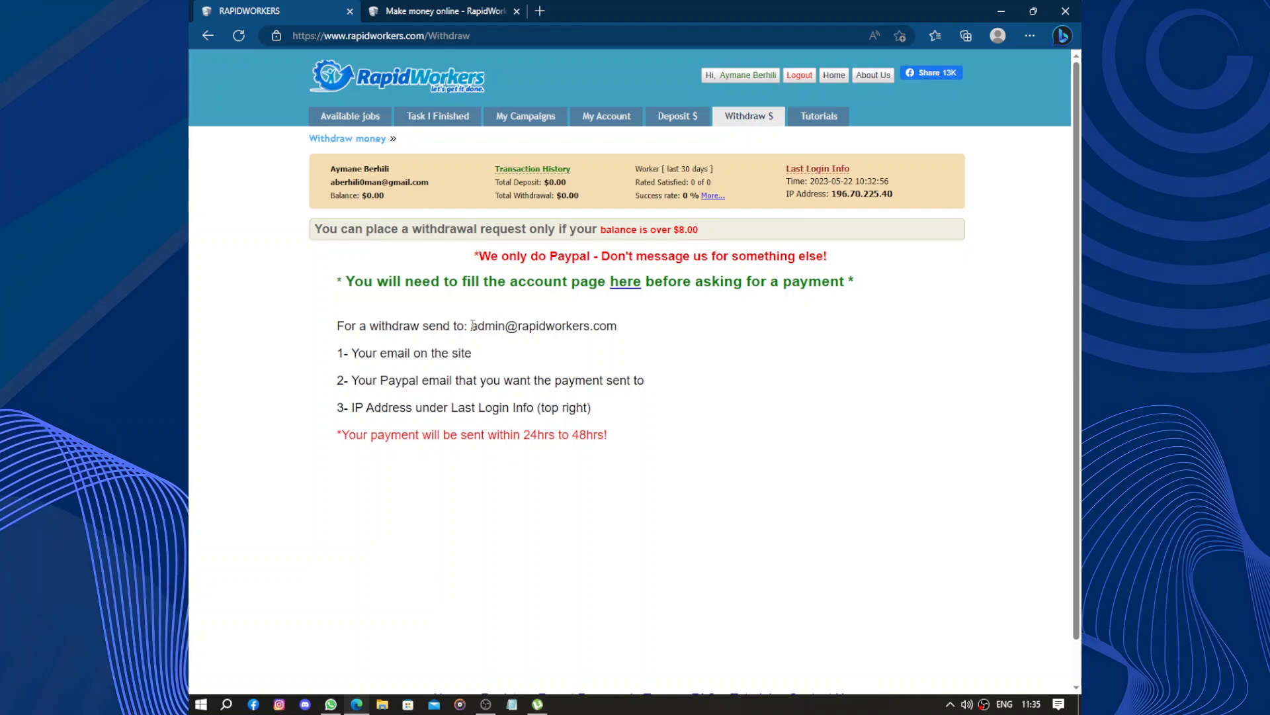
pyautogui.click(349, 116)
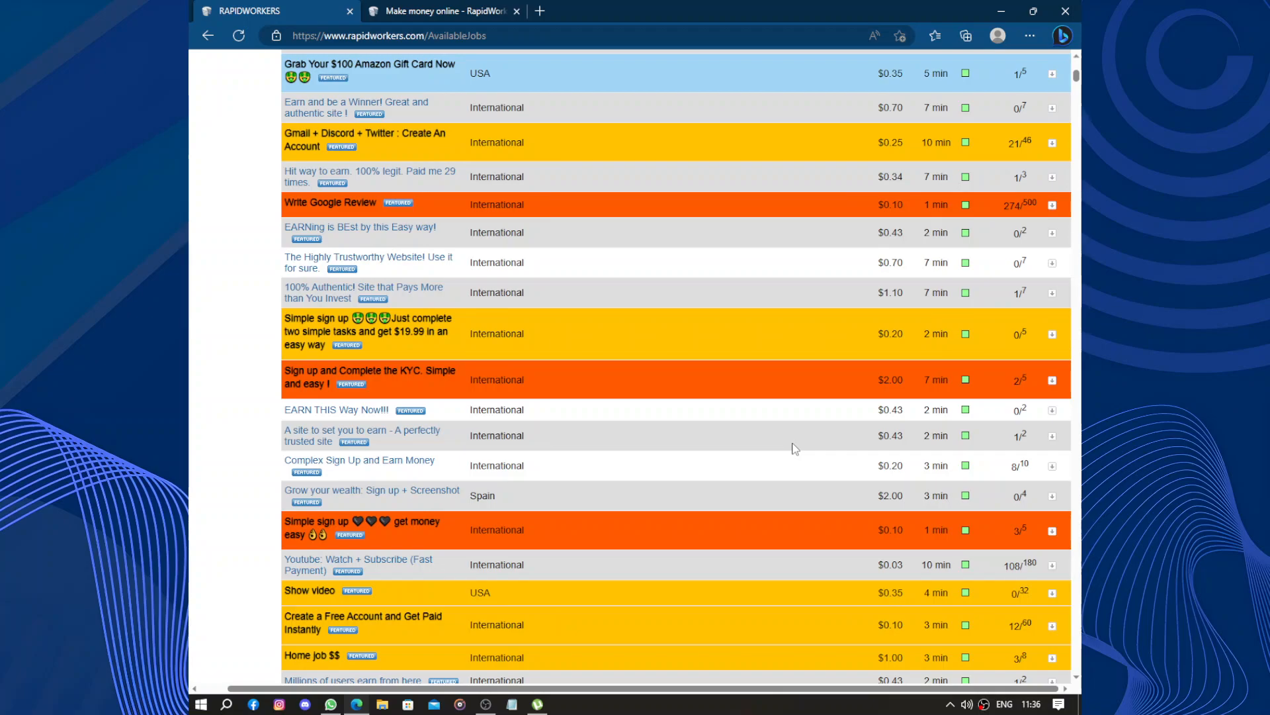
pyautogui.scroll(-3)
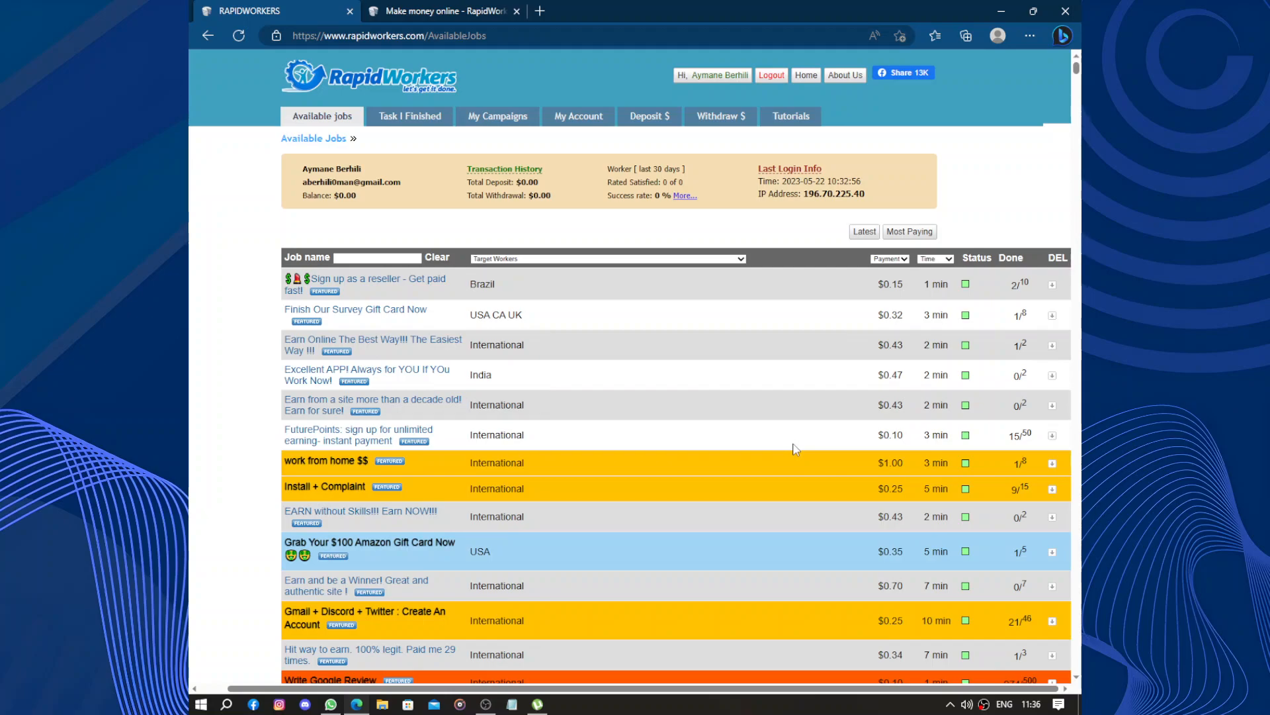
pyautogui.scroll(-3)
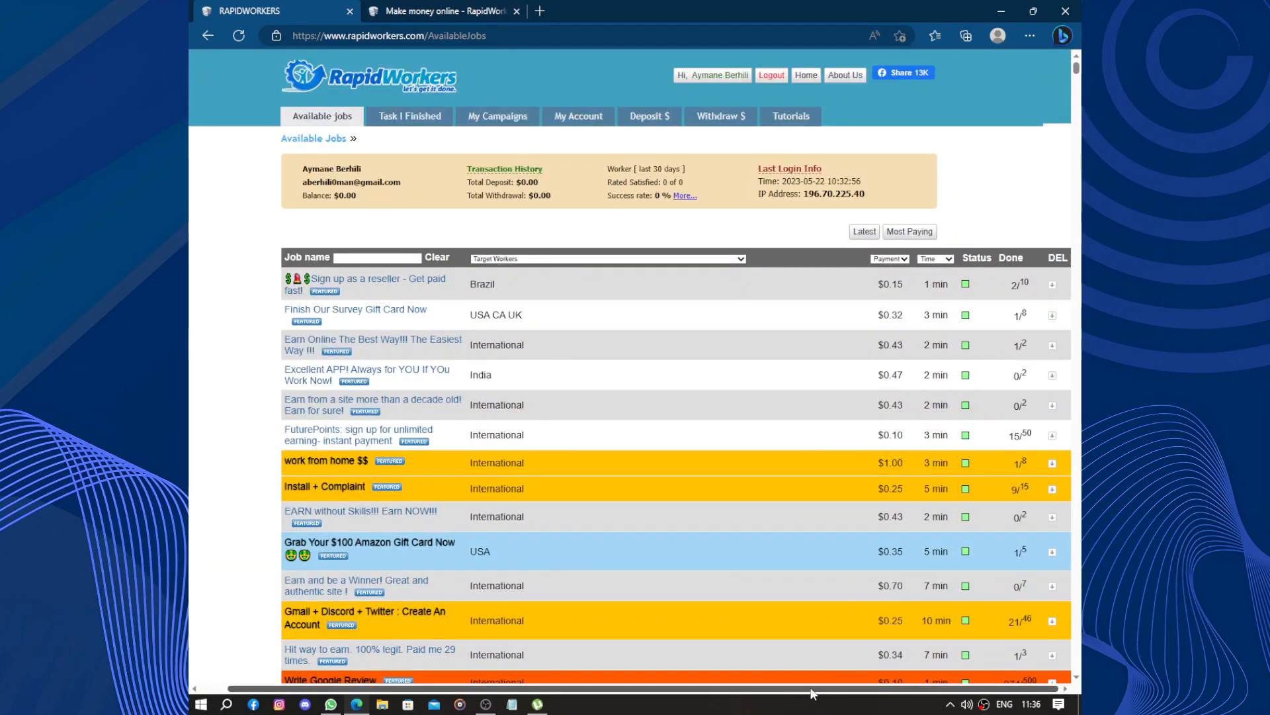
pyautogui.scroll(-3)
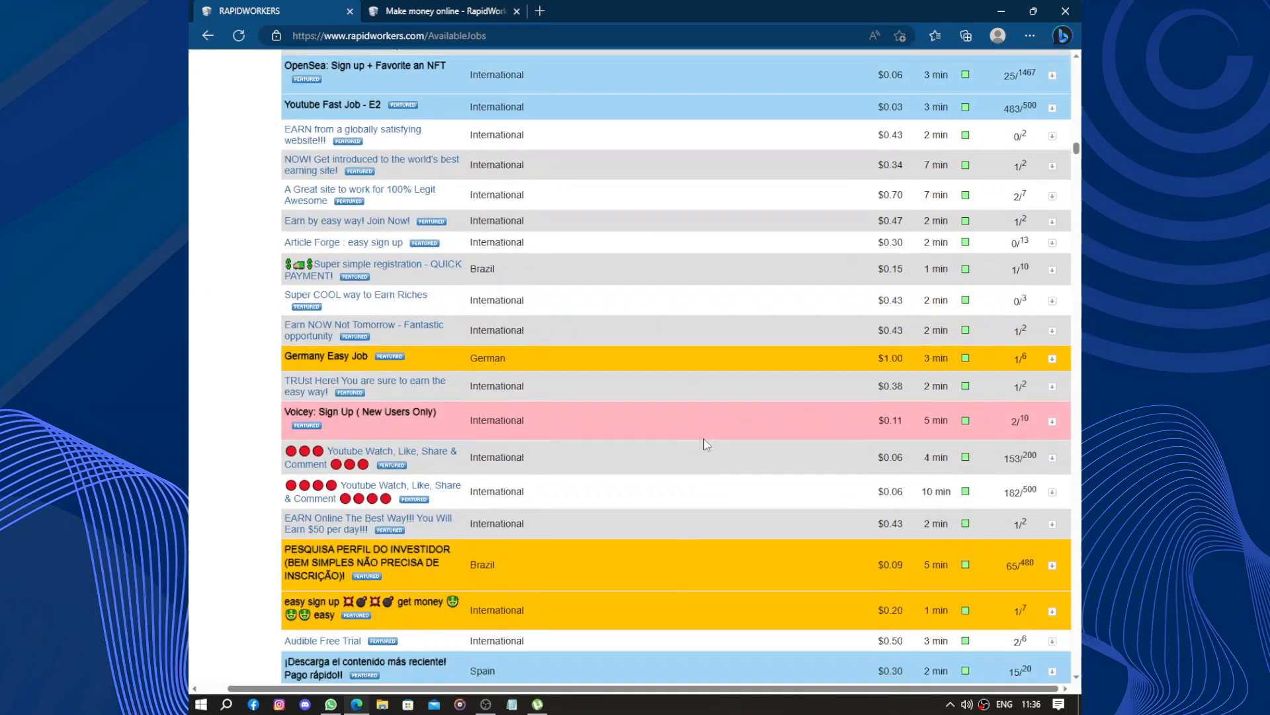
pyautogui.scroll(-3)
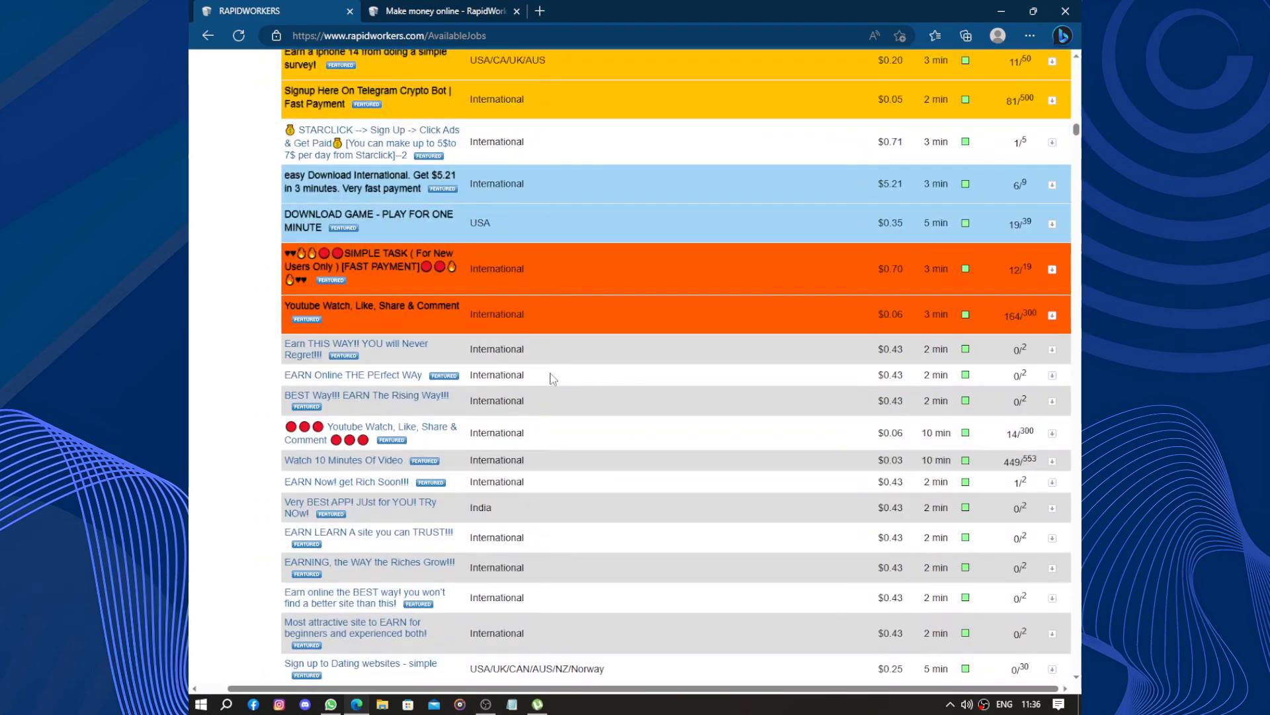
pyautogui.scroll(-3)
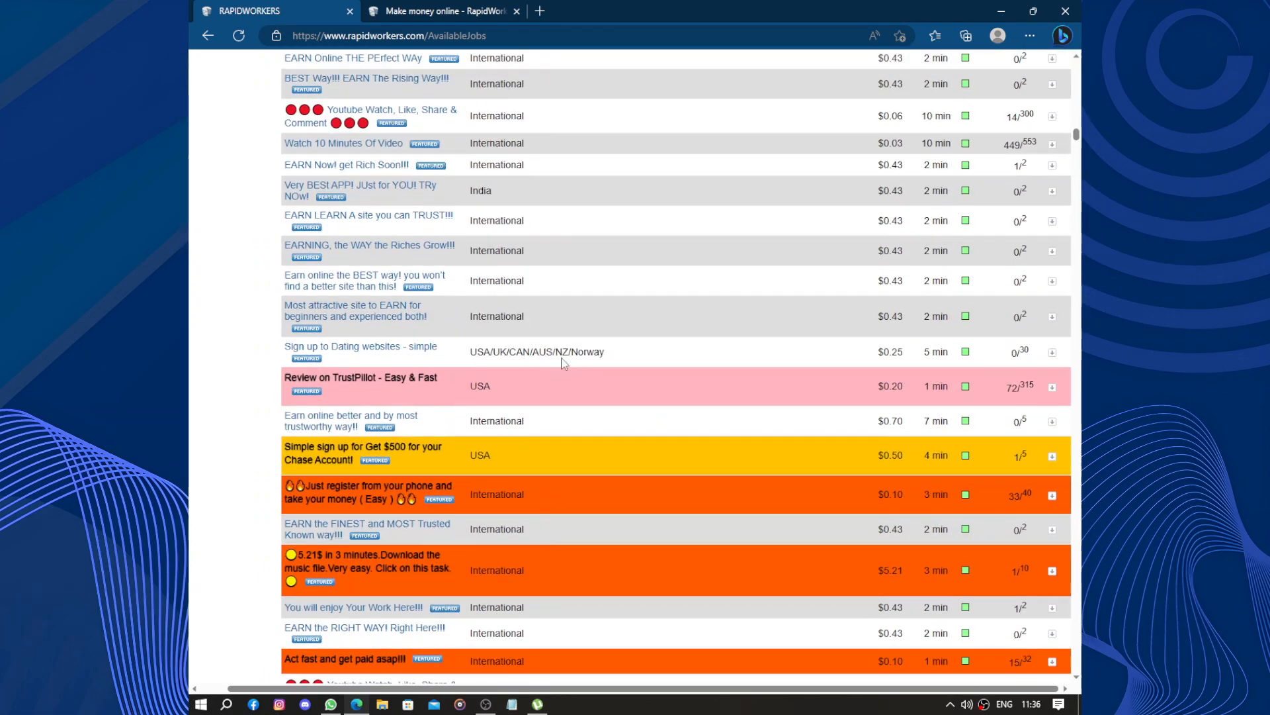
pyautogui.scroll(-3)
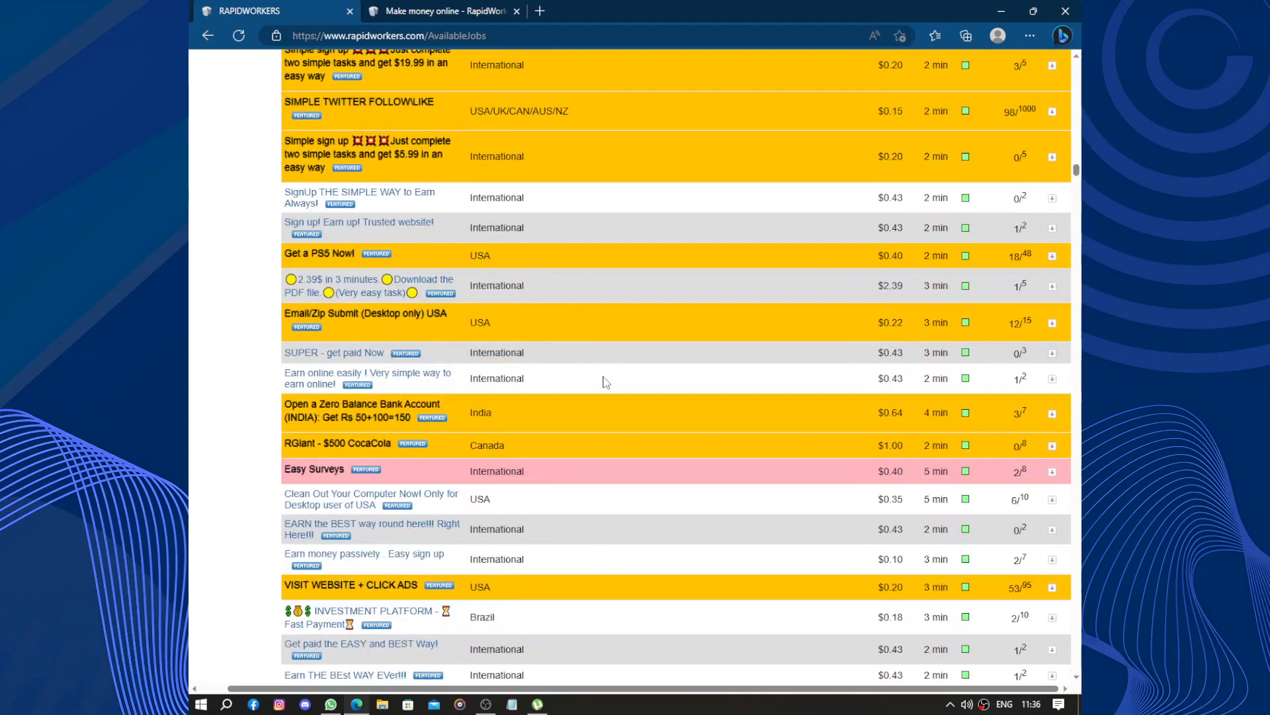
pyautogui.scroll(-3)
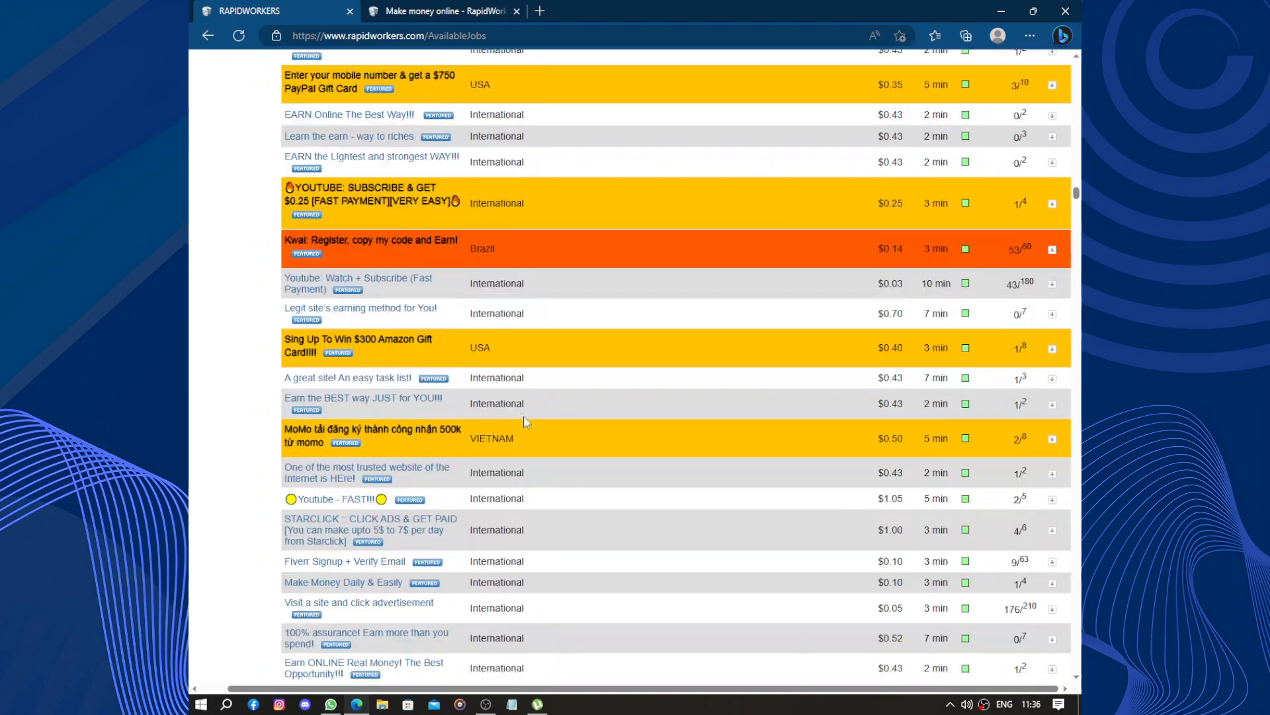
pyautogui.scroll(-3)
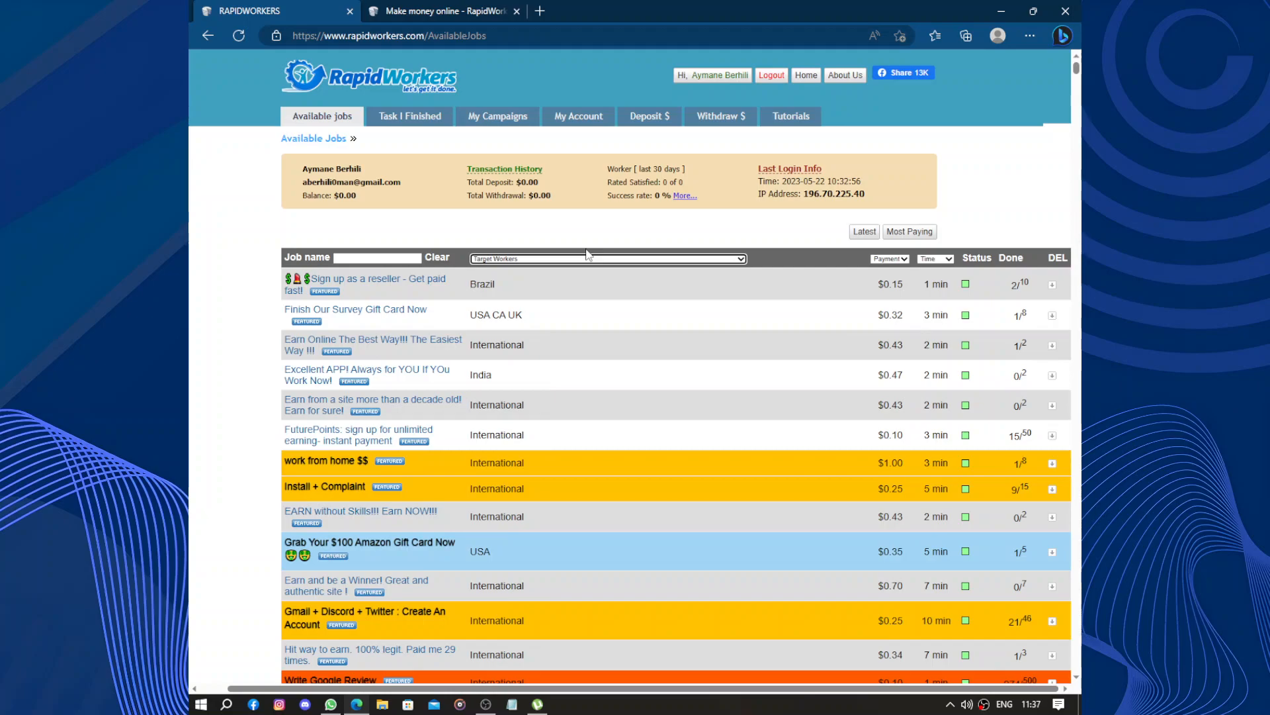
pyautogui.moveTo(678, 439)
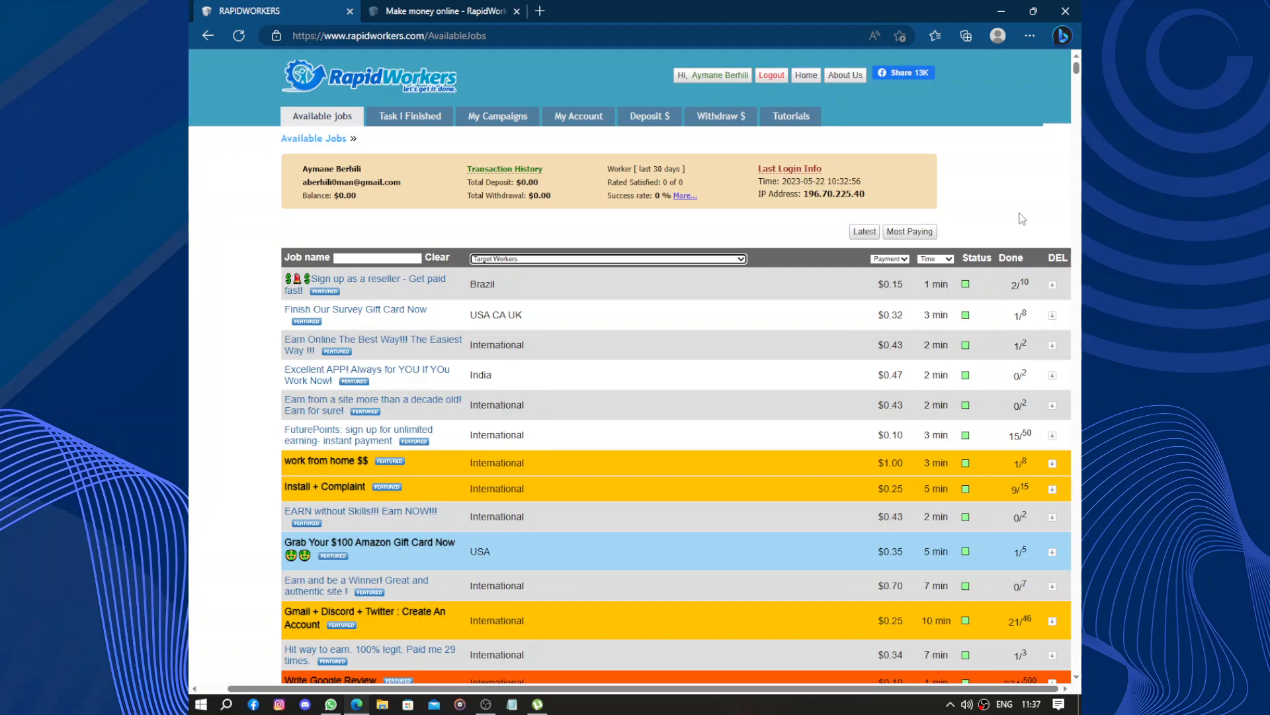
pyautogui.scroll(-3)
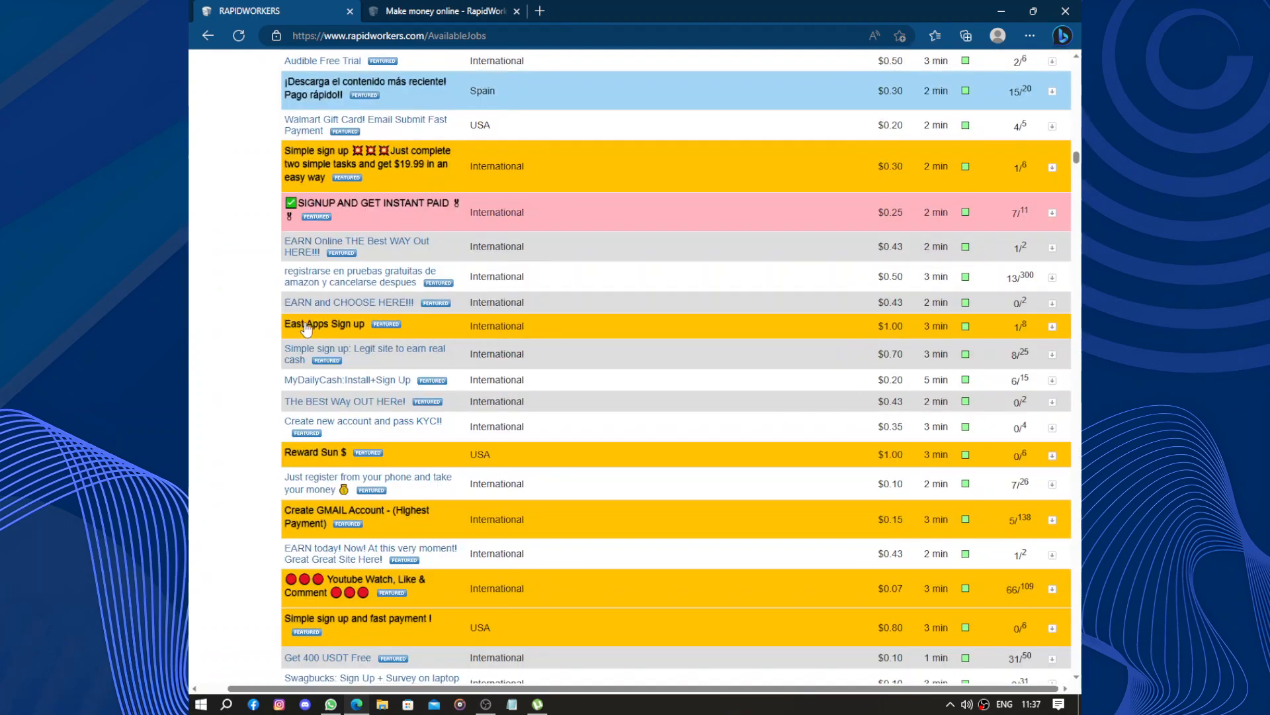
pyautogui.moveTo(716, 336)
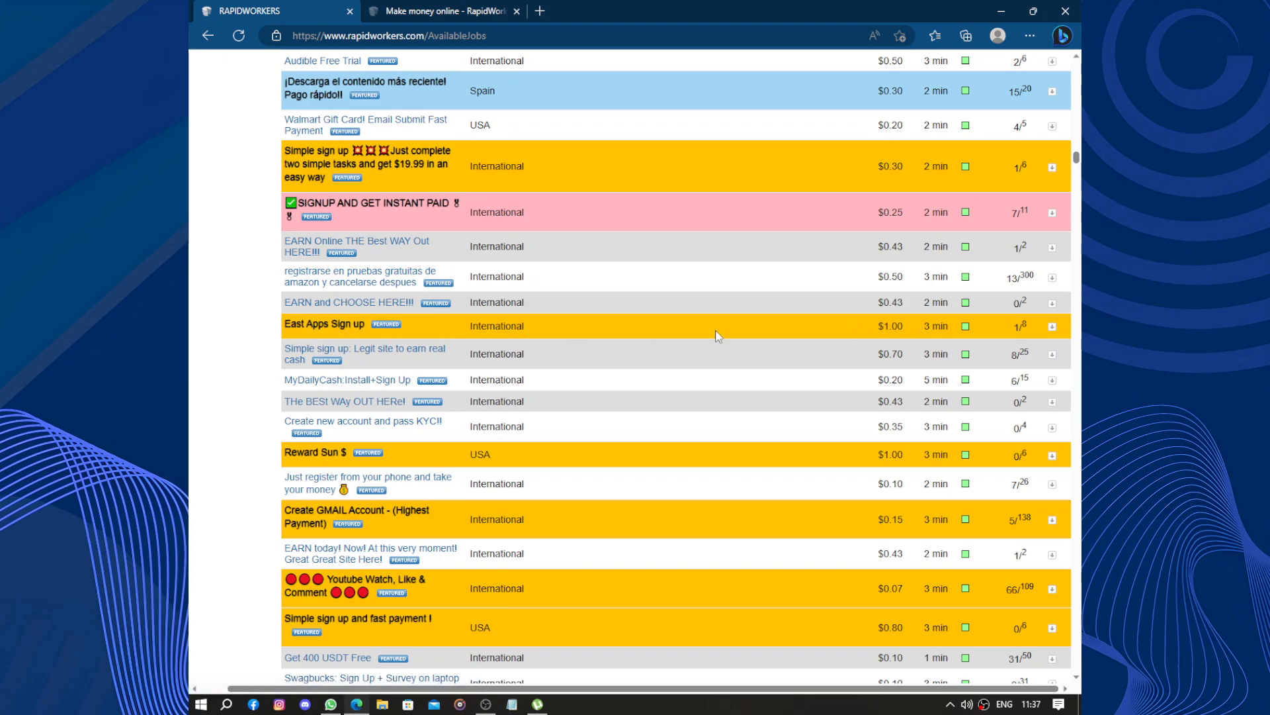
pyautogui.scroll(-3)
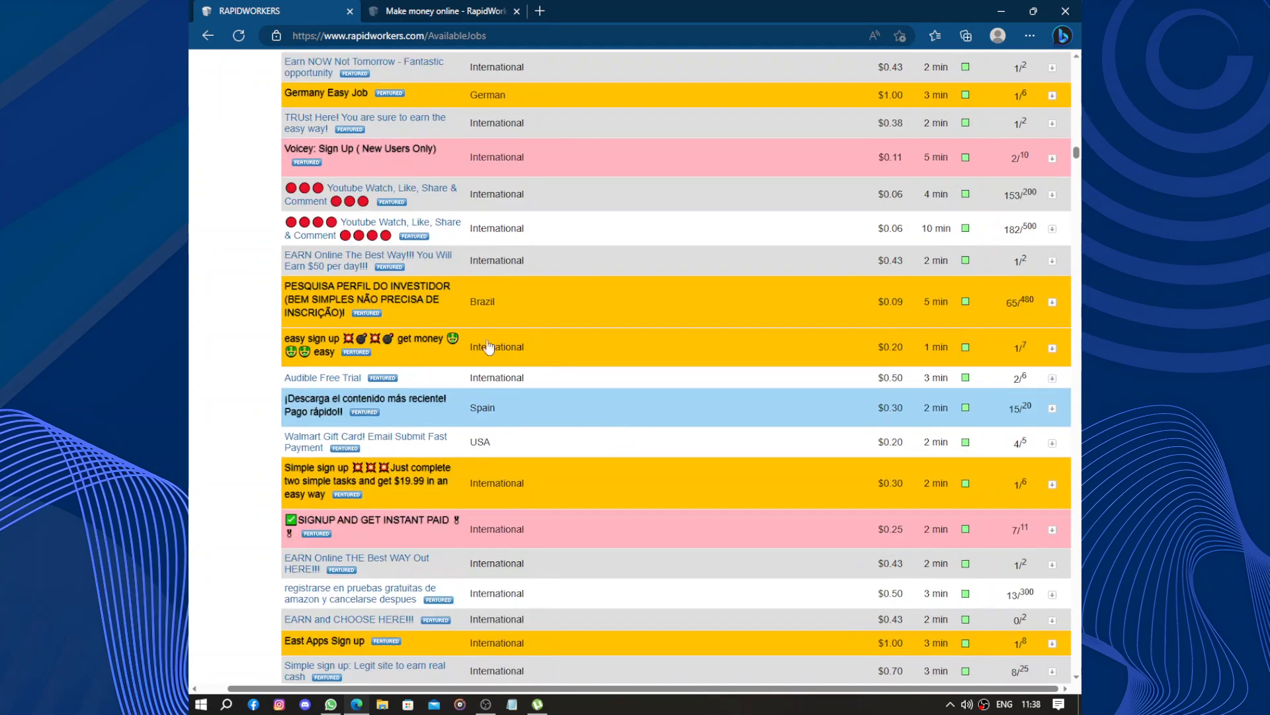
pyautogui.scroll(3)
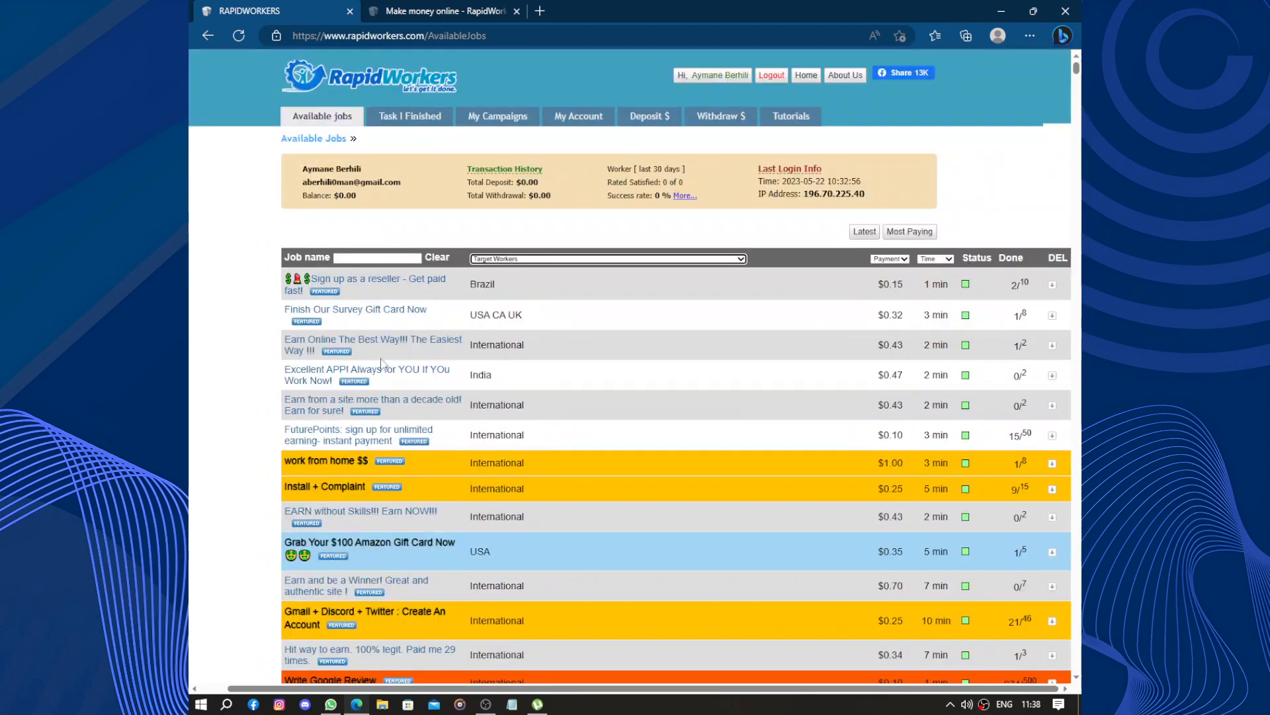